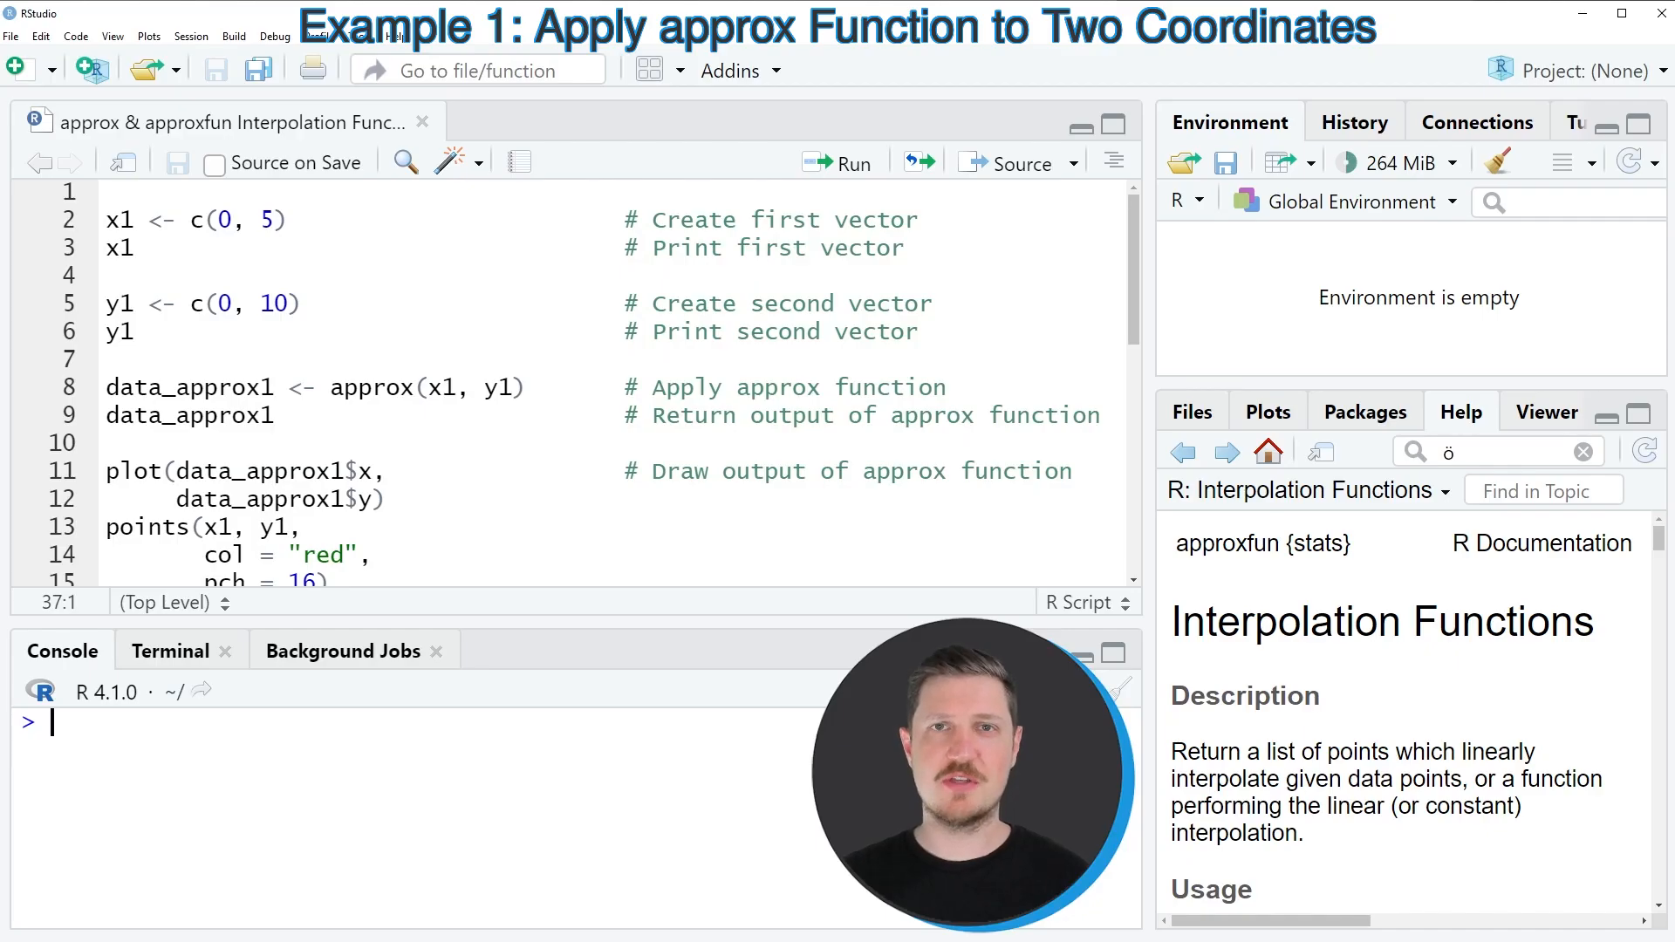
pyautogui.moveTo(791, 304)
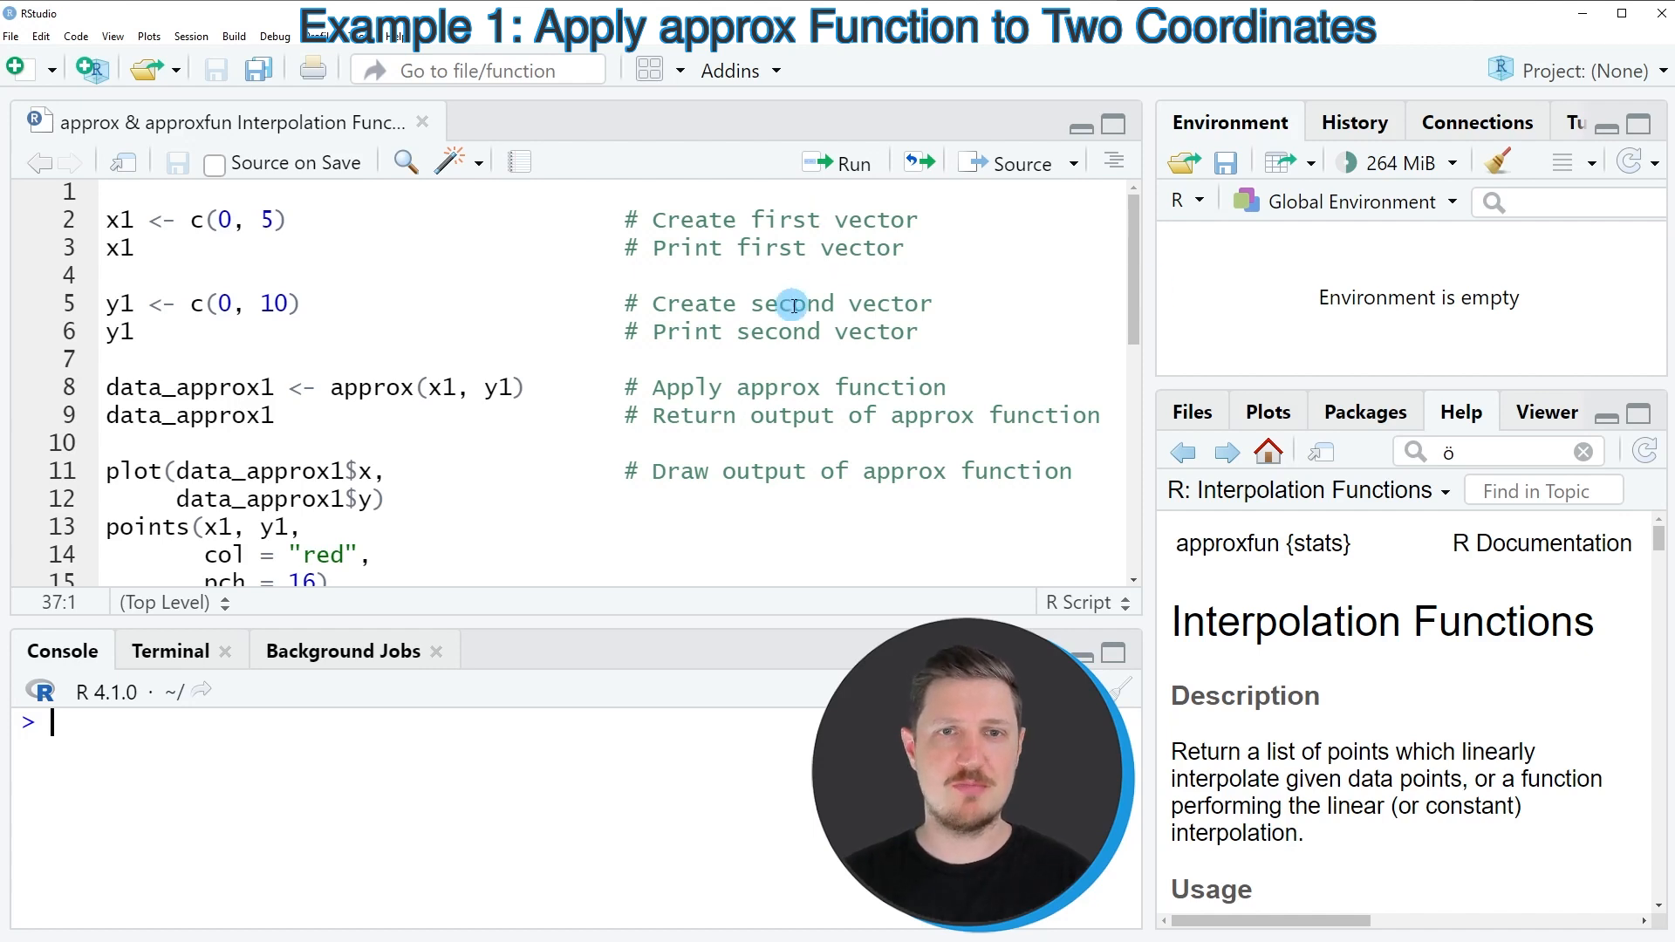
# Run lines 2, 3, 5 and 6 to create and print x1 (0, 5) and y1 (0, 10).
pyautogui.click(109, 276)
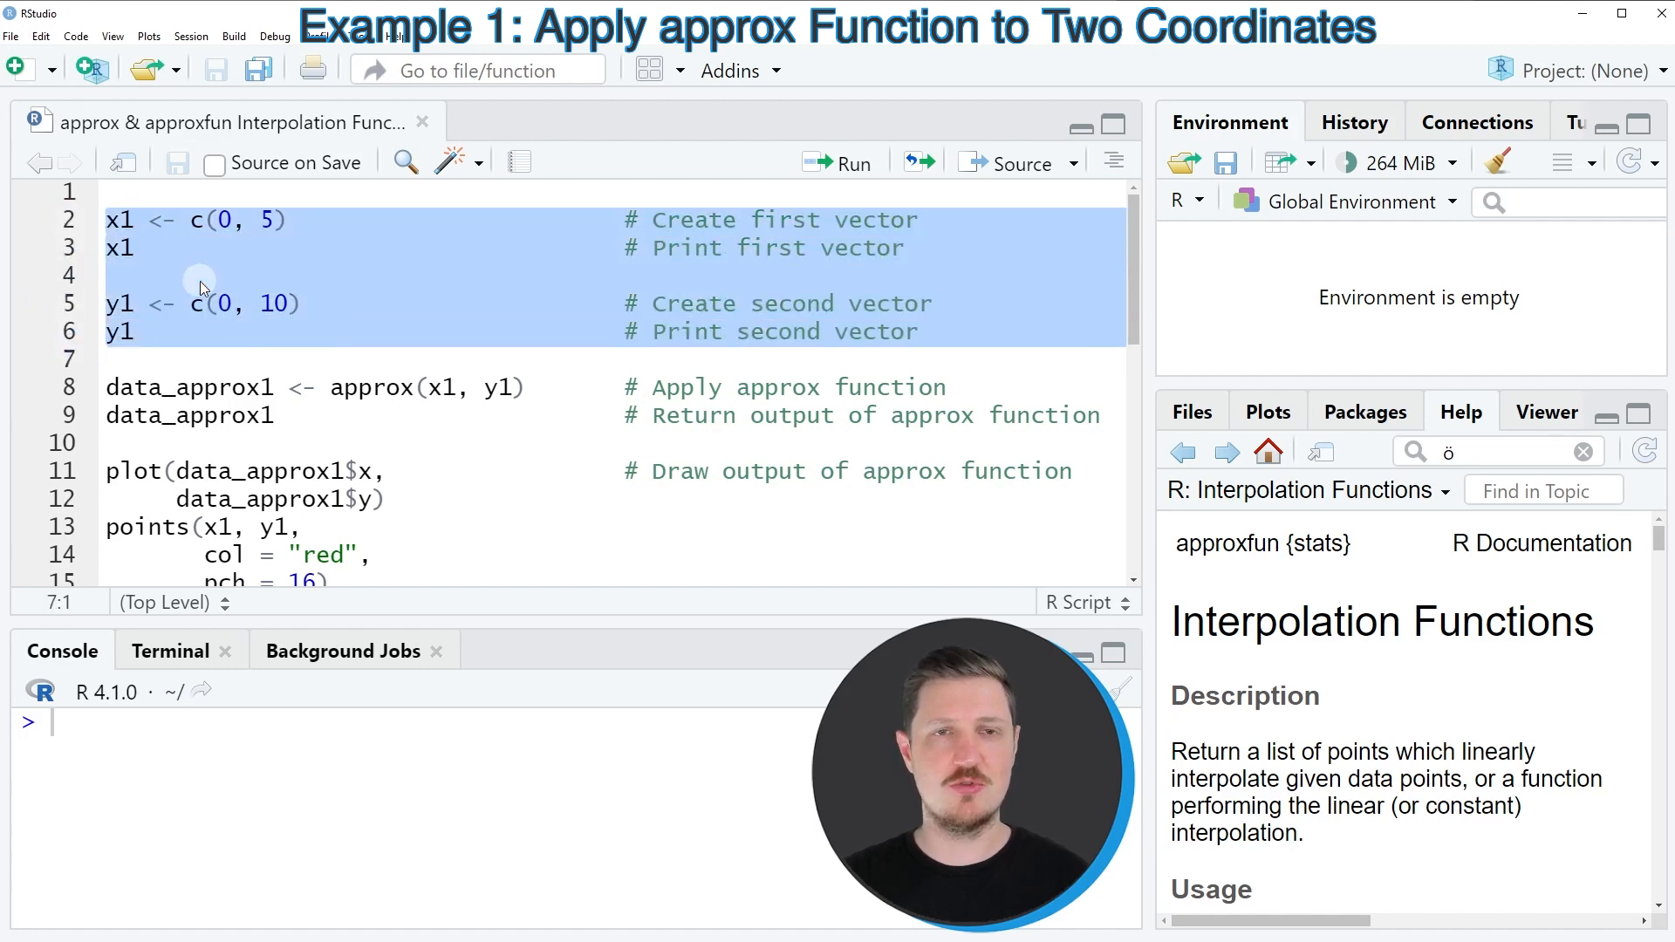
pyautogui.click(72, 220)
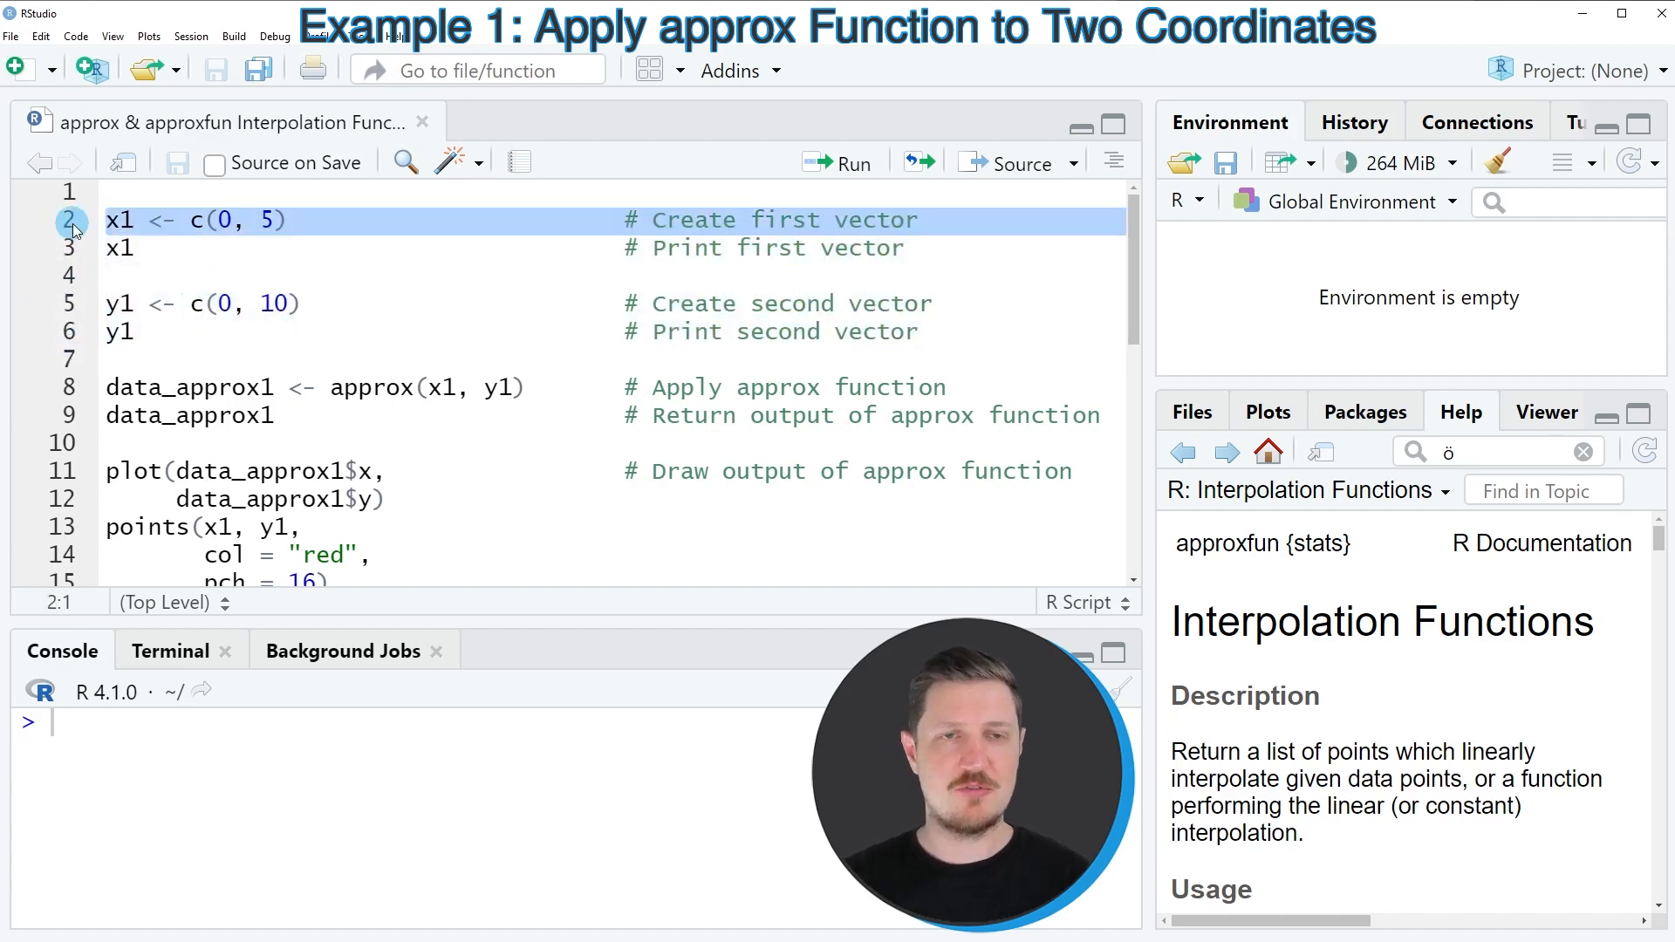
pyautogui.click(843, 163)
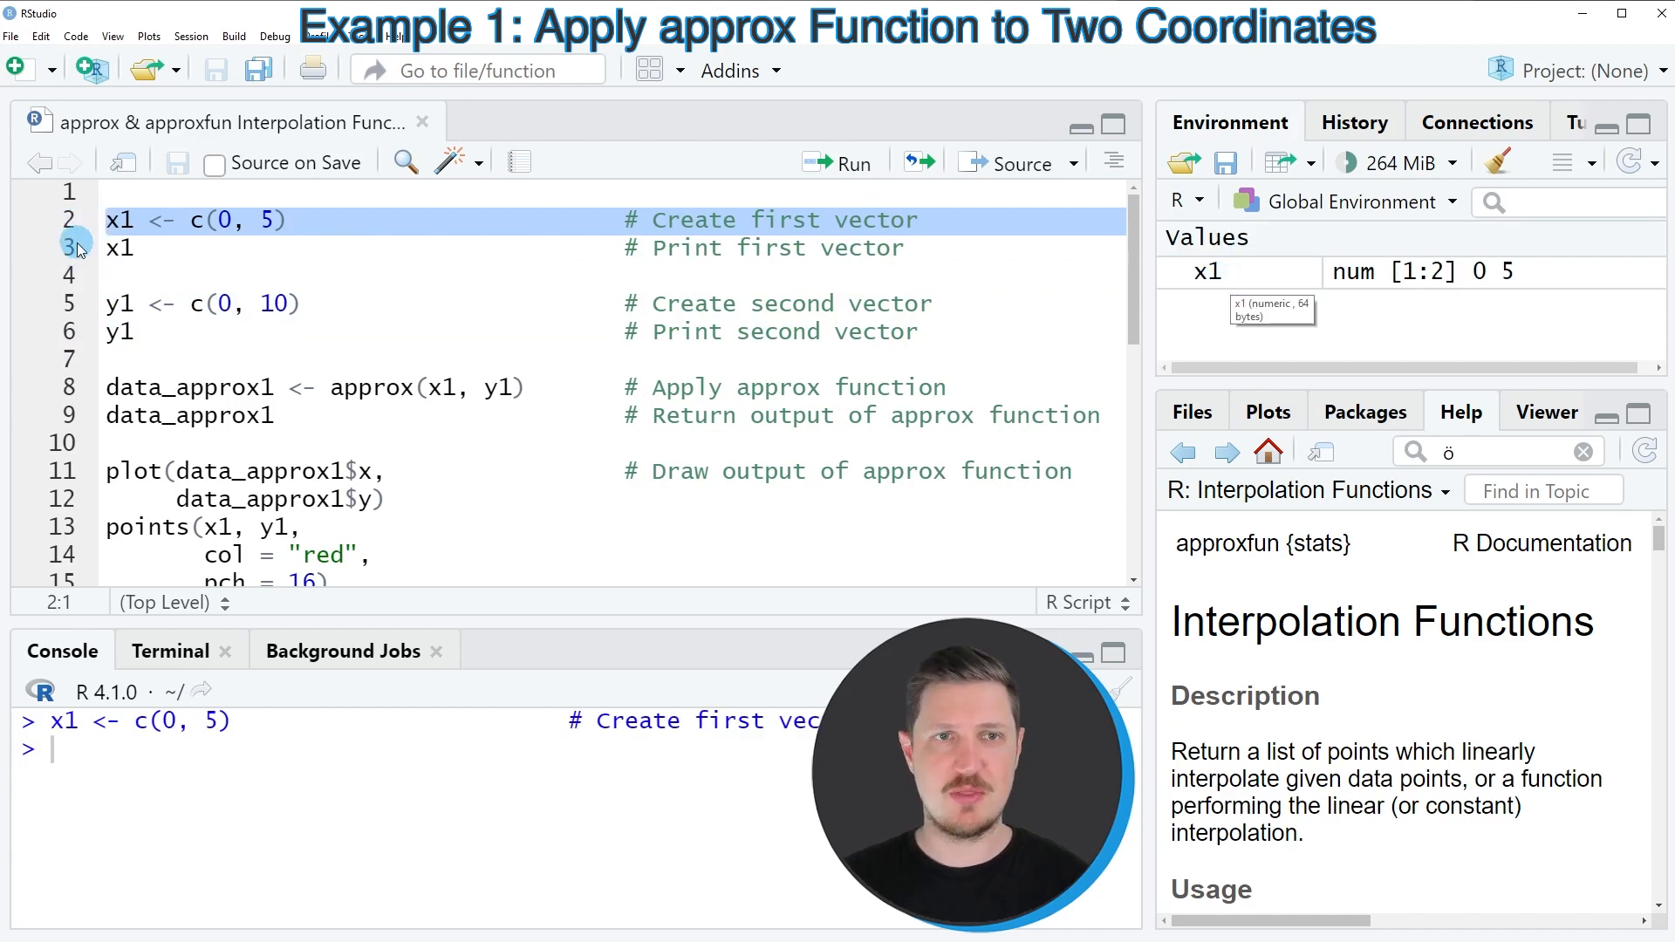
pyautogui.click(851, 162)
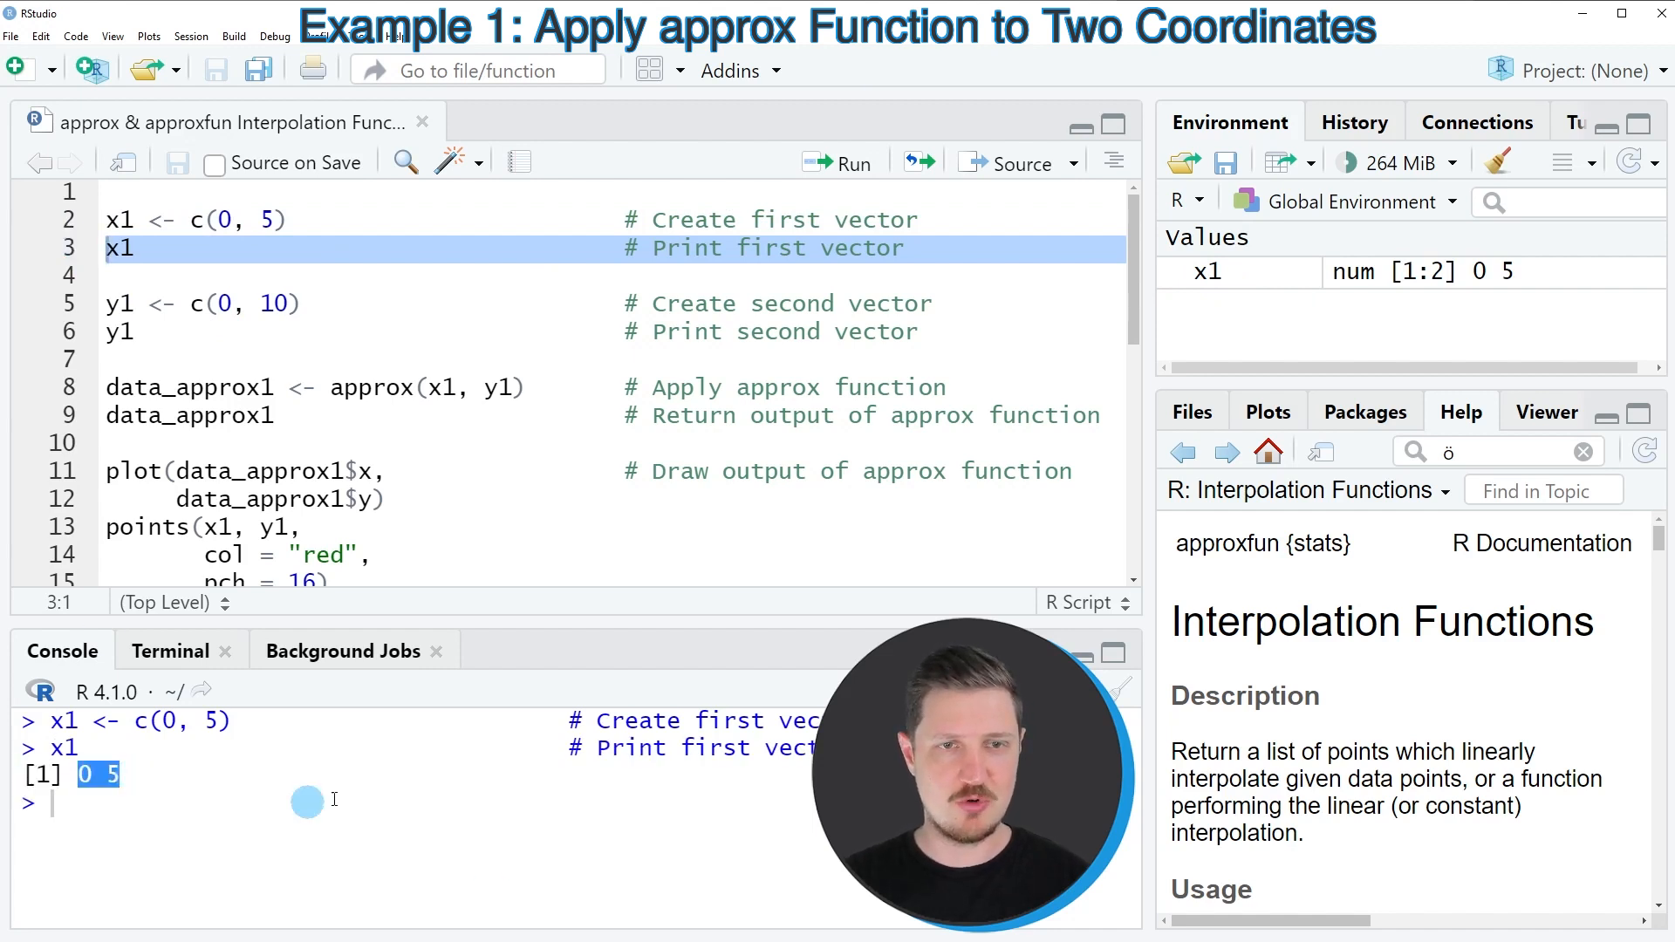
pyautogui.click(118, 303)
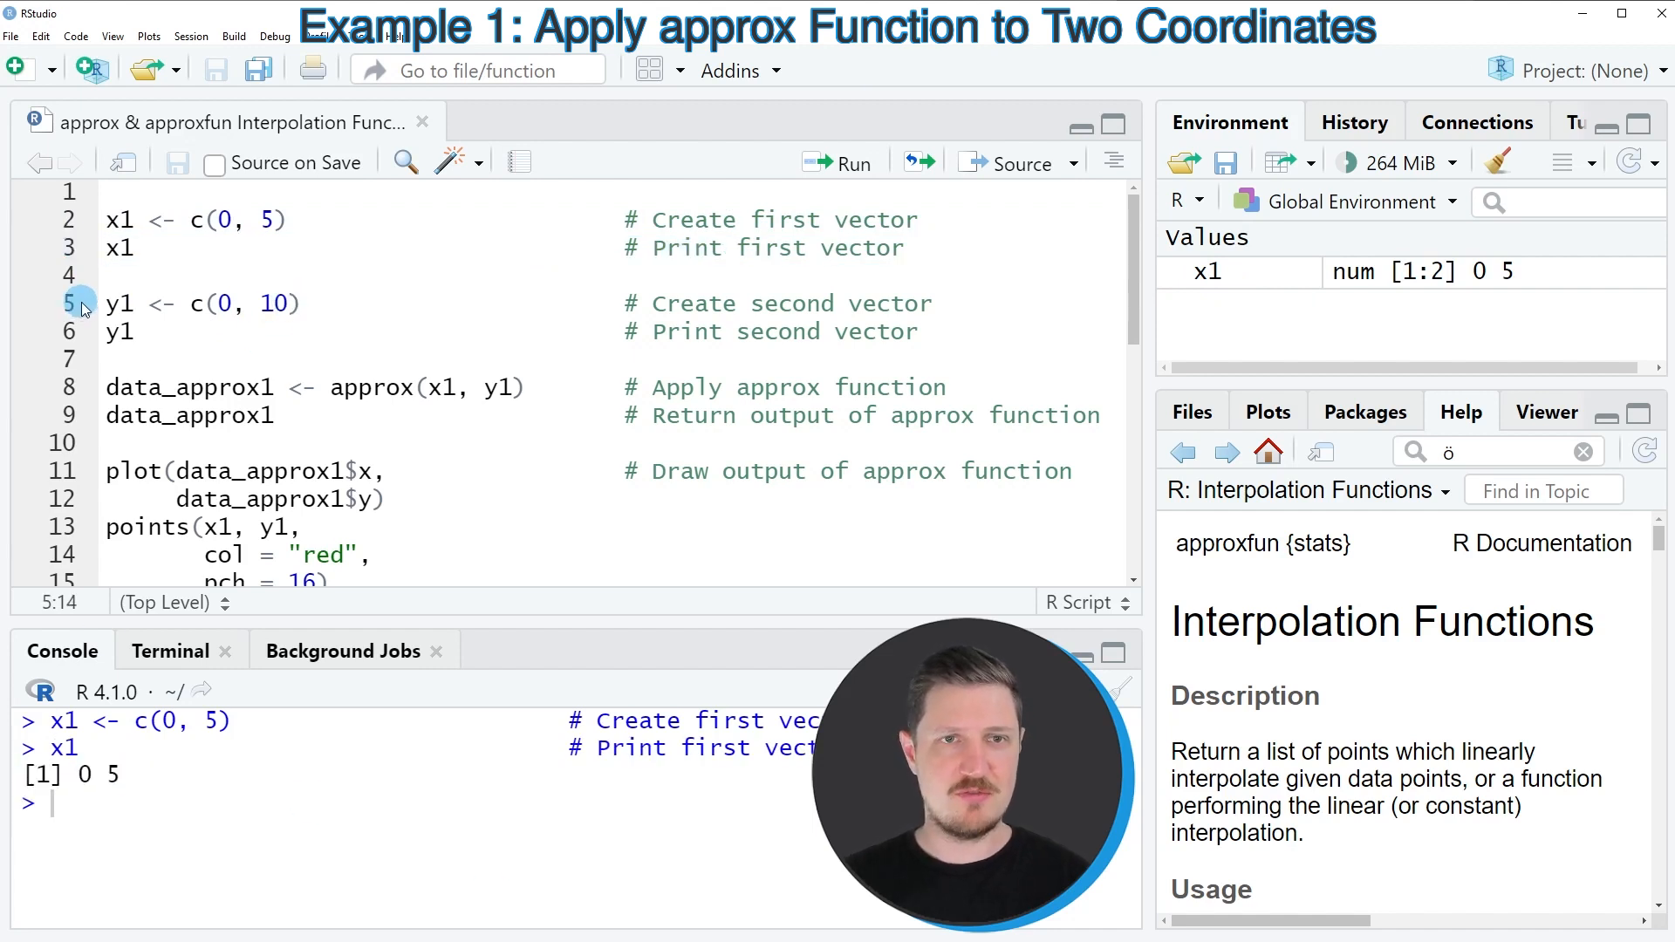
pyautogui.click(851, 162)
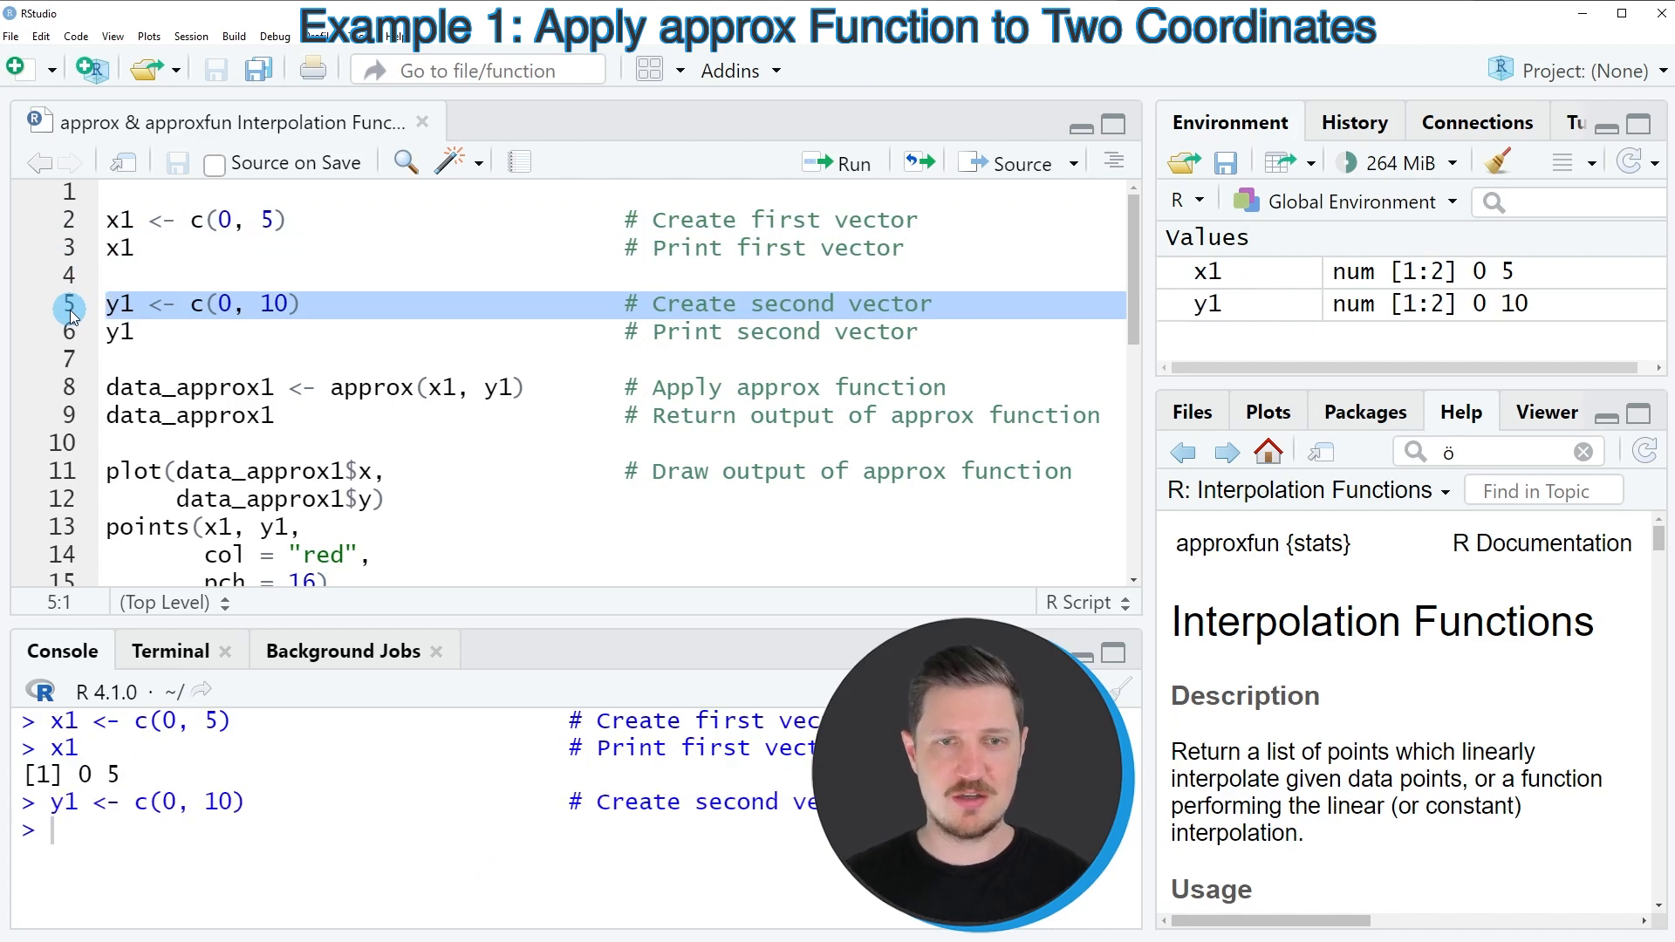
pyautogui.moveTo(115, 356)
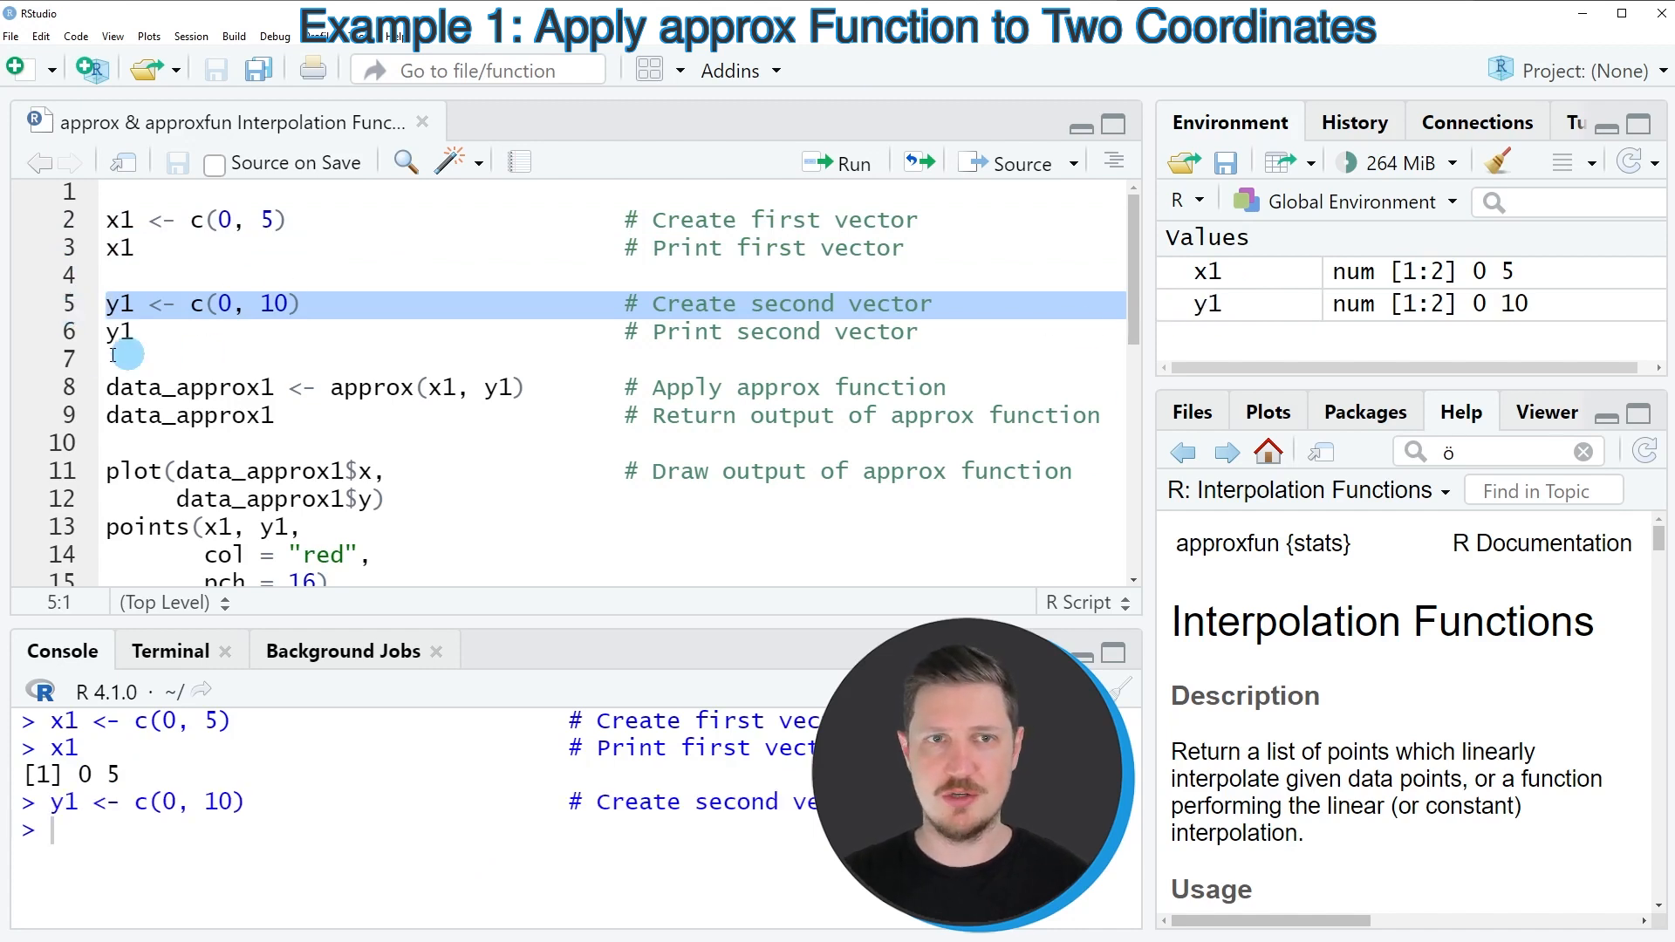
pyautogui.click(839, 162)
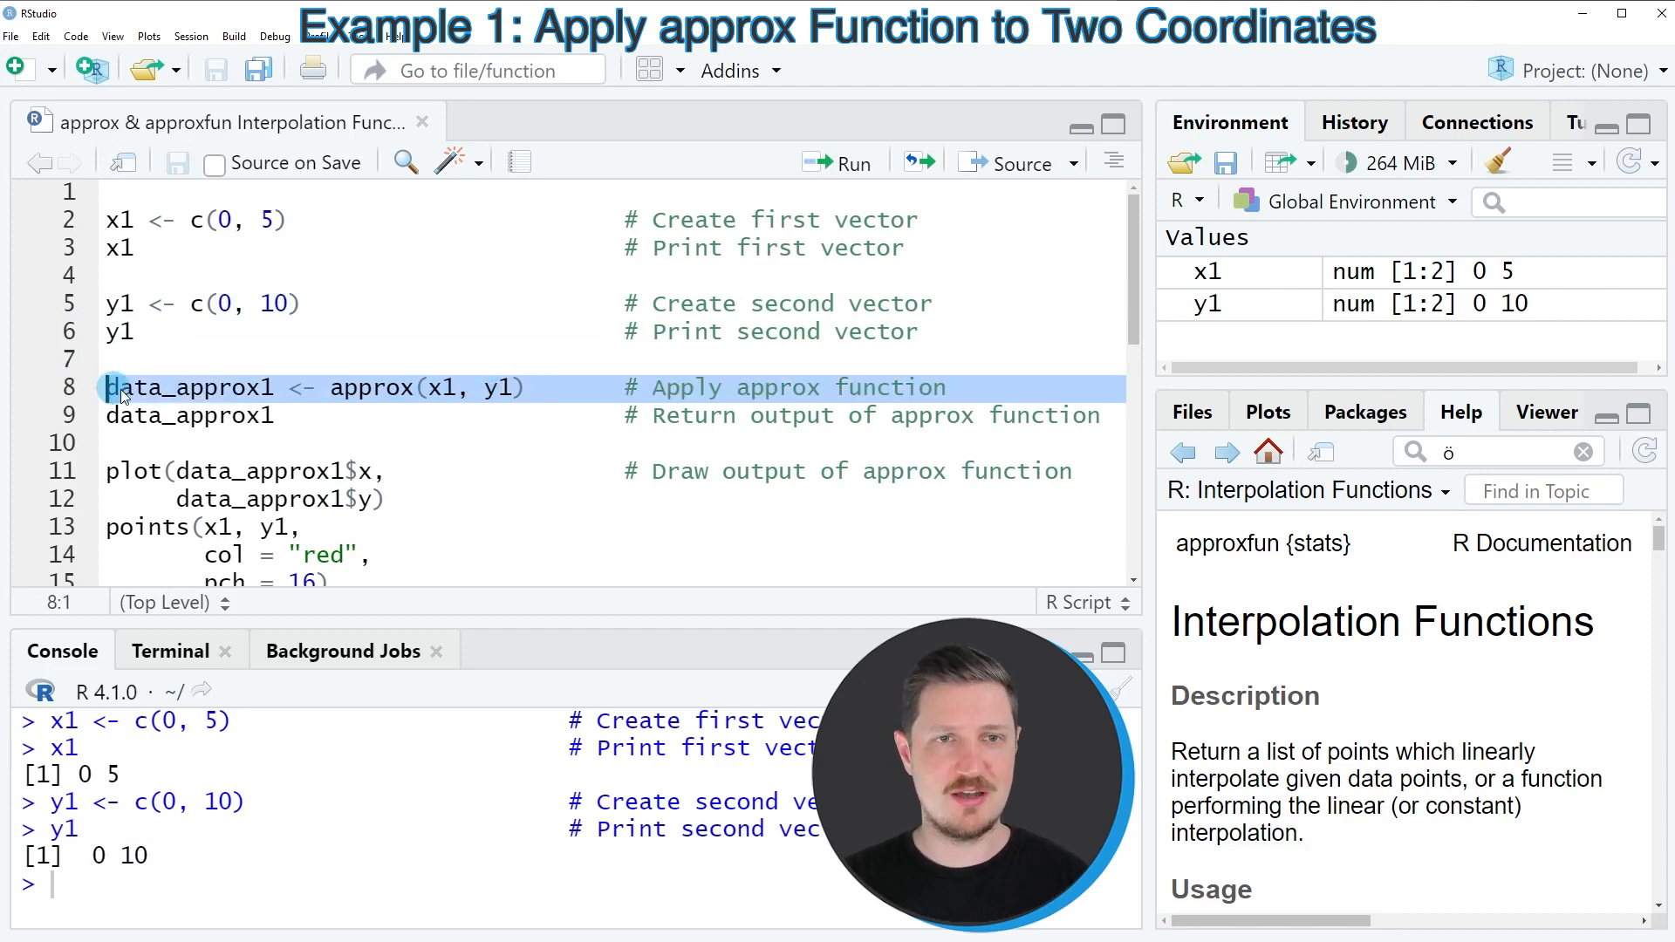
# Store approx(x1, y1) as data_approx1 and print its 50 interpolated x and y values.
pyautogui.click(332, 386)
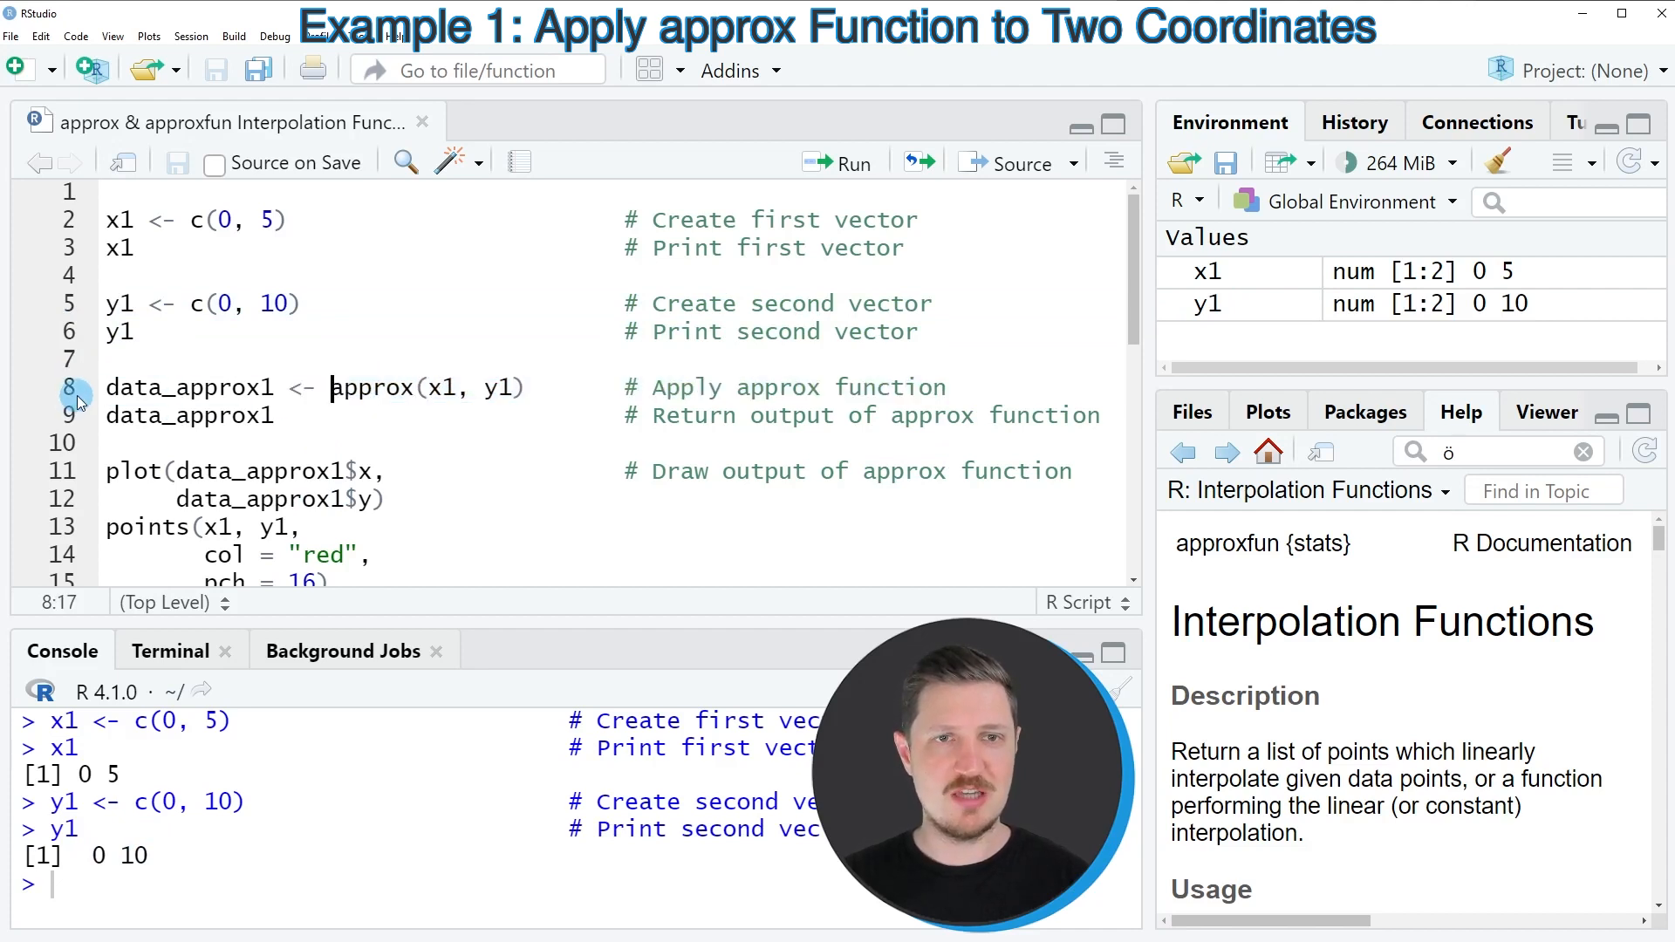
pyautogui.click(118, 386)
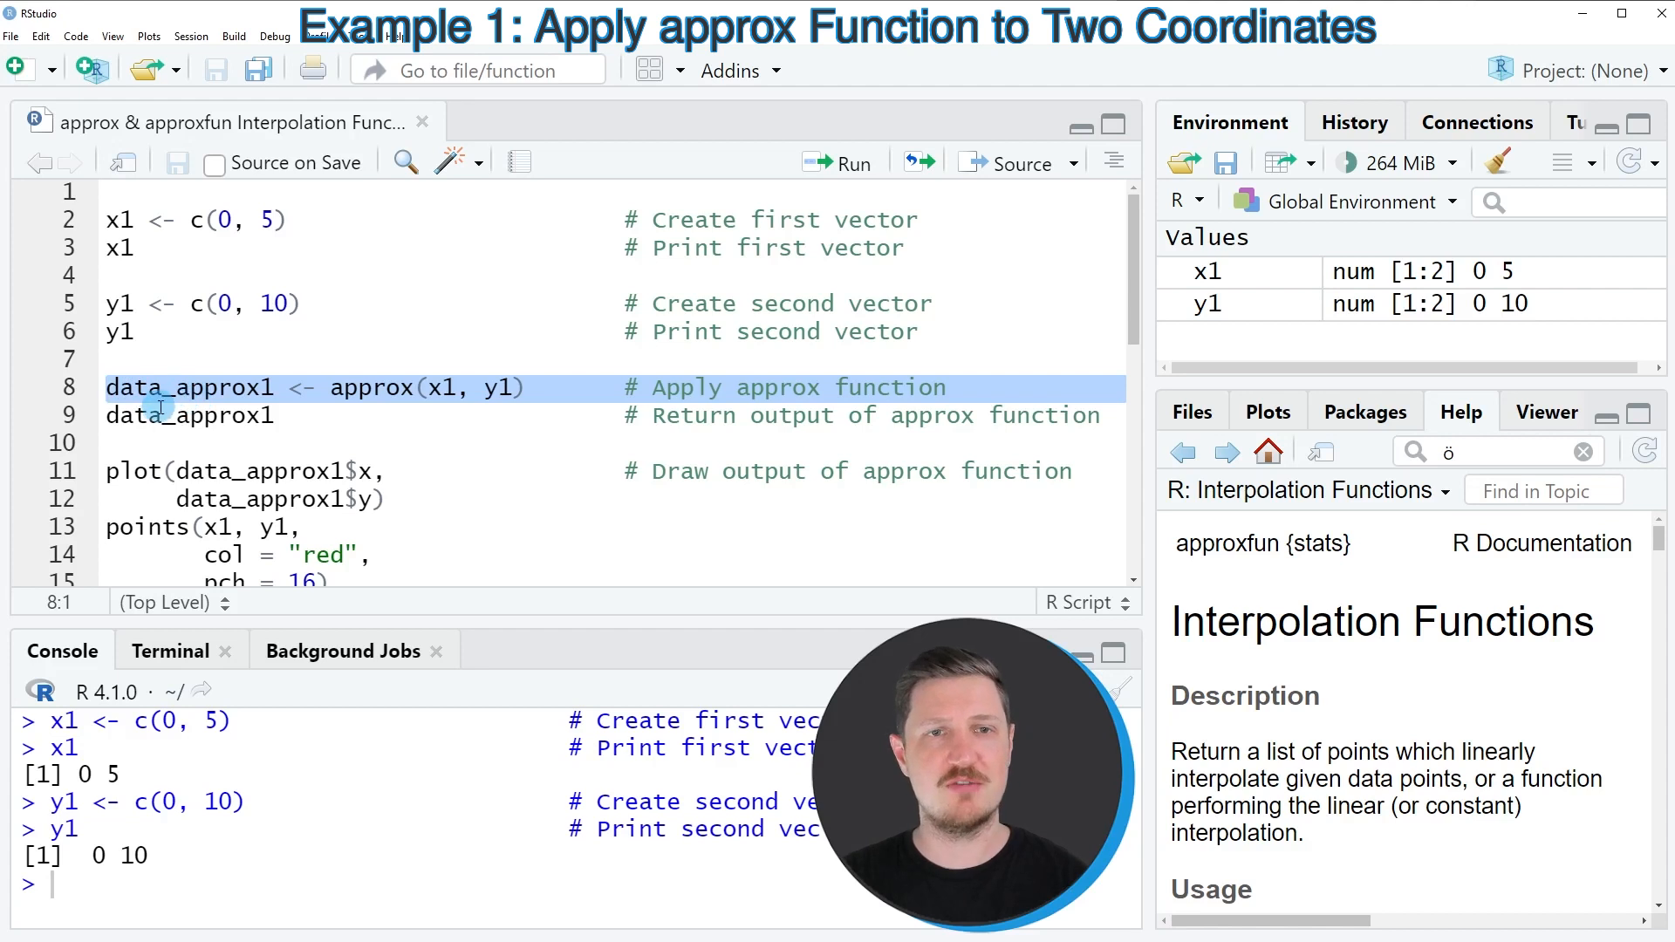
pyautogui.click(851, 162)
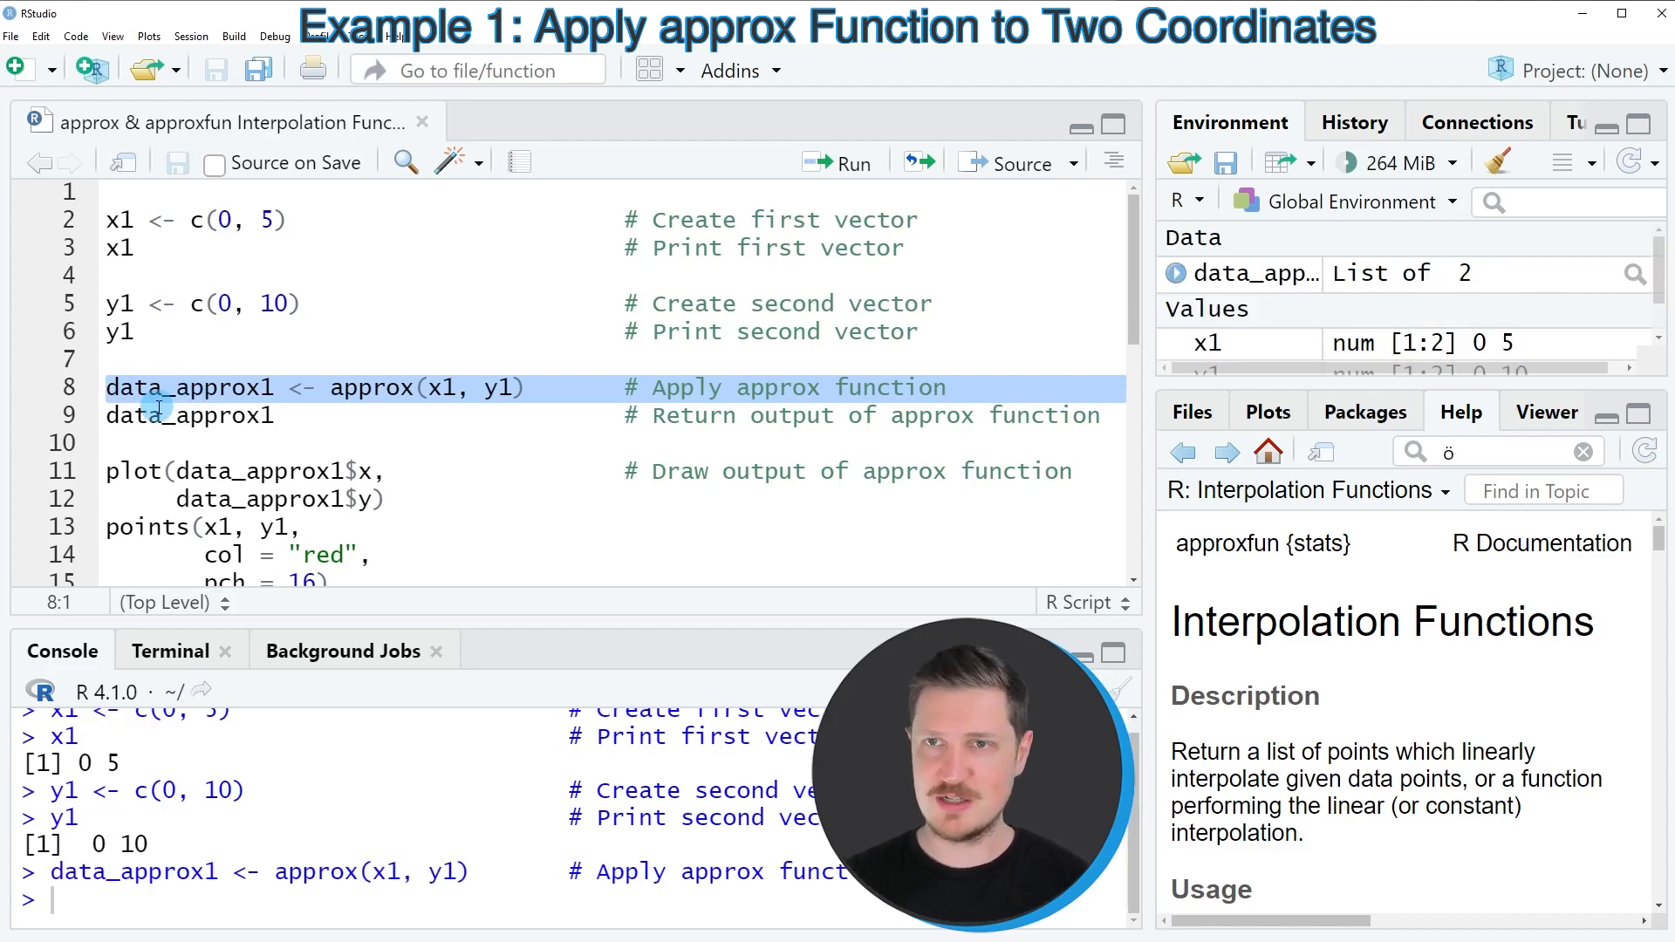
pyautogui.moveTo(1266, 273)
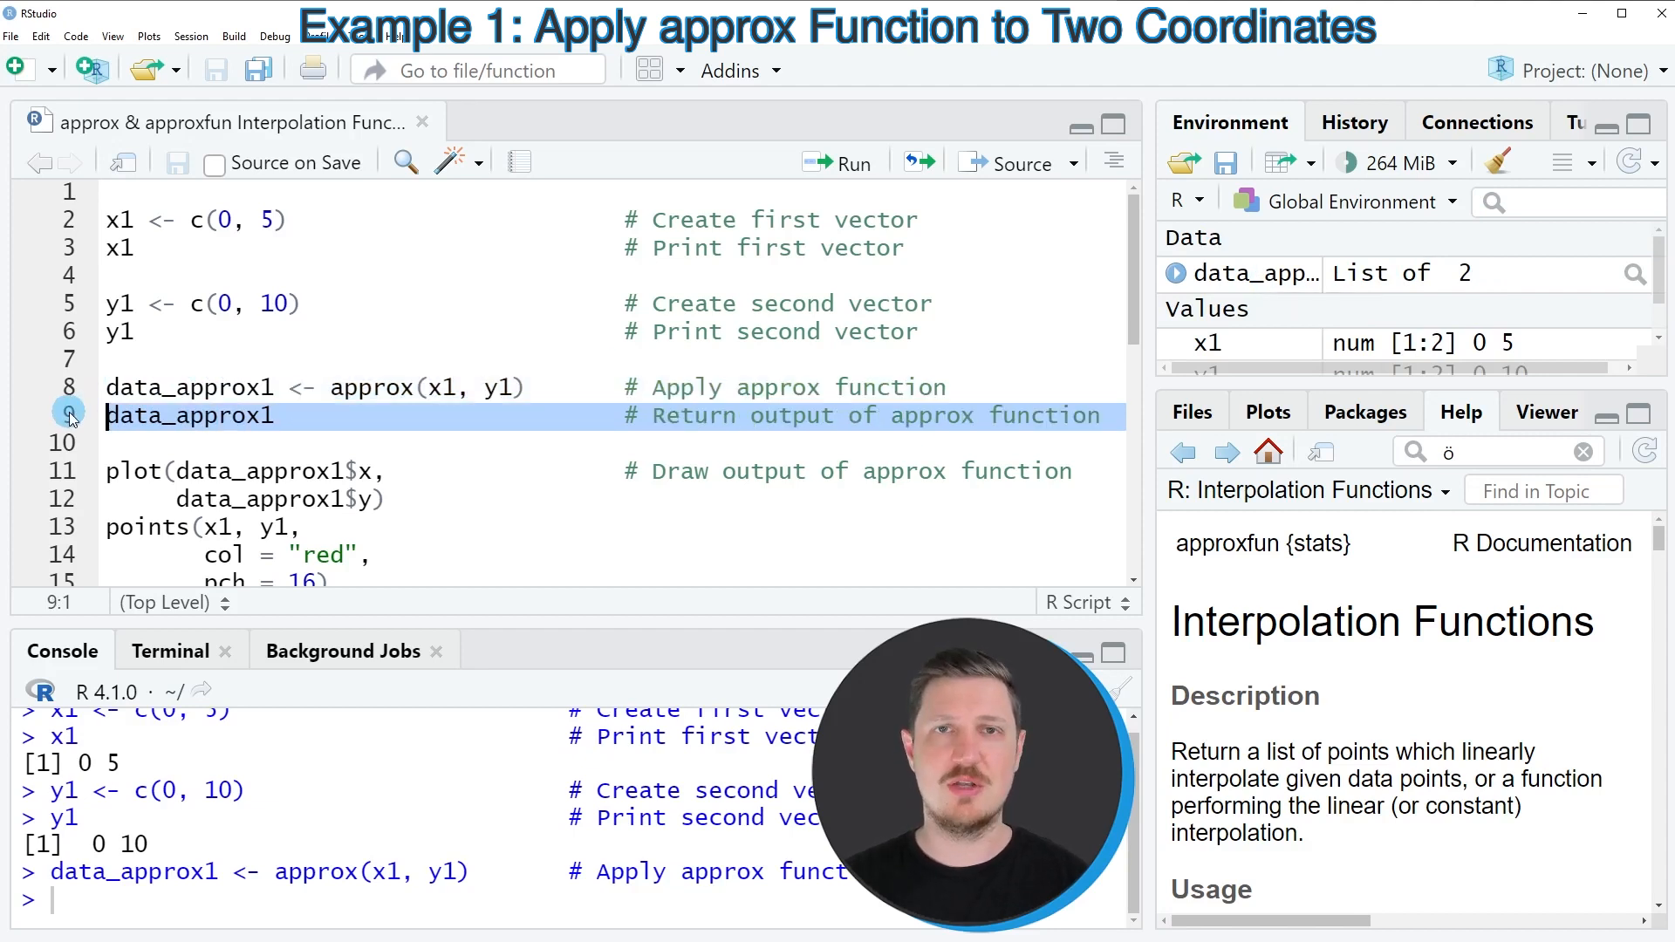
pyautogui.click(847, 163)
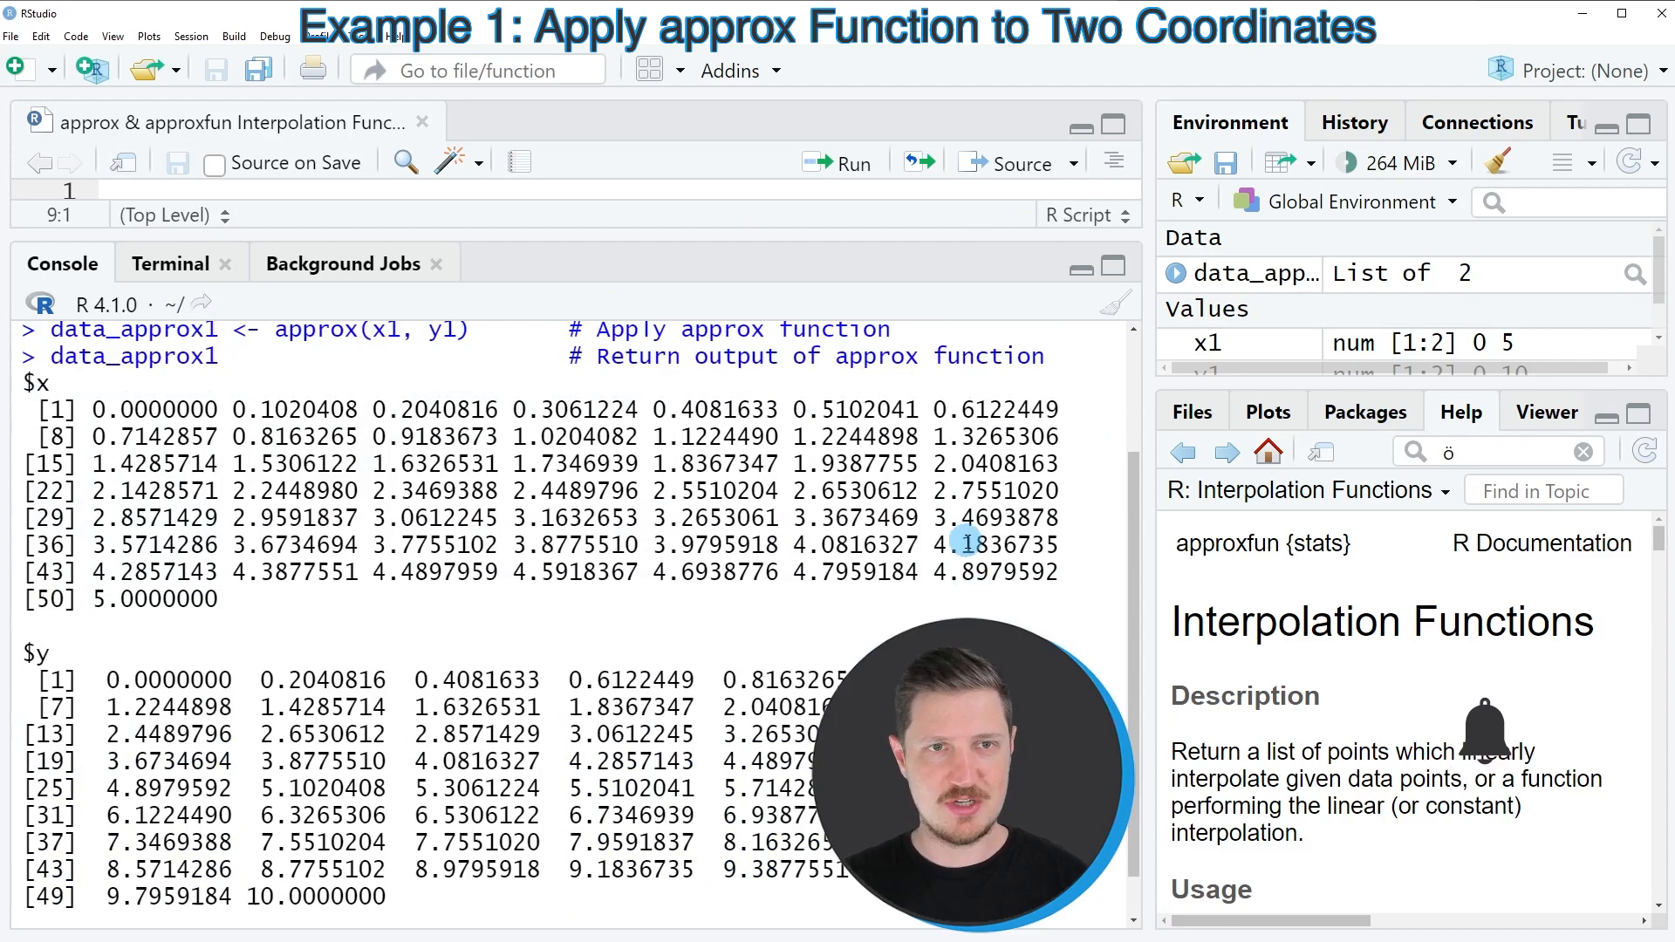
pyautogui.moveTo(380, 494)
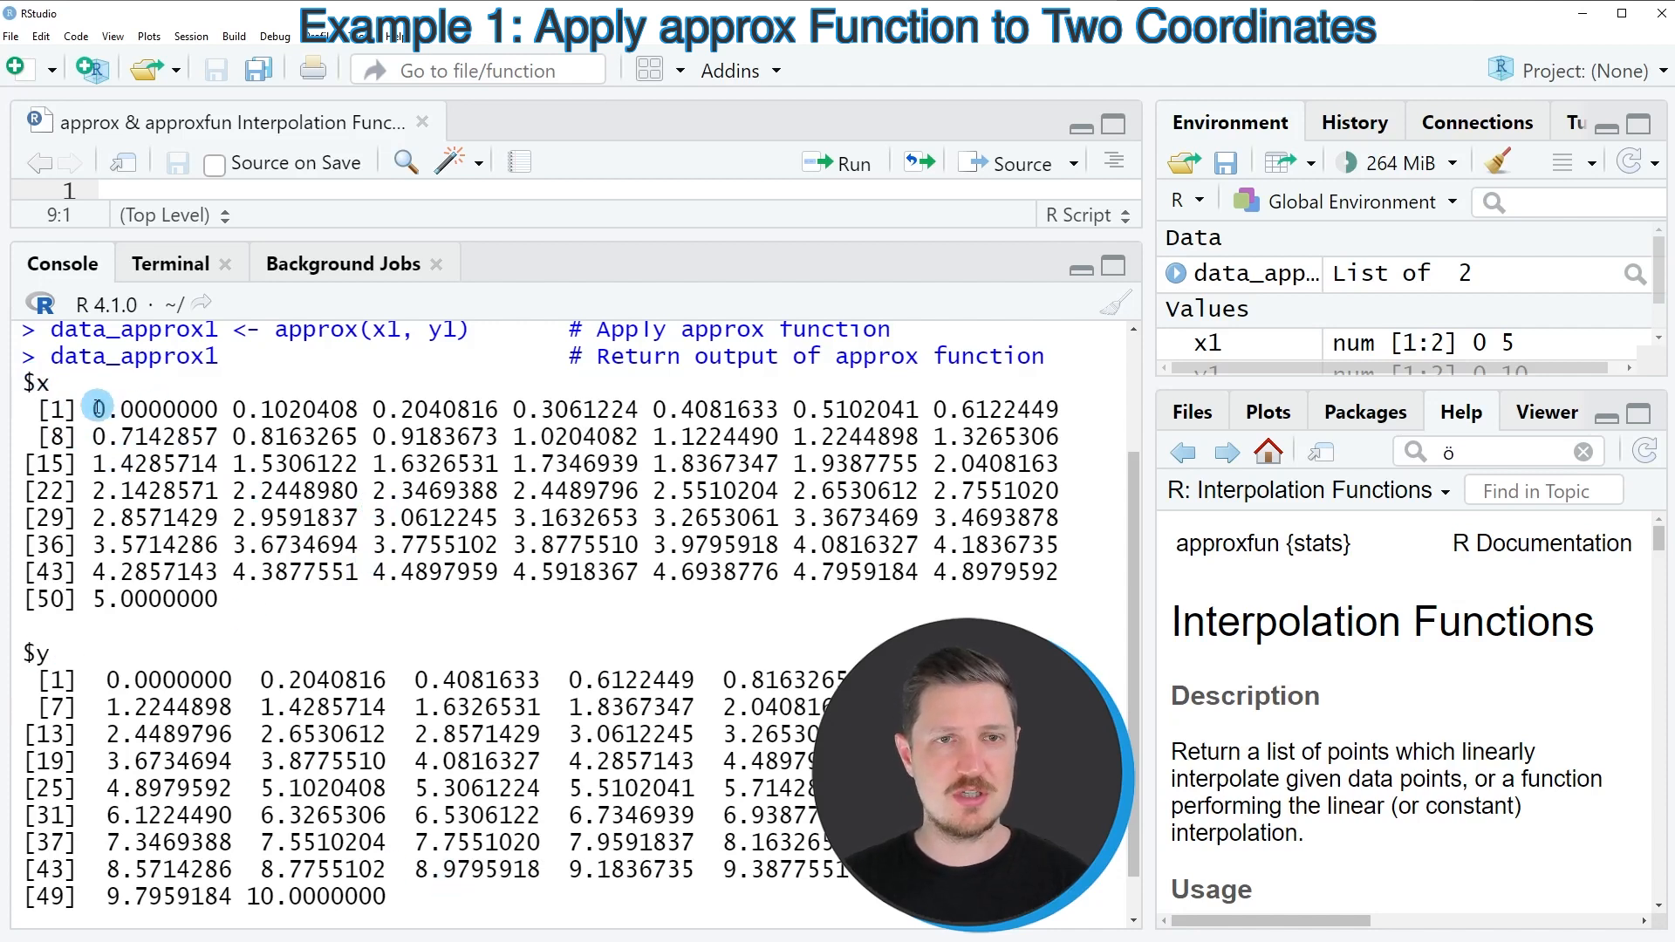
pyautogui.doubleClick(154, 599)
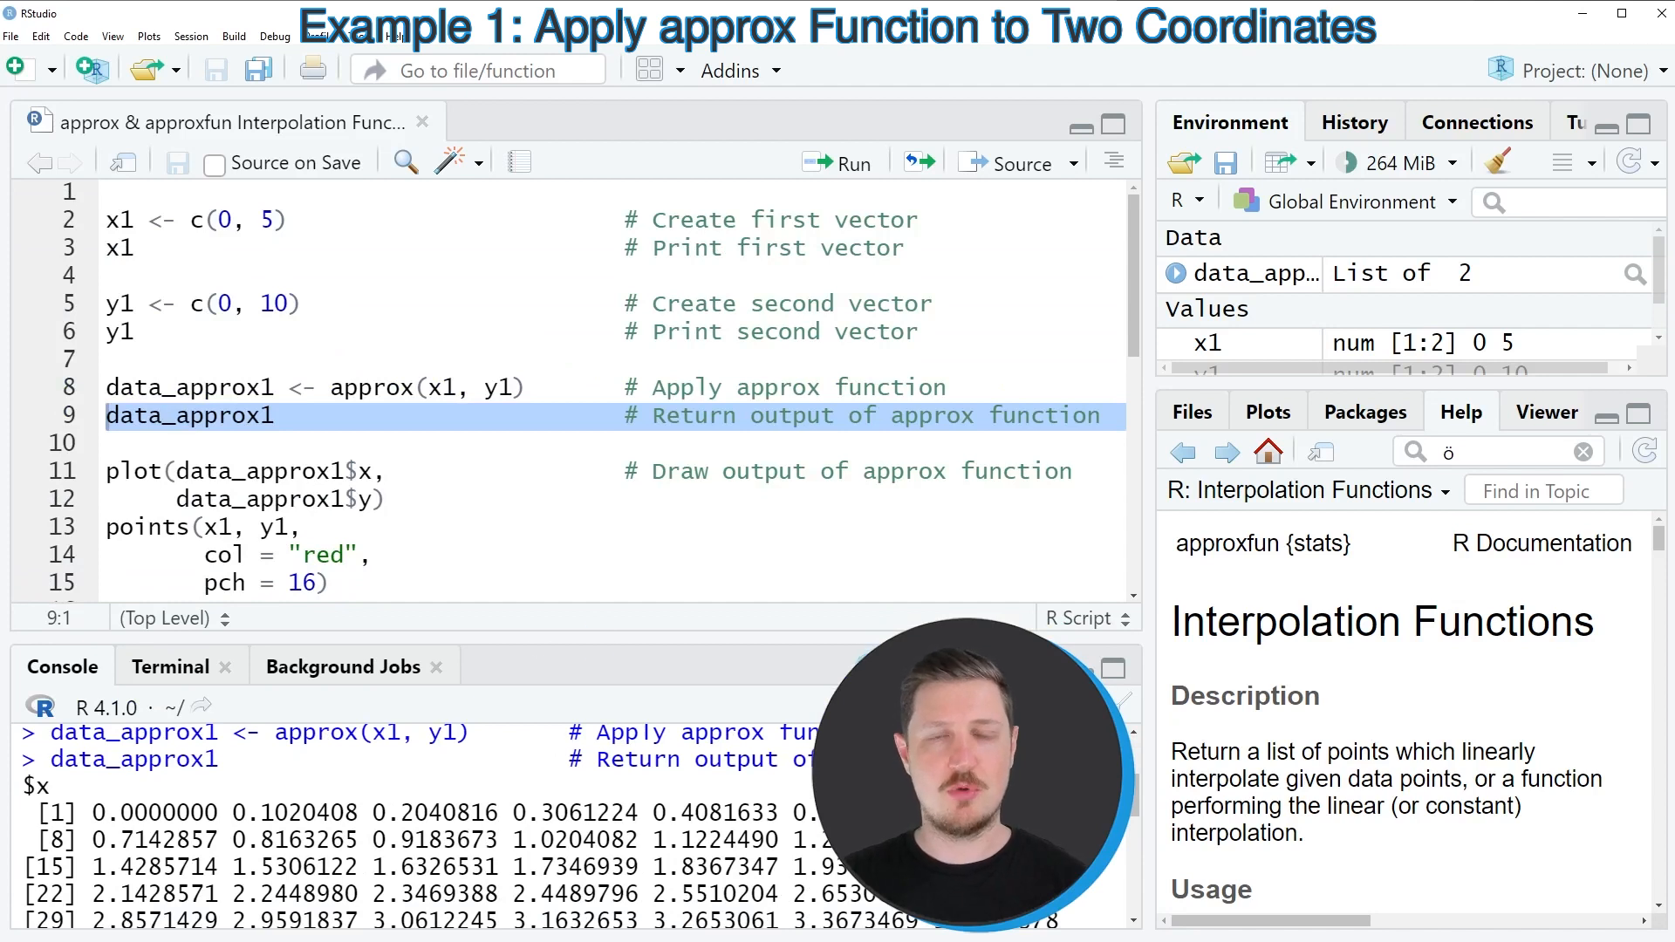
# Plot data_approx1$x against data_approx1$y as a straight line of points from 0 to 5.
pyautogui.scroll(-3)
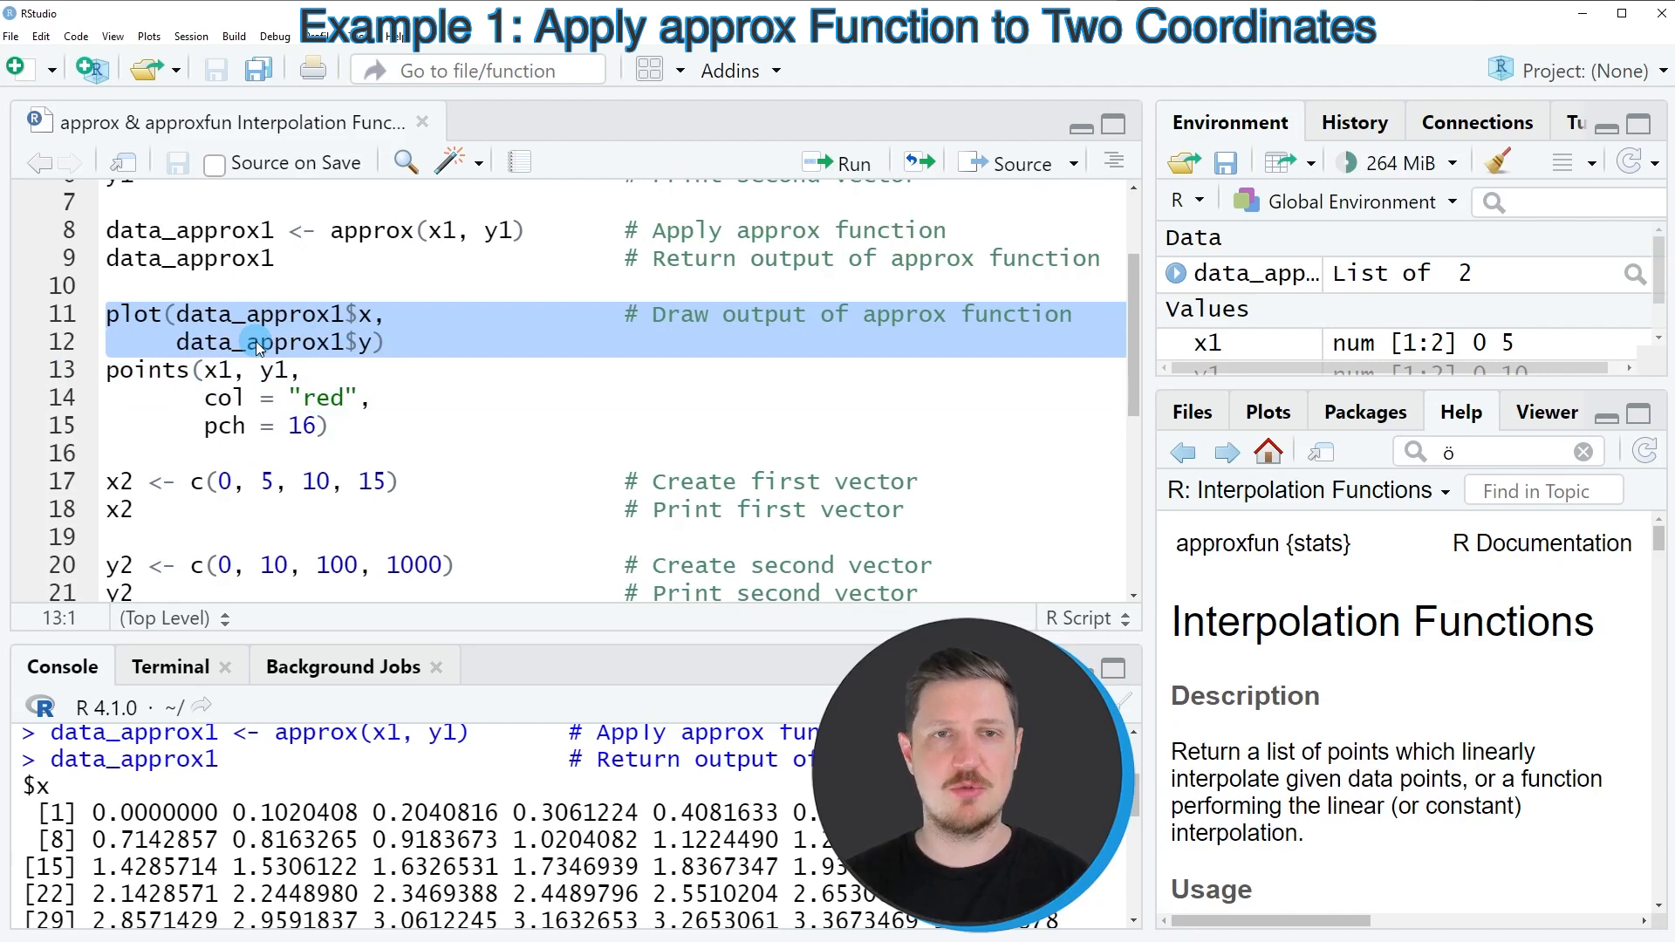
pyautogui.click(851, 162)
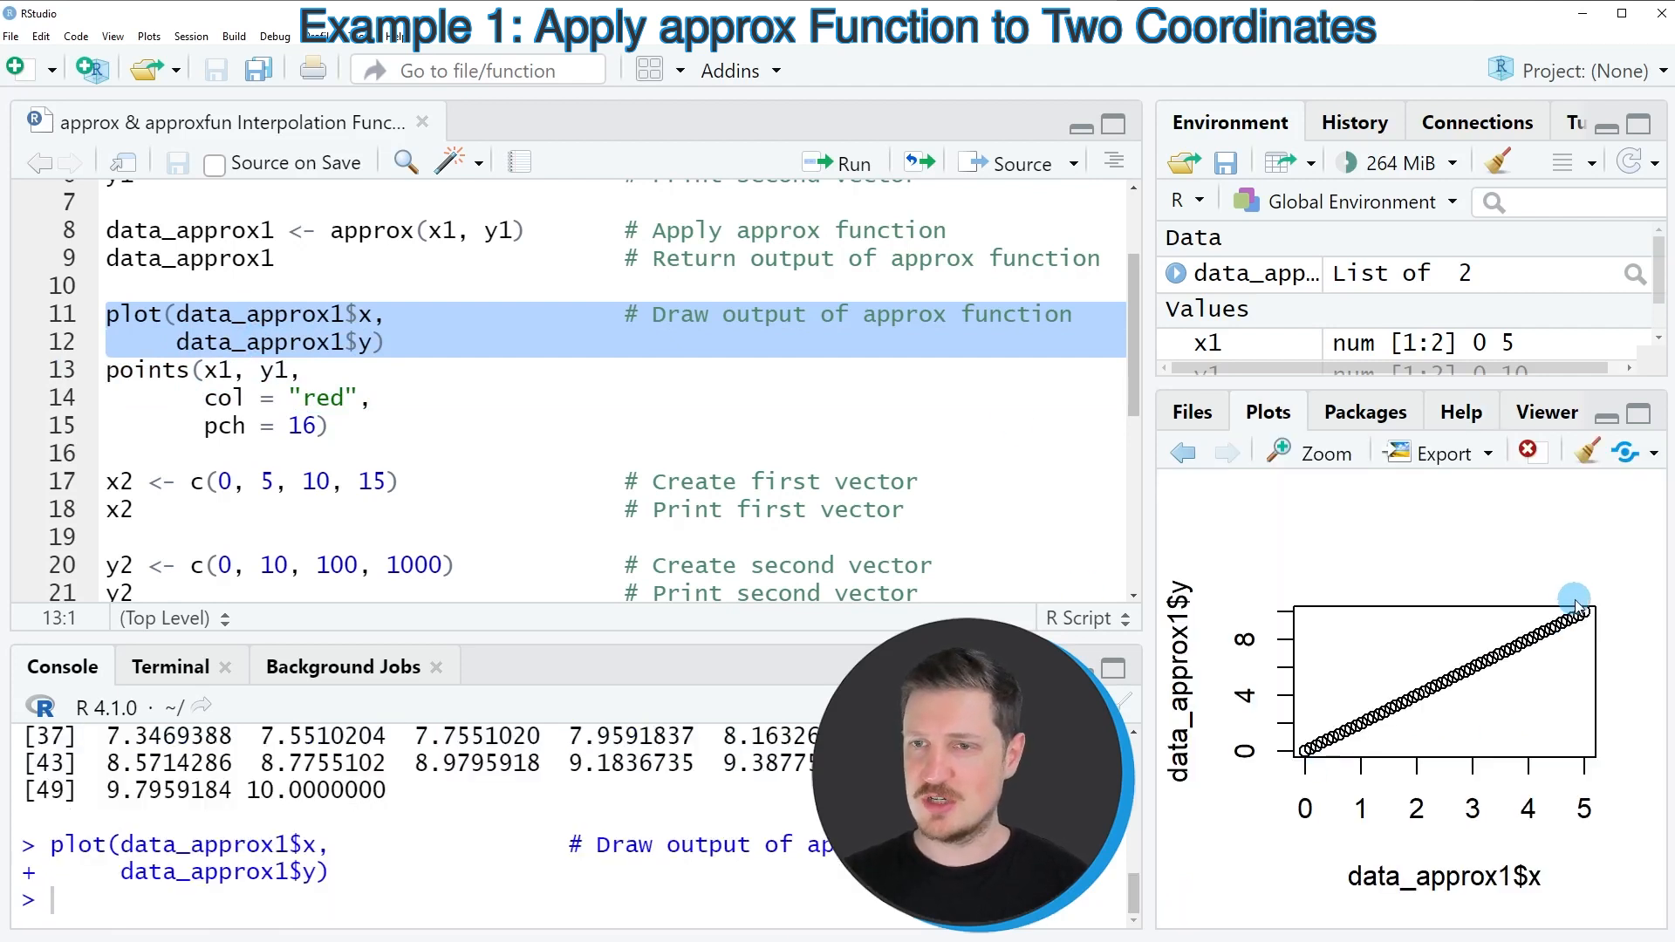
pyautogui.moveTo(1322, 776)
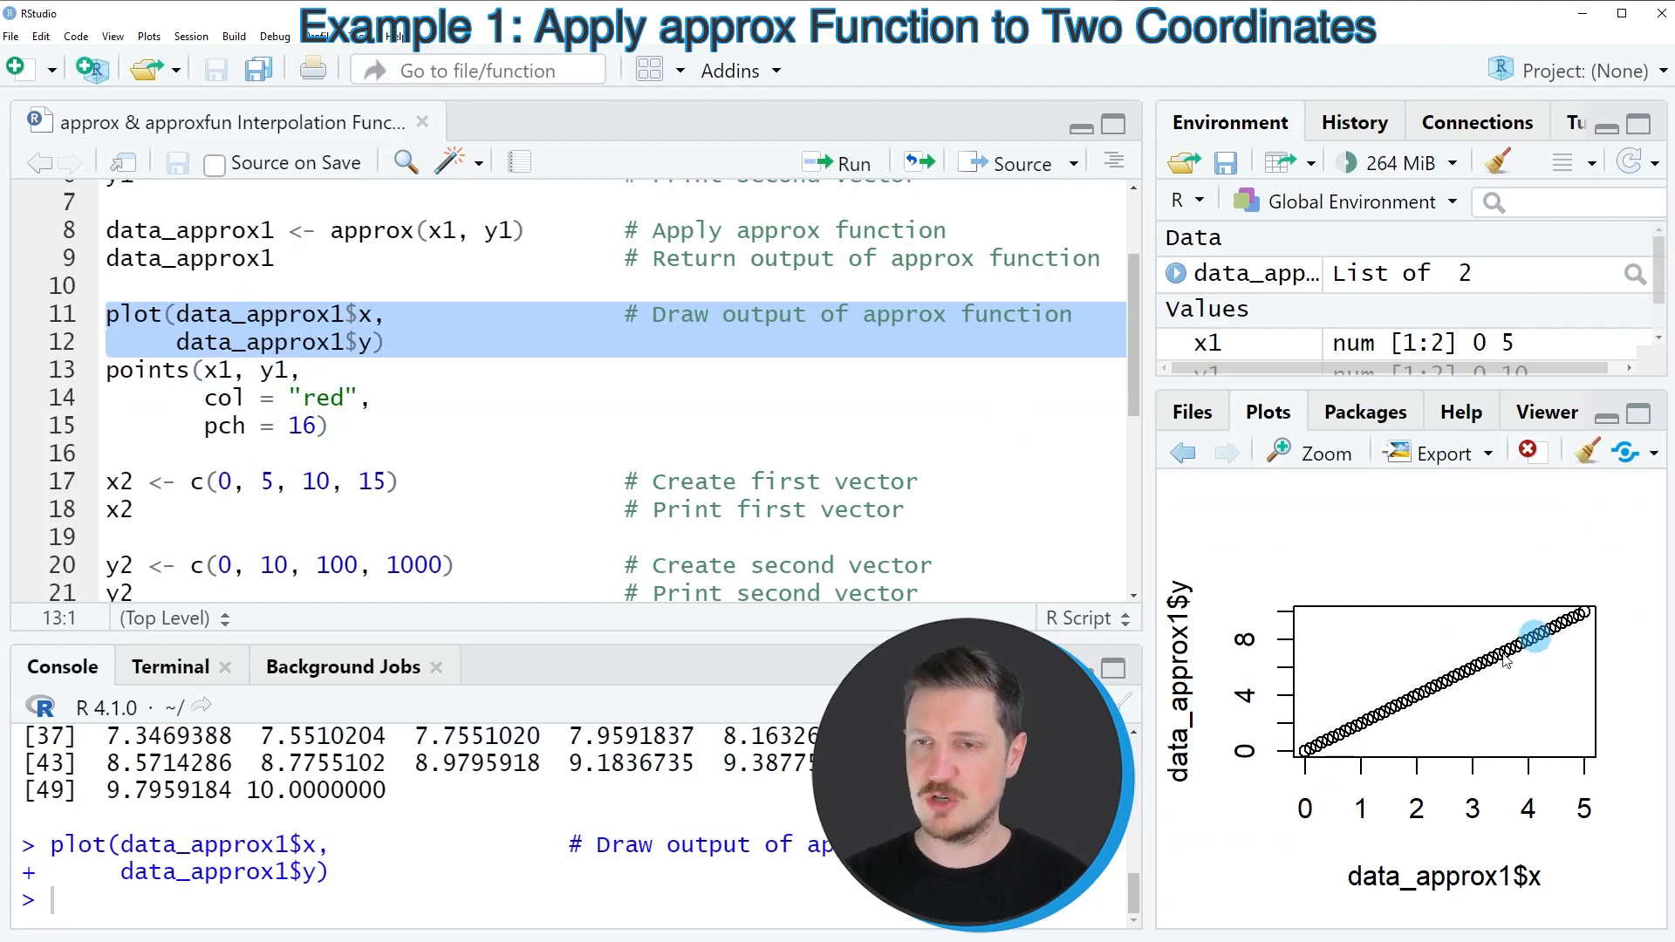
pyautogui.moveTo(1293, 766)
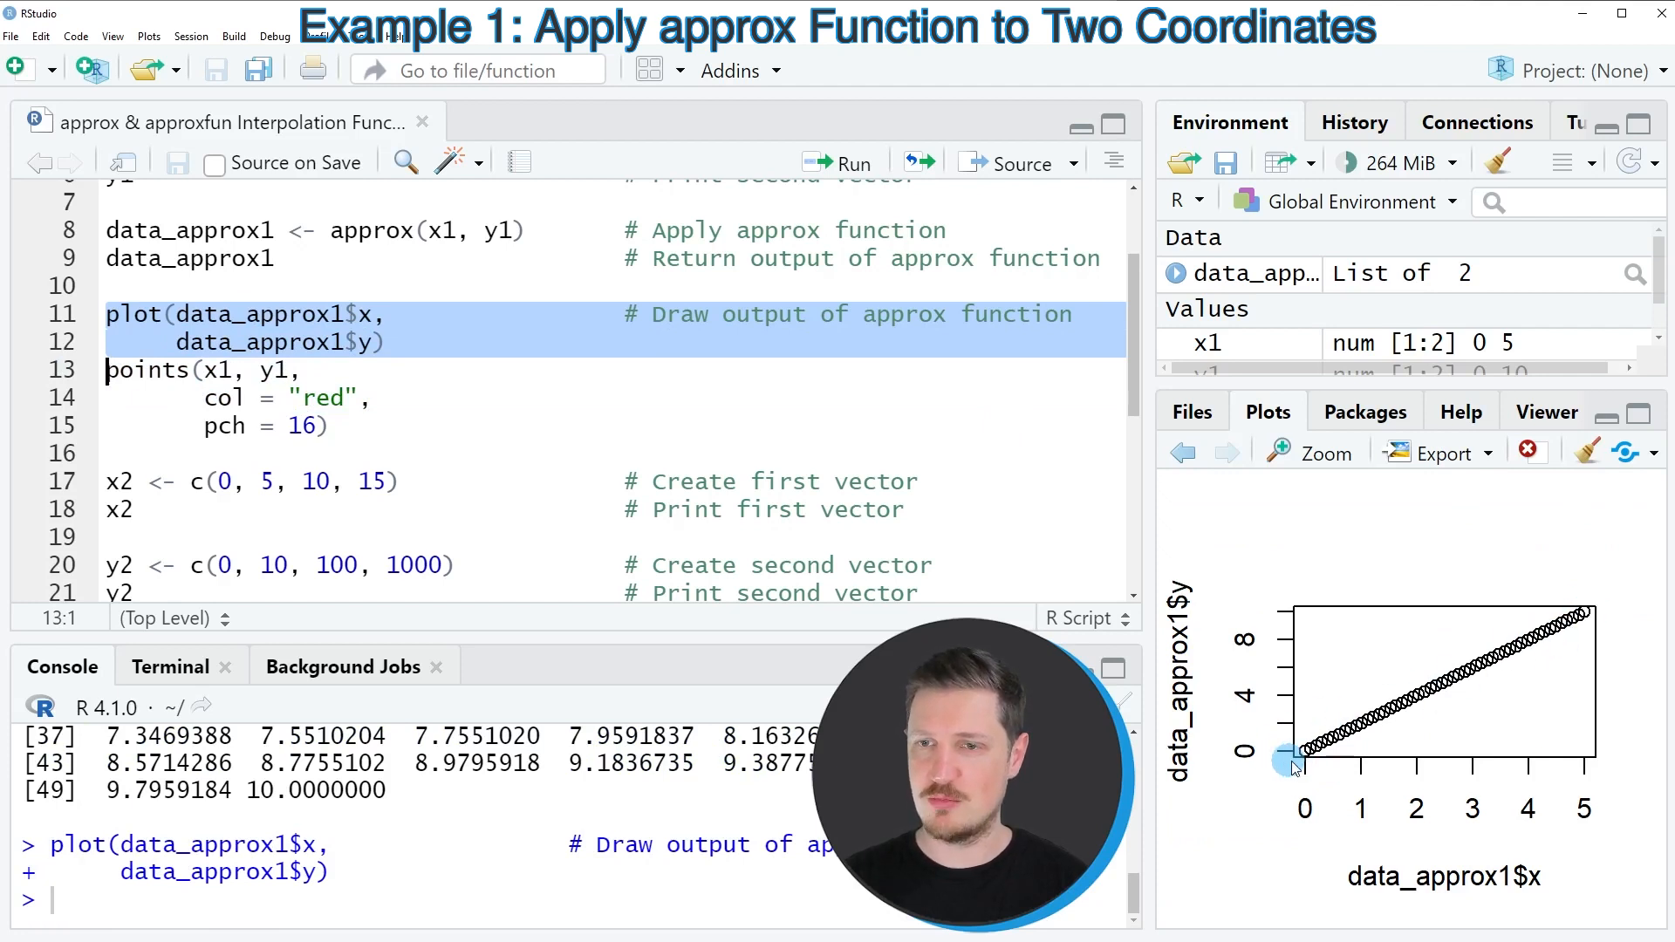
pyautogui.moveTo(243, 404)
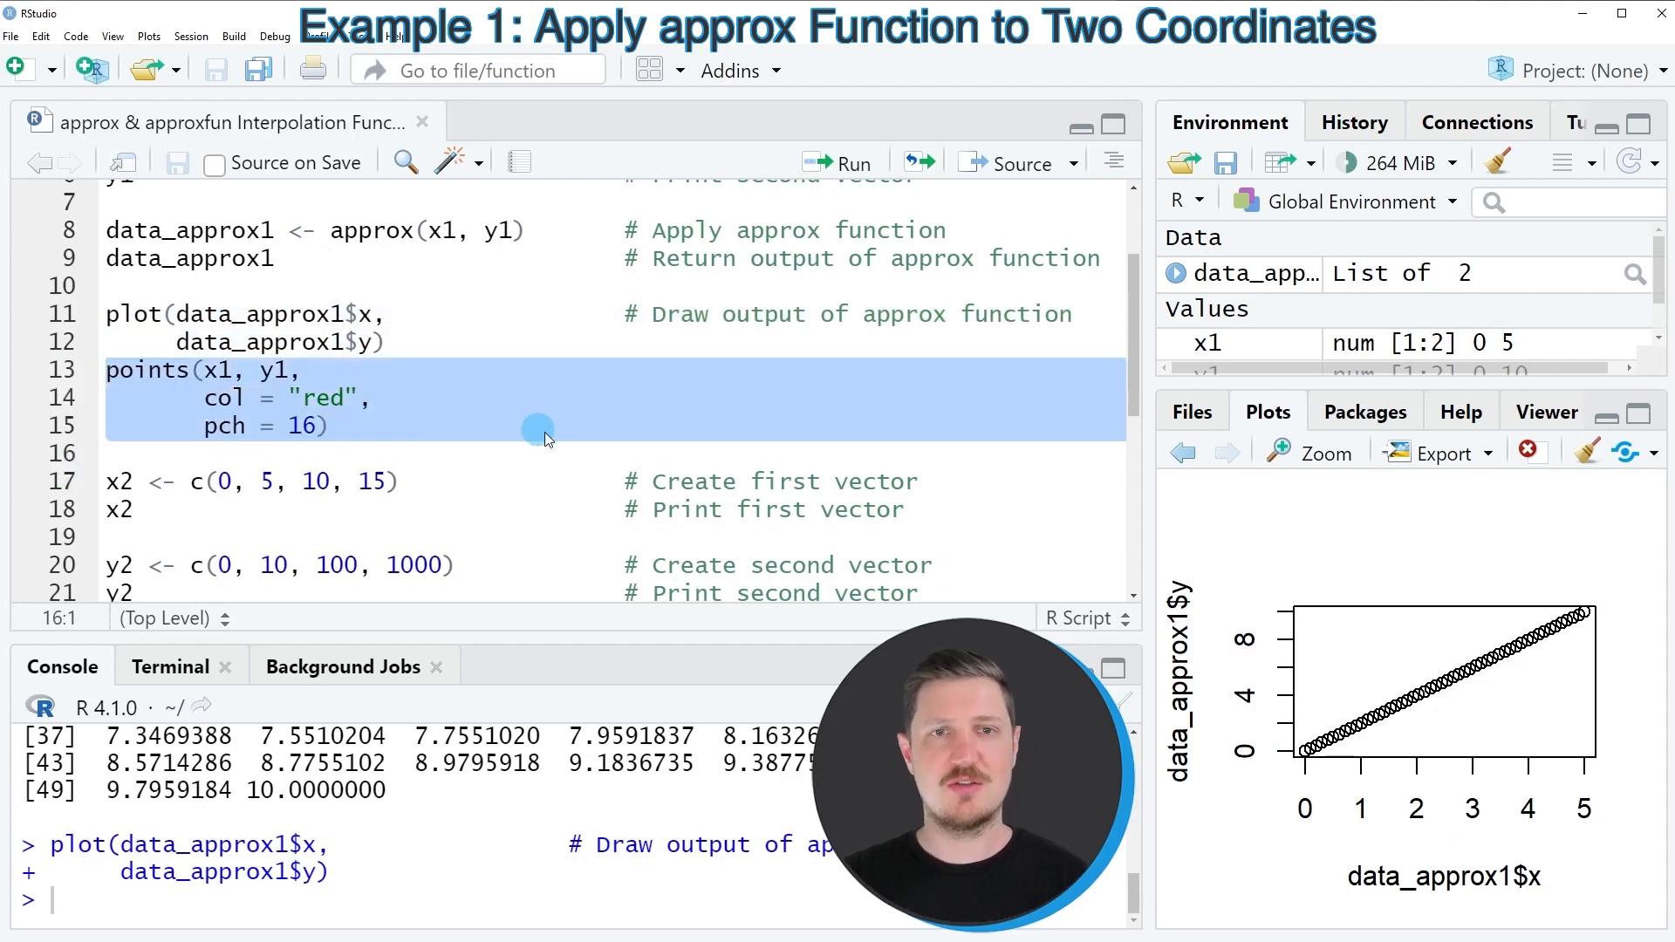
pyautogui.moveTo(614, 462)
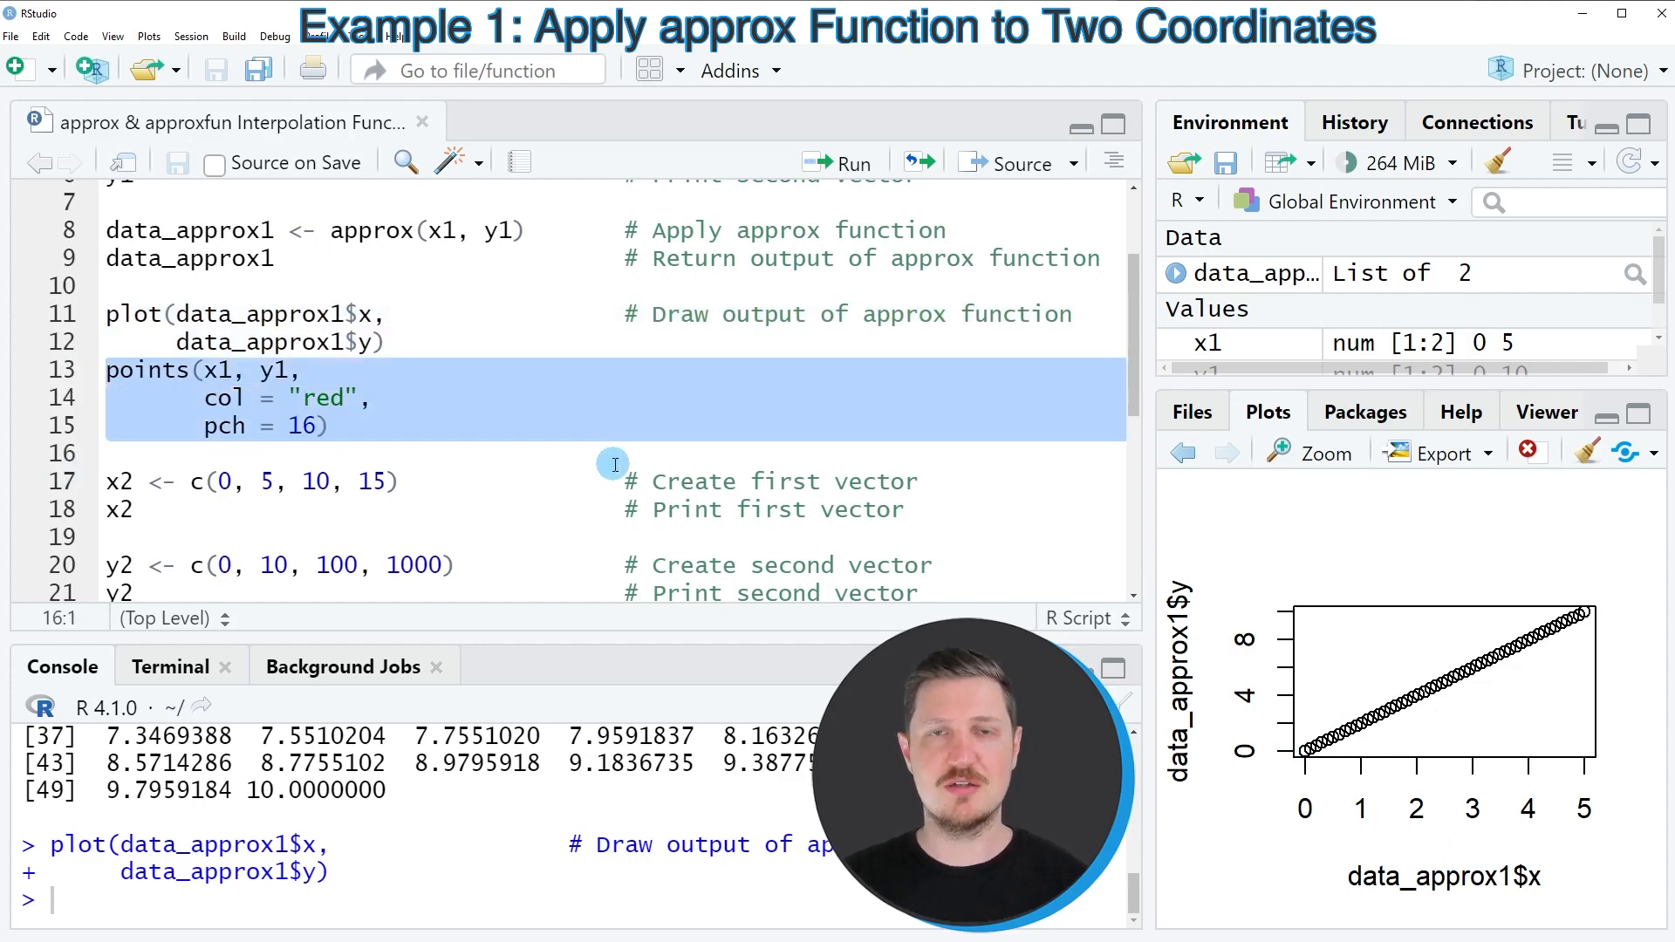
pyautogui.moveTo(704, 508)
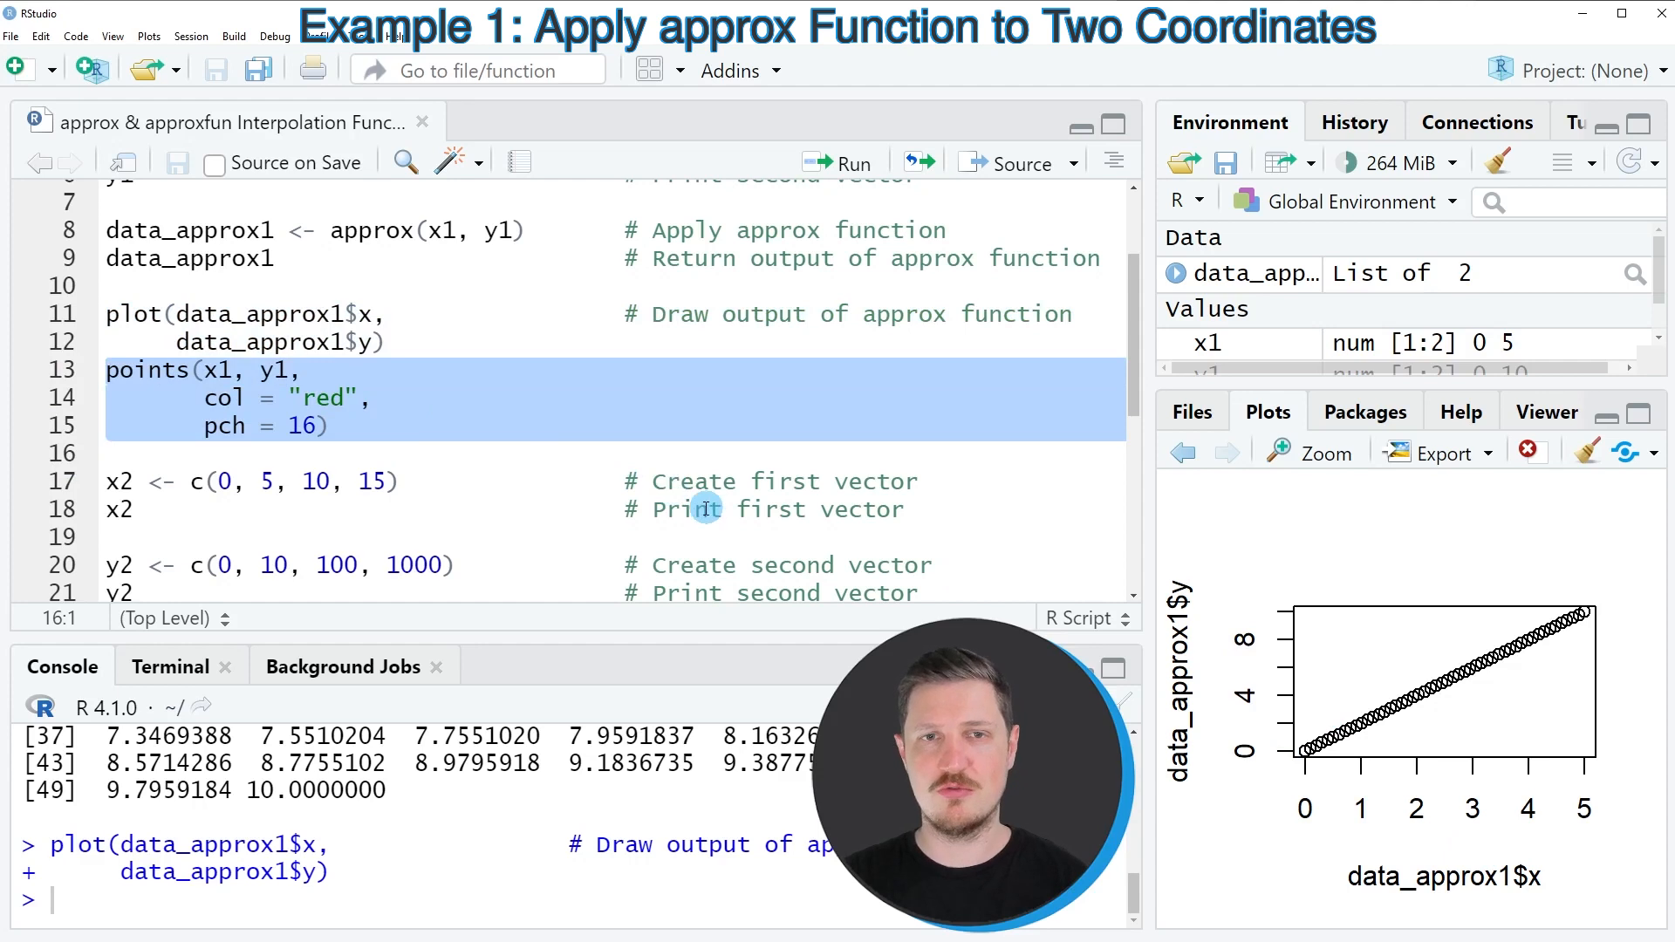
# Run points(x1, y1, col = "red", pch = 16) to mark both endpoints as red dots.
pyautogui.click(221, 370)
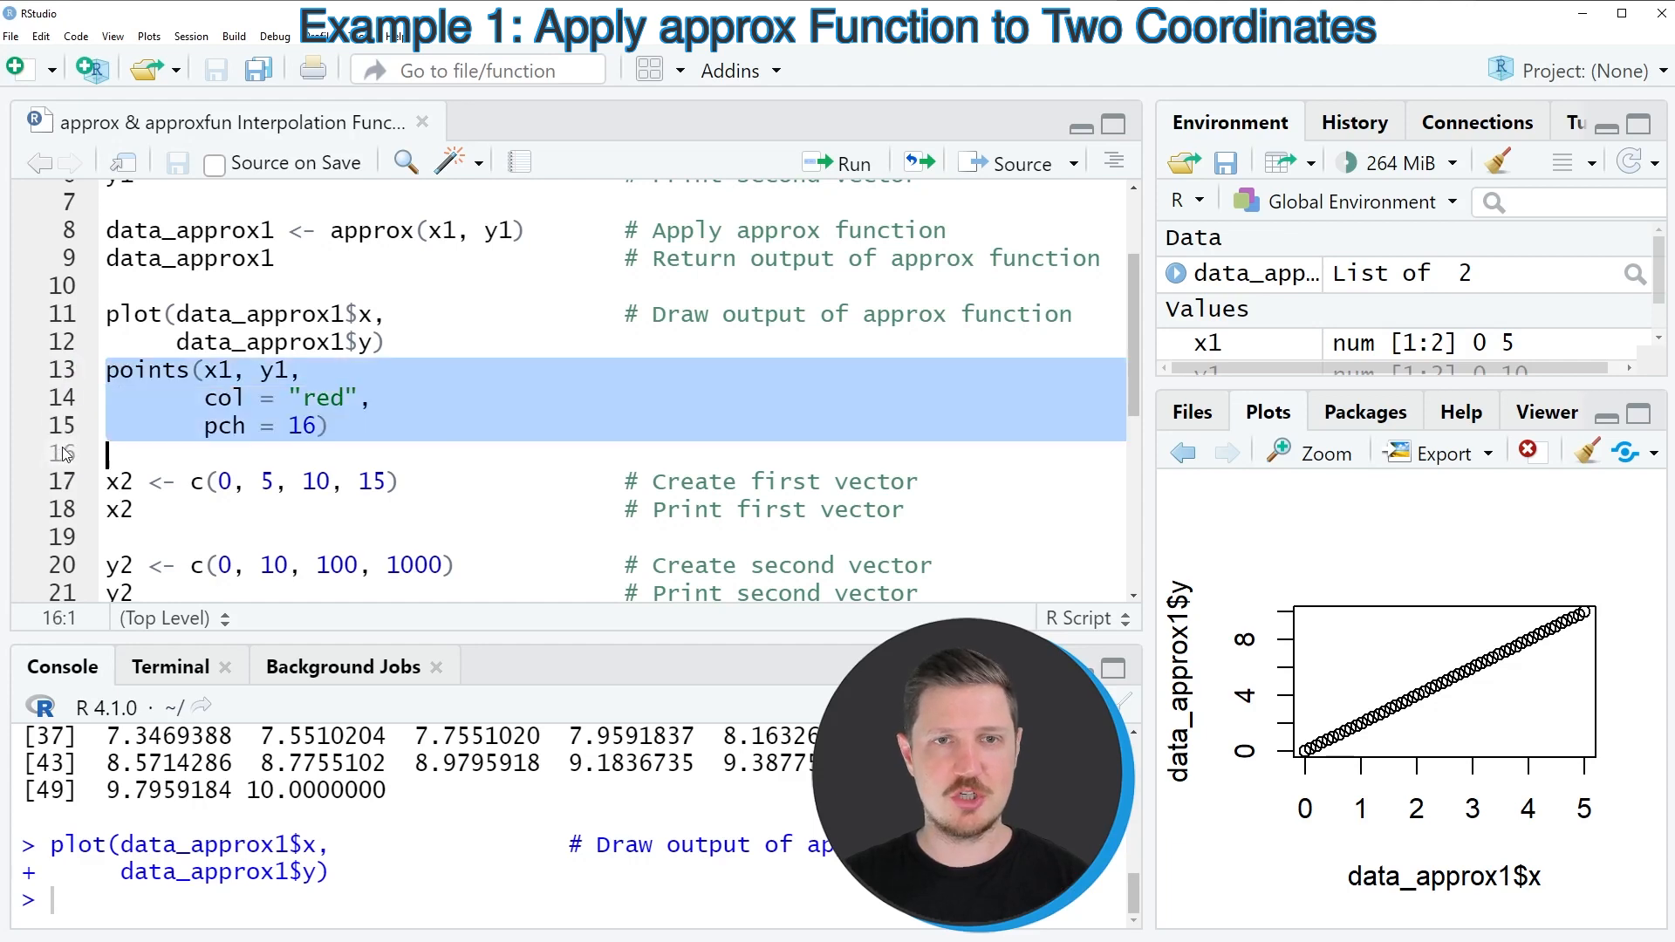
pyautogui.click(852, 162)
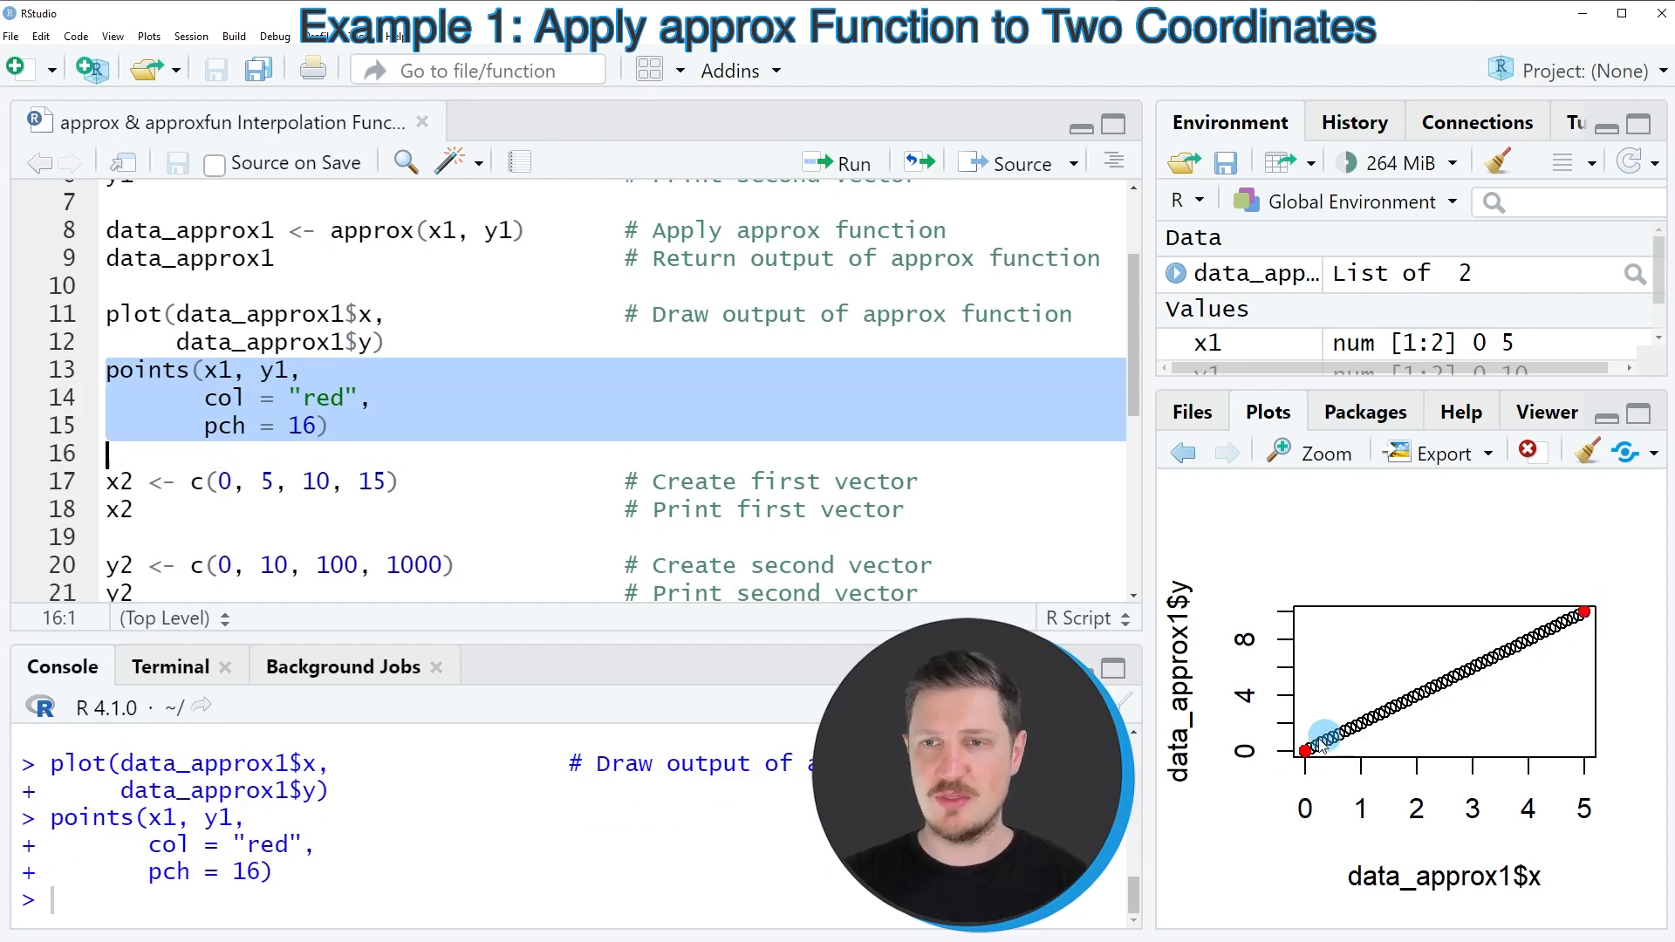
pyautogui.moveTo(1580, 630)
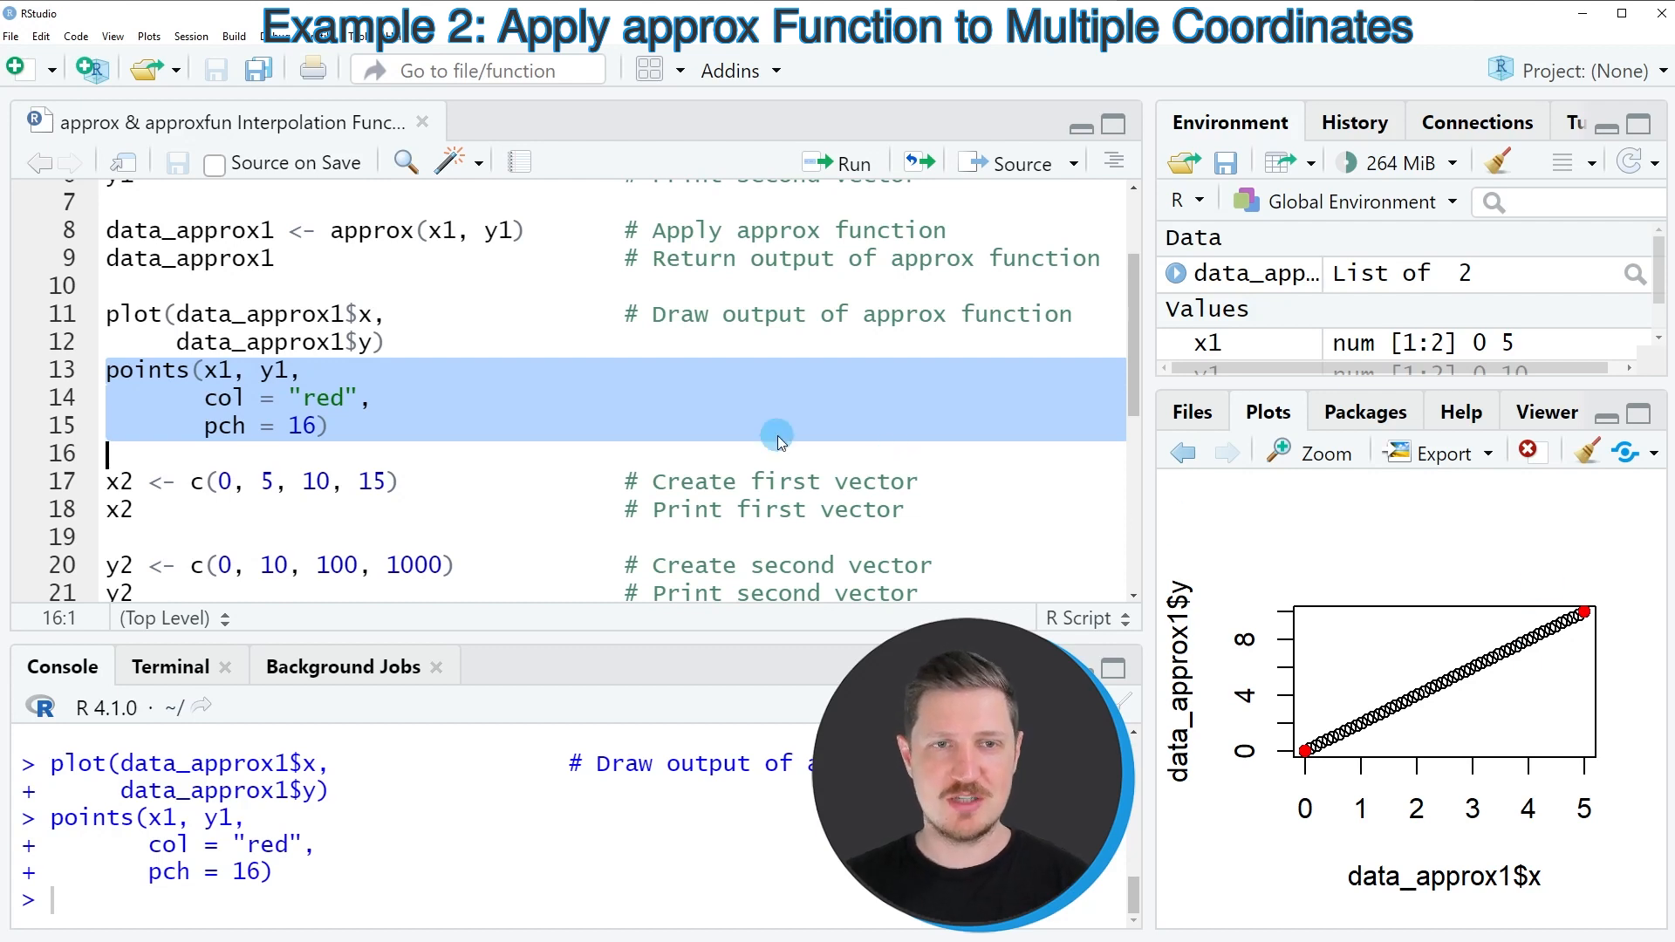
# Create and print x2 (0, 5, 10, 15) and y2 (0, 10, 100, 1000), then compute and print data_approx2.
pyautogui.click(118, 481)
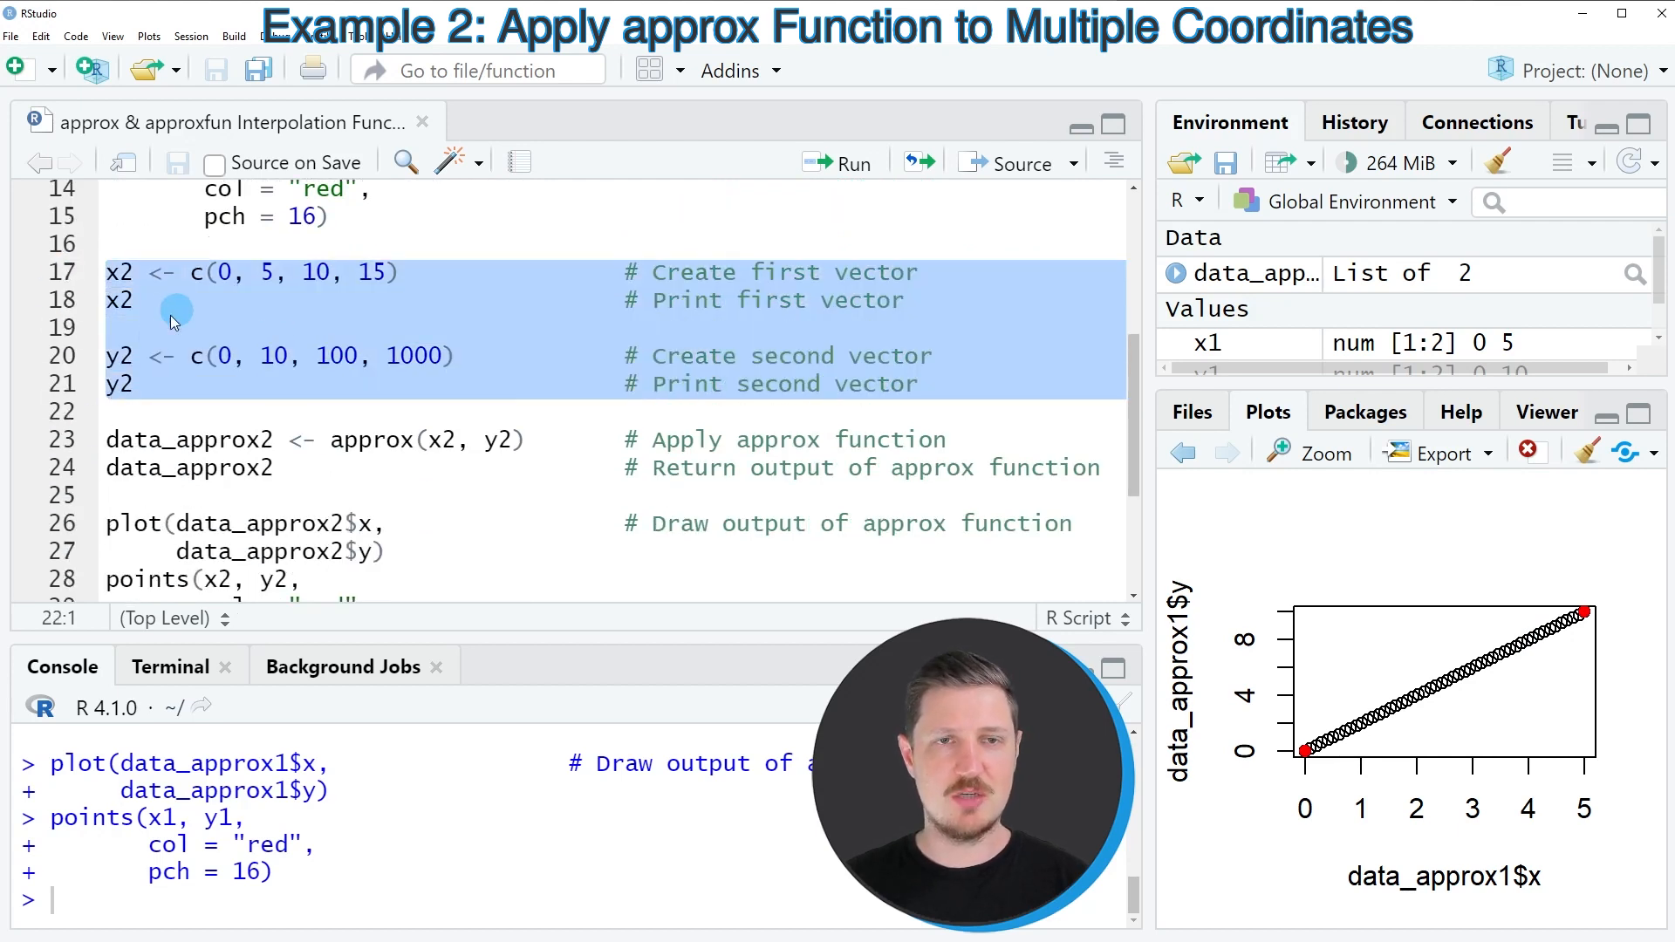
pyautogui.moveTo(225, 329)
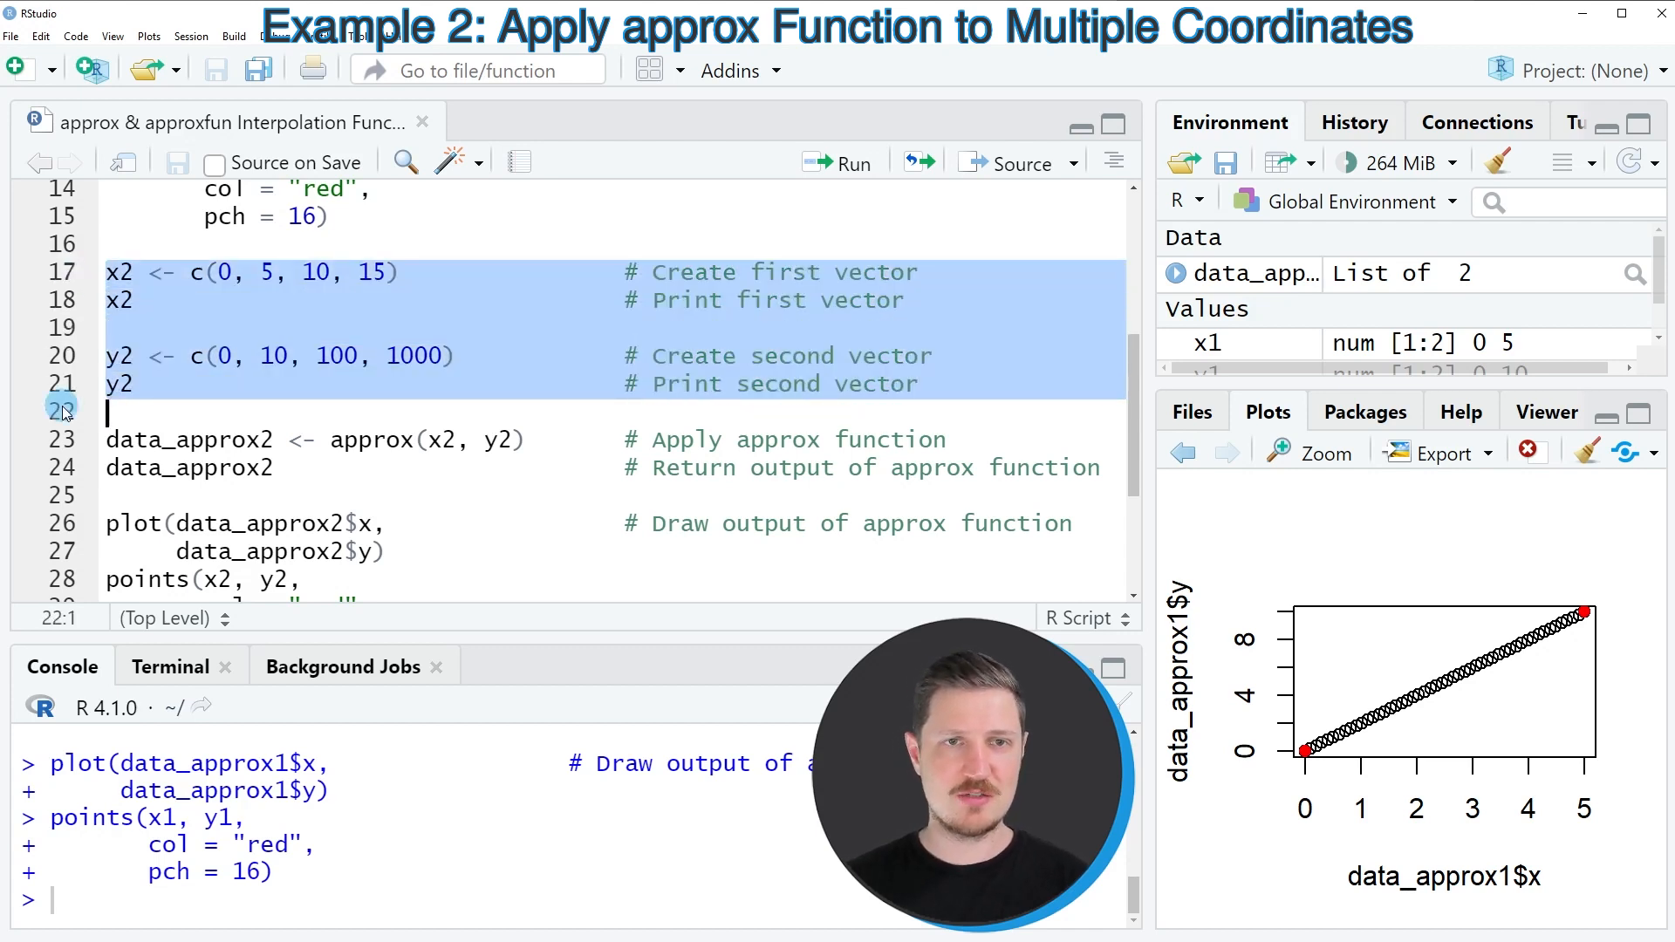
pyautogui.click(839, 162)
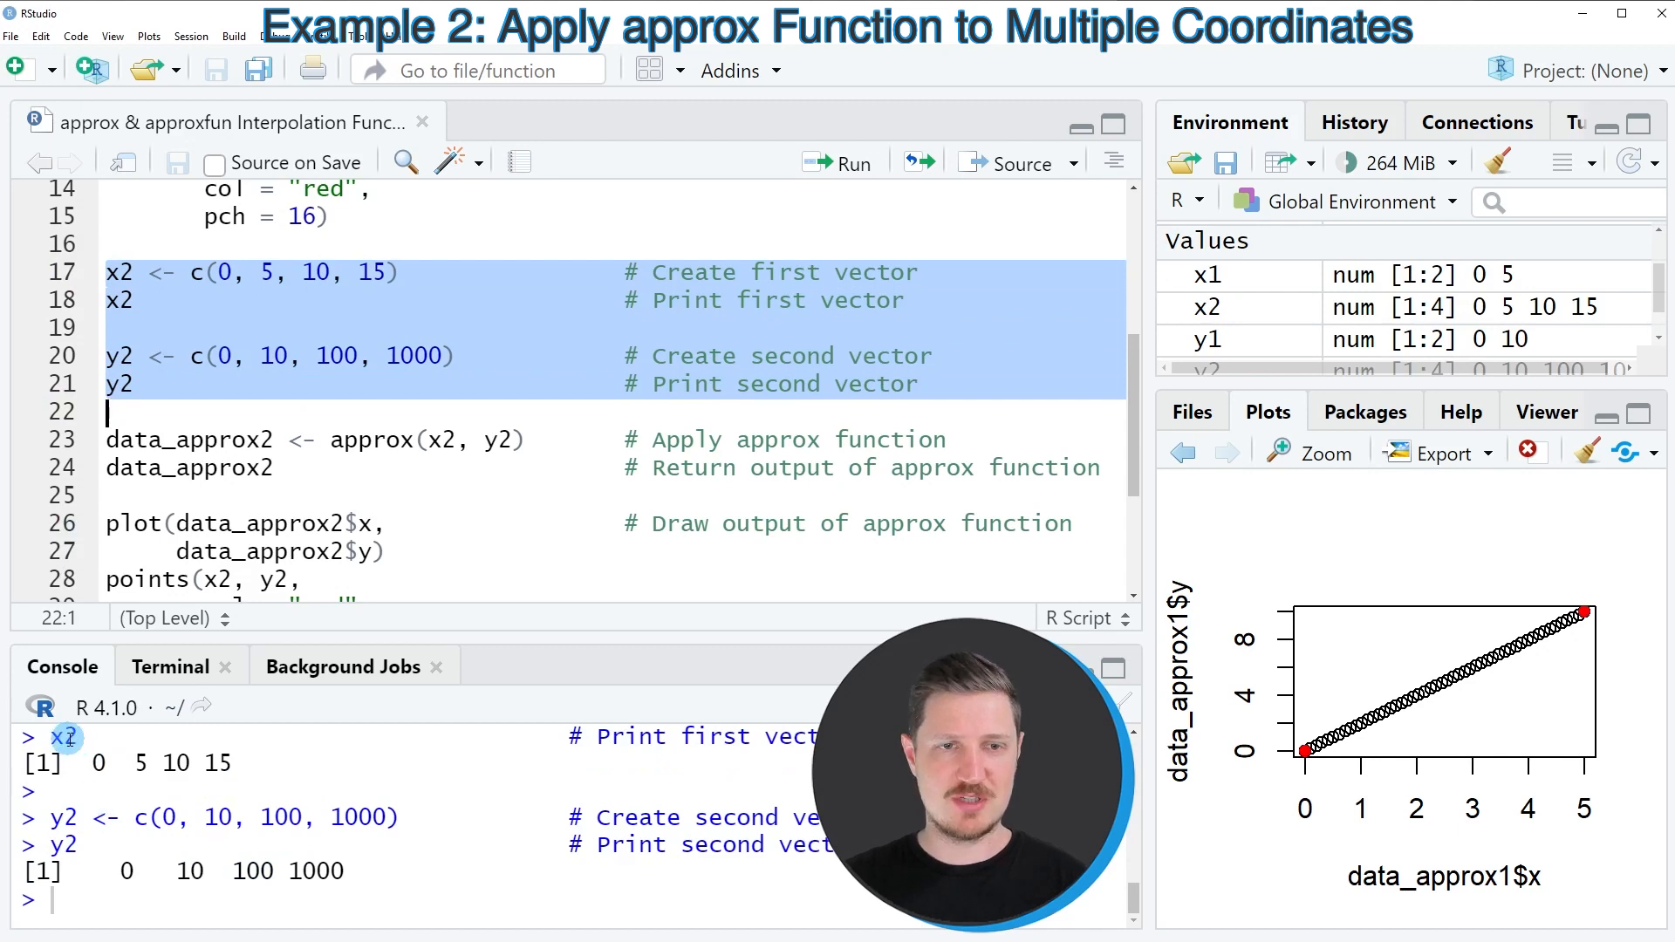
pyautogui.moveTo(119, 789)
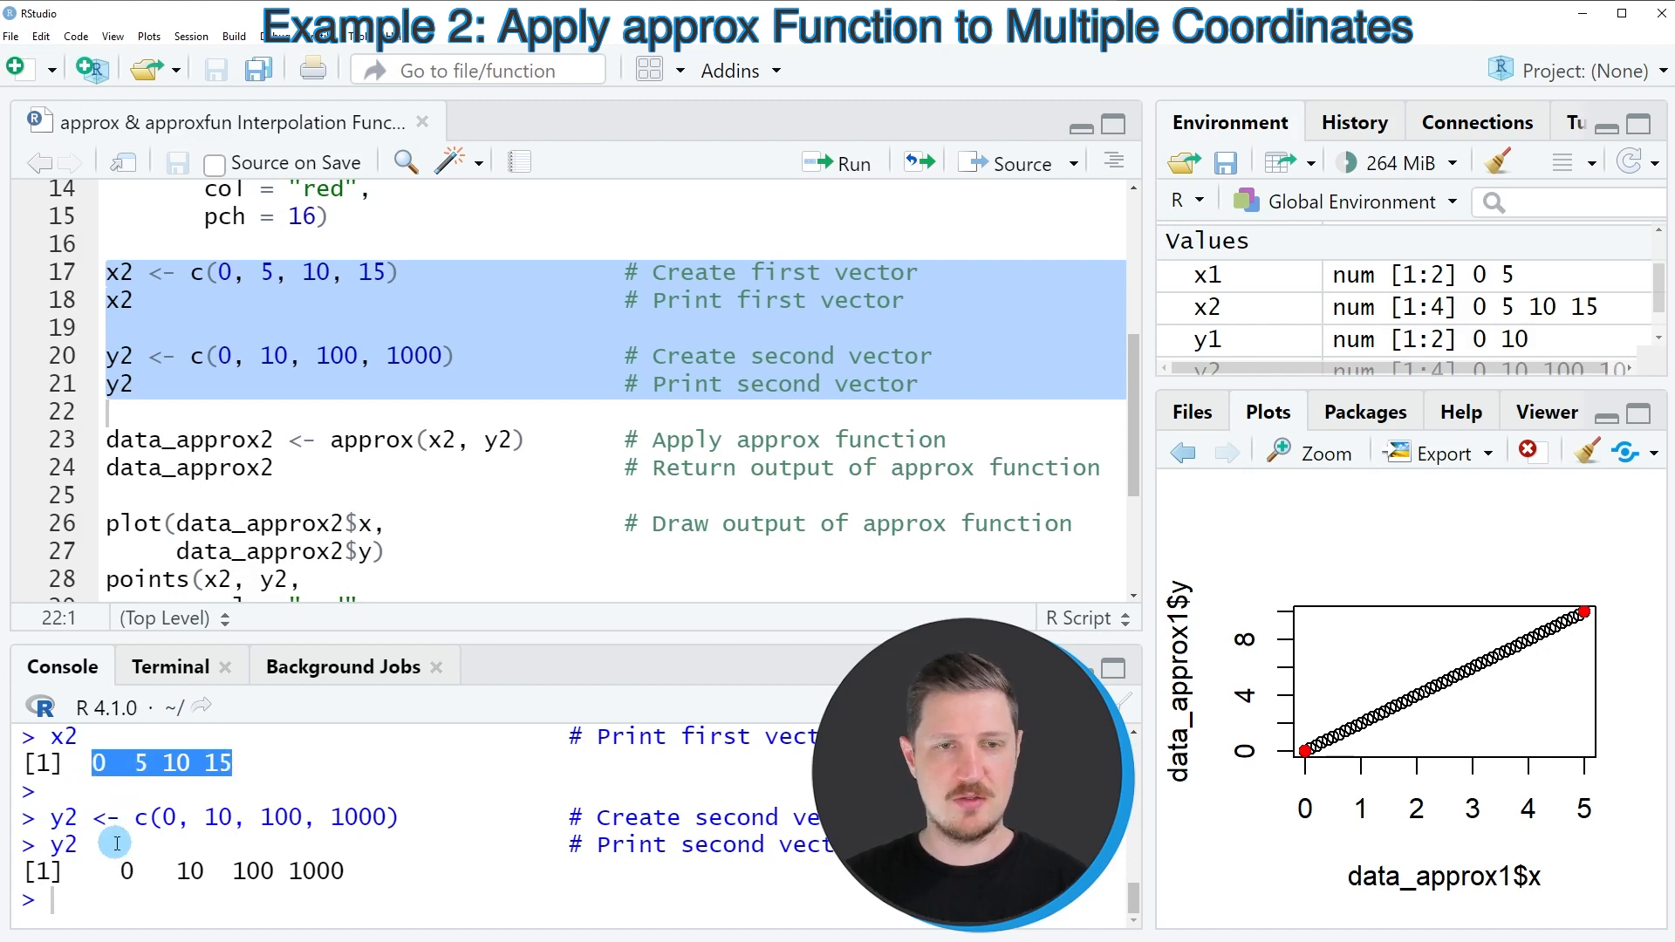
pyautogui.moveTo(232, 876)
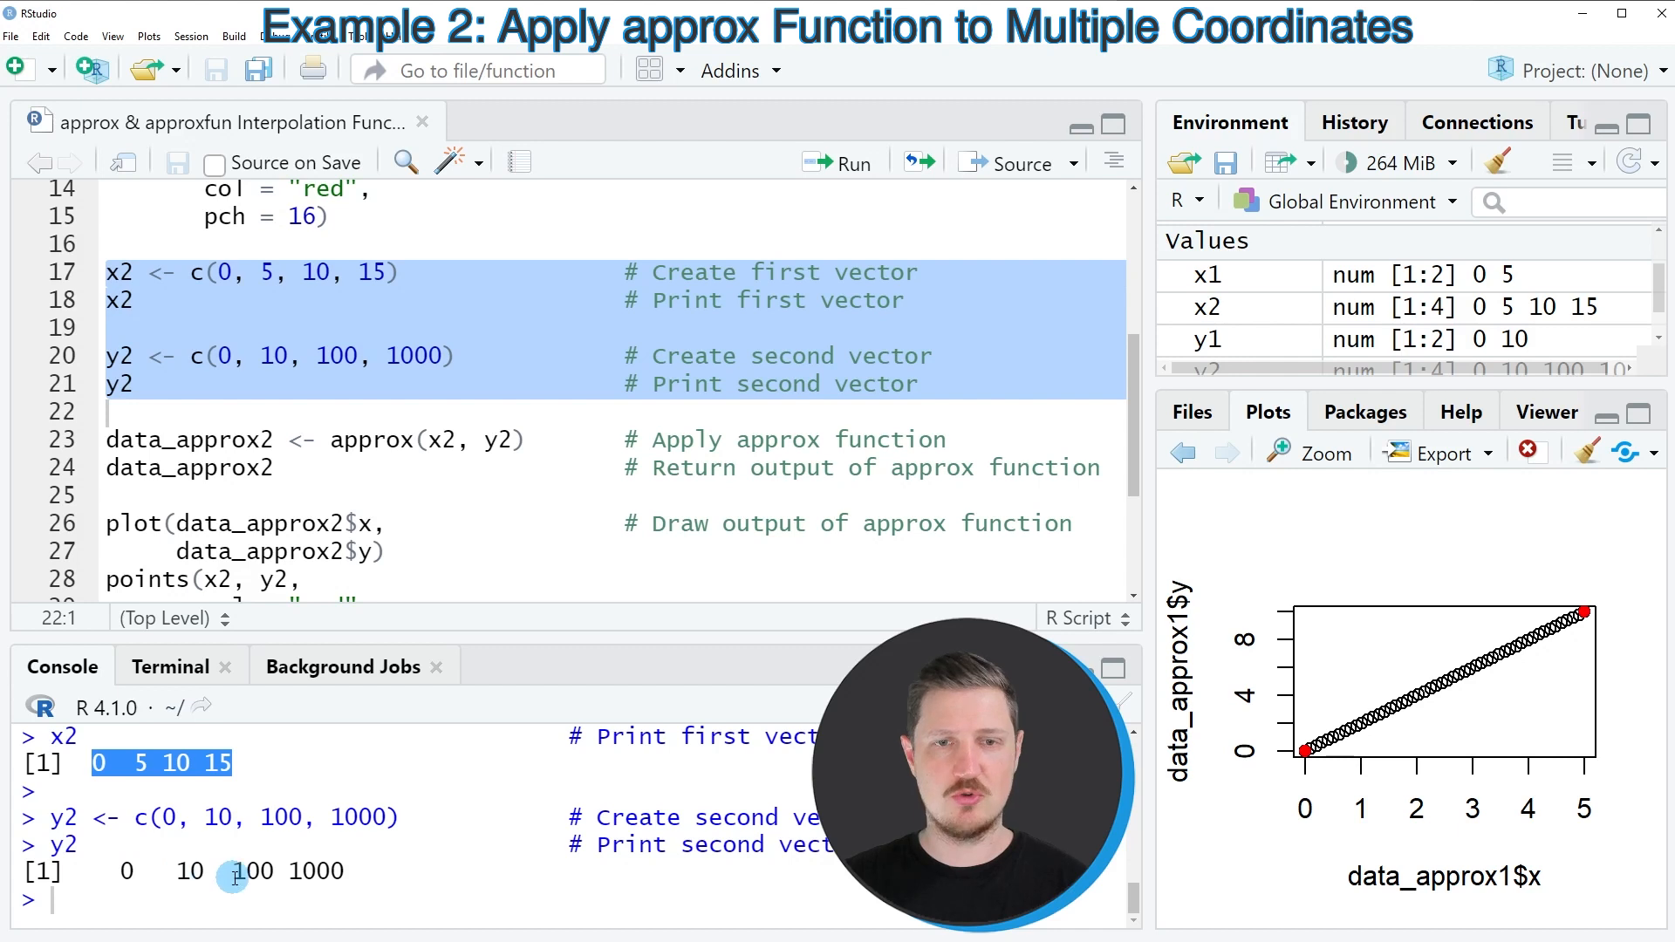
pyautogui.click(360, 439)
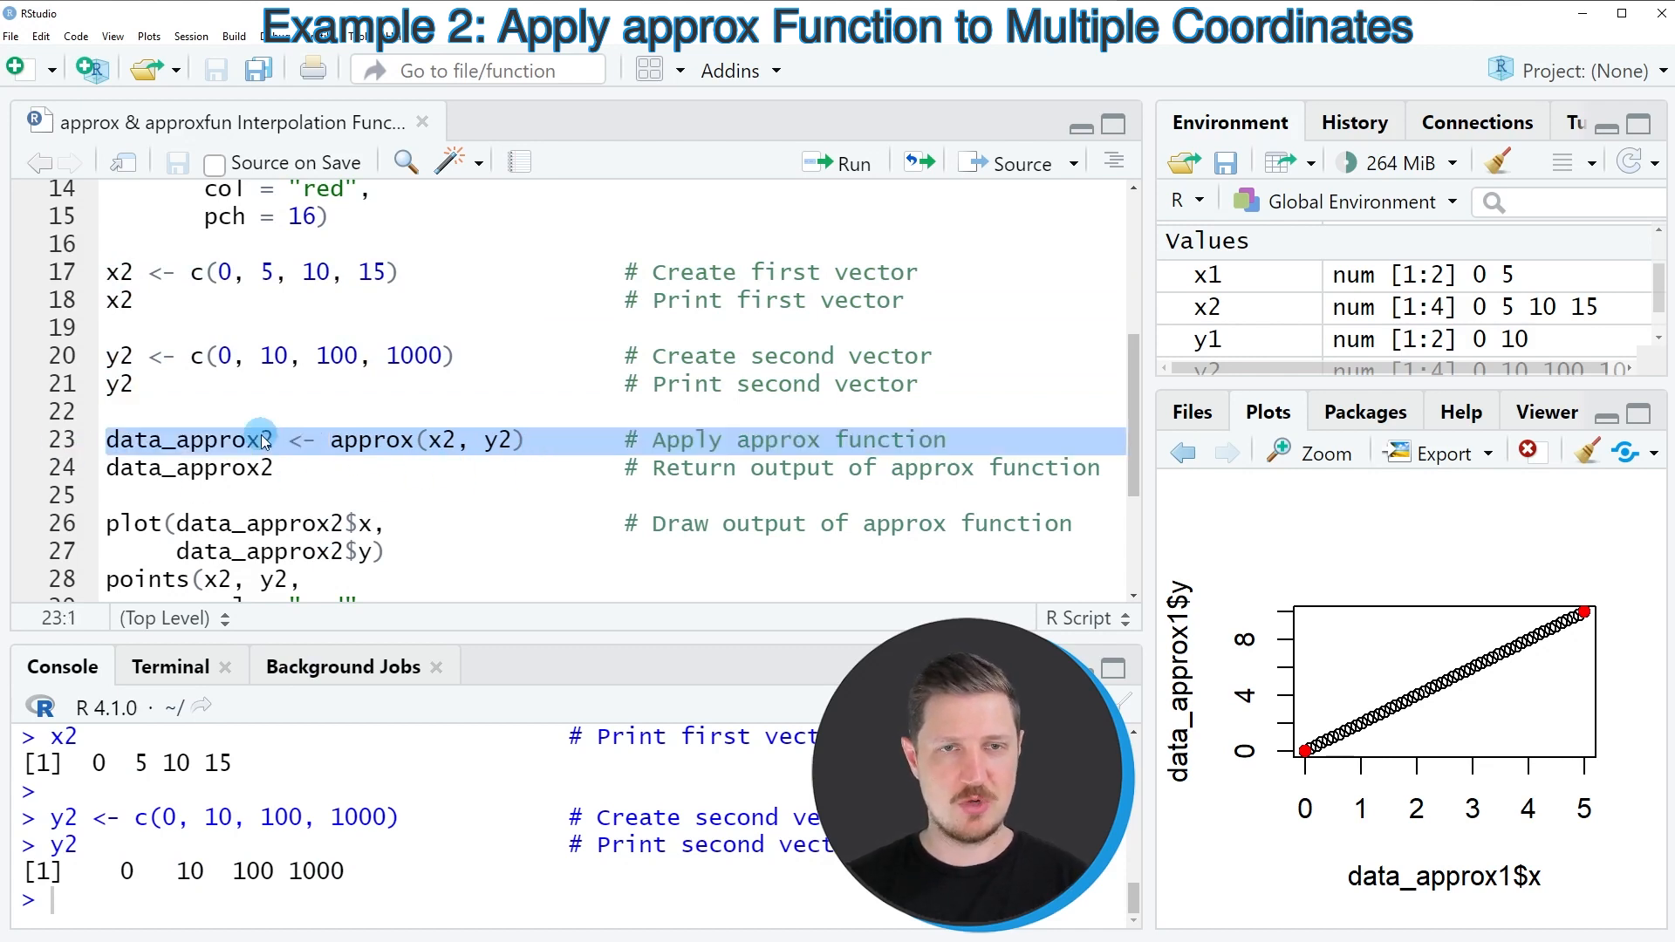
pyautogui.click(850, 164)
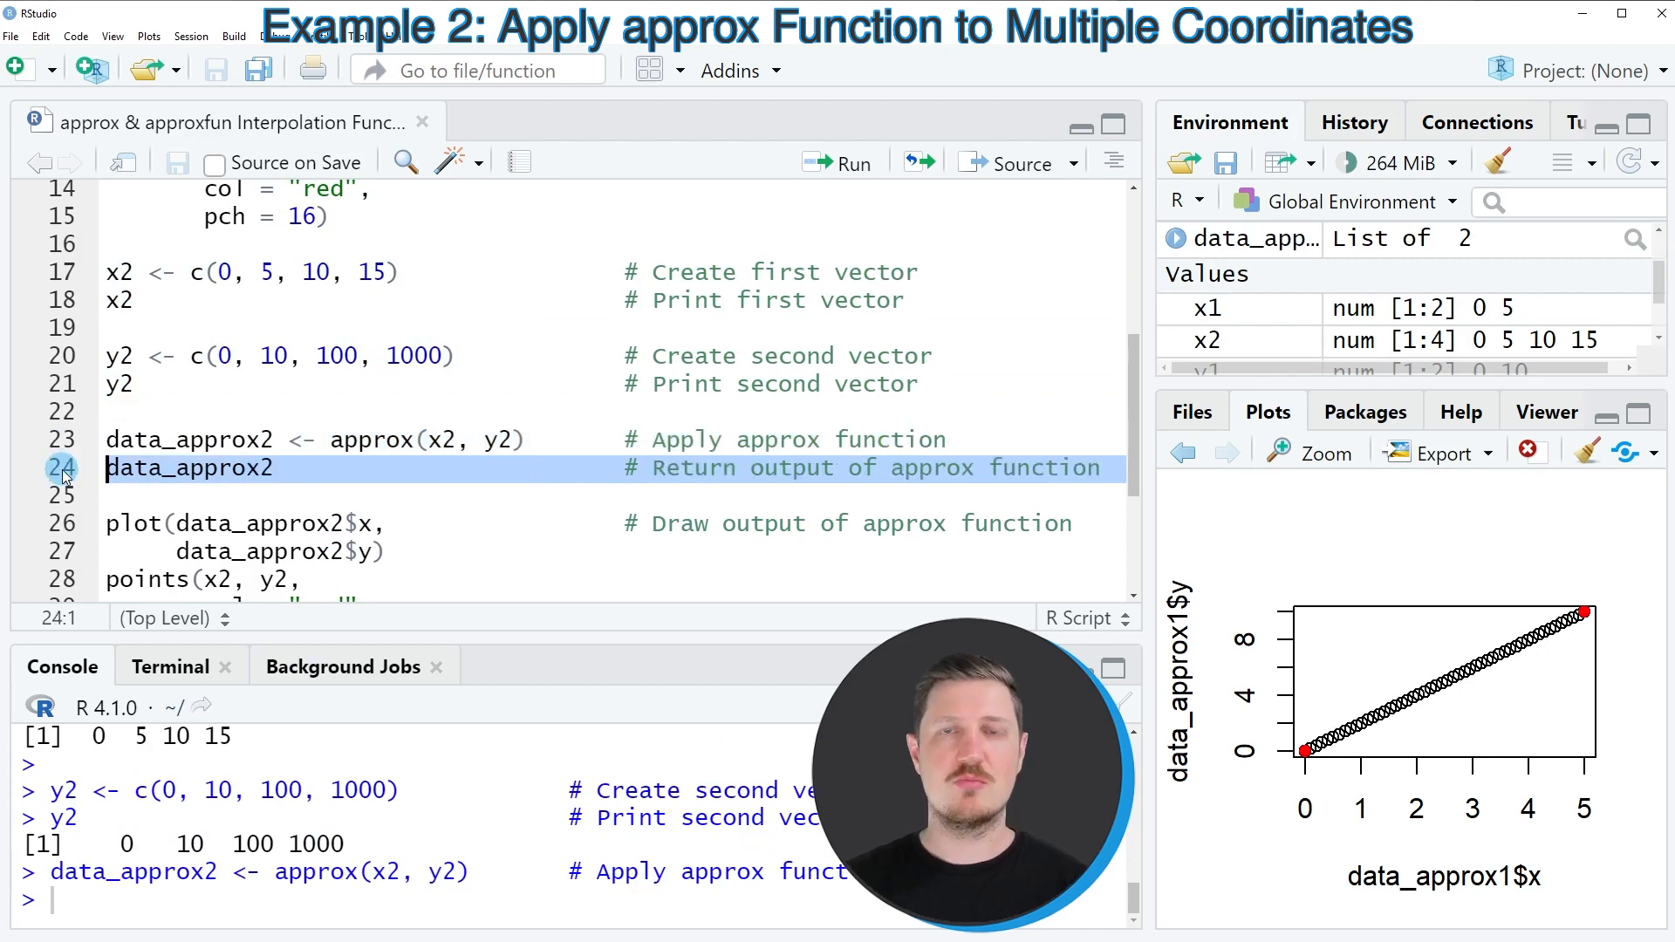
pyautogui.click(839, 163)
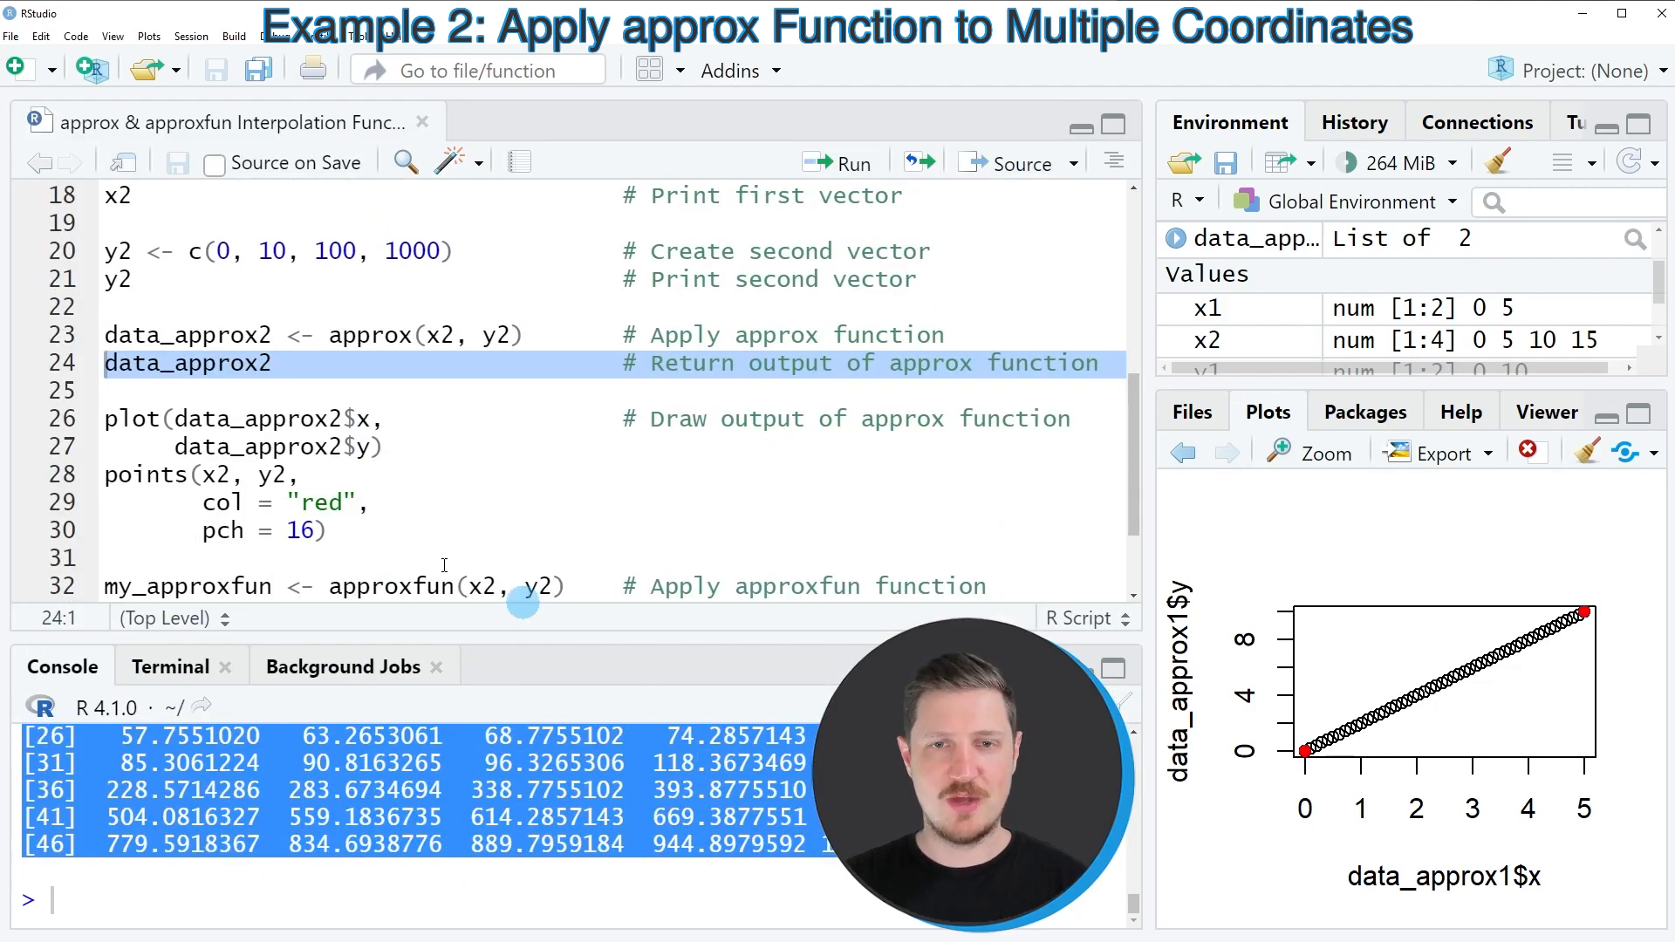
pyautogui.click(333, 532)
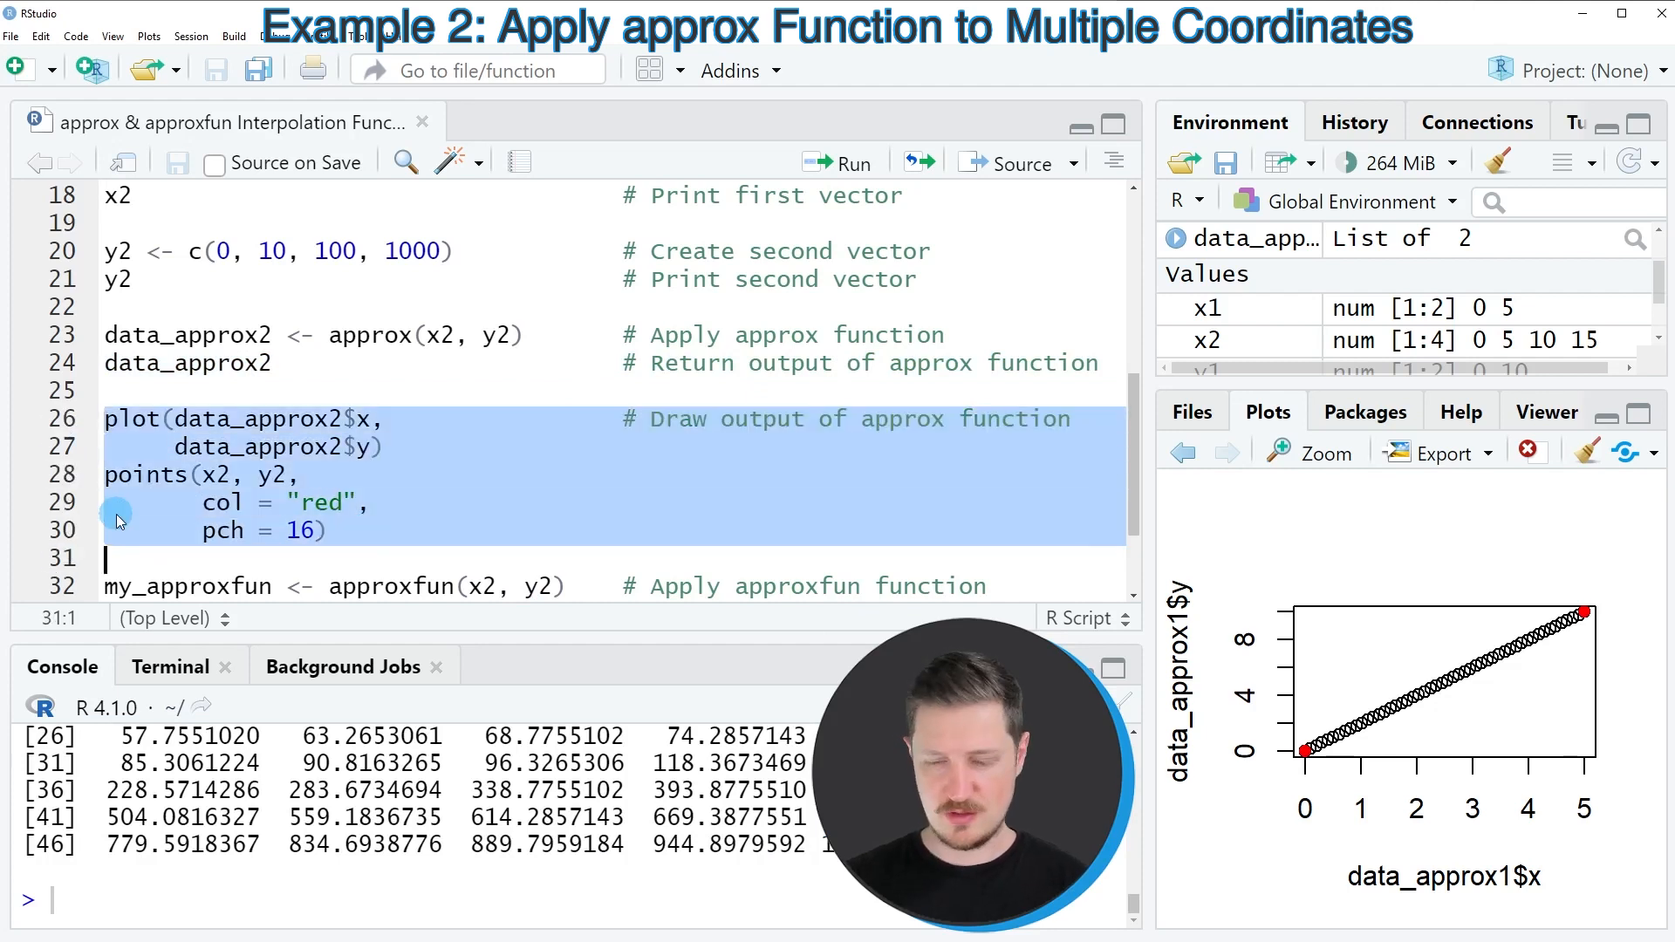
# Plot data_approx2 rising steeply to 1000, with x2 and y2 marked as red dots.
pyautogui.click(851, 163)
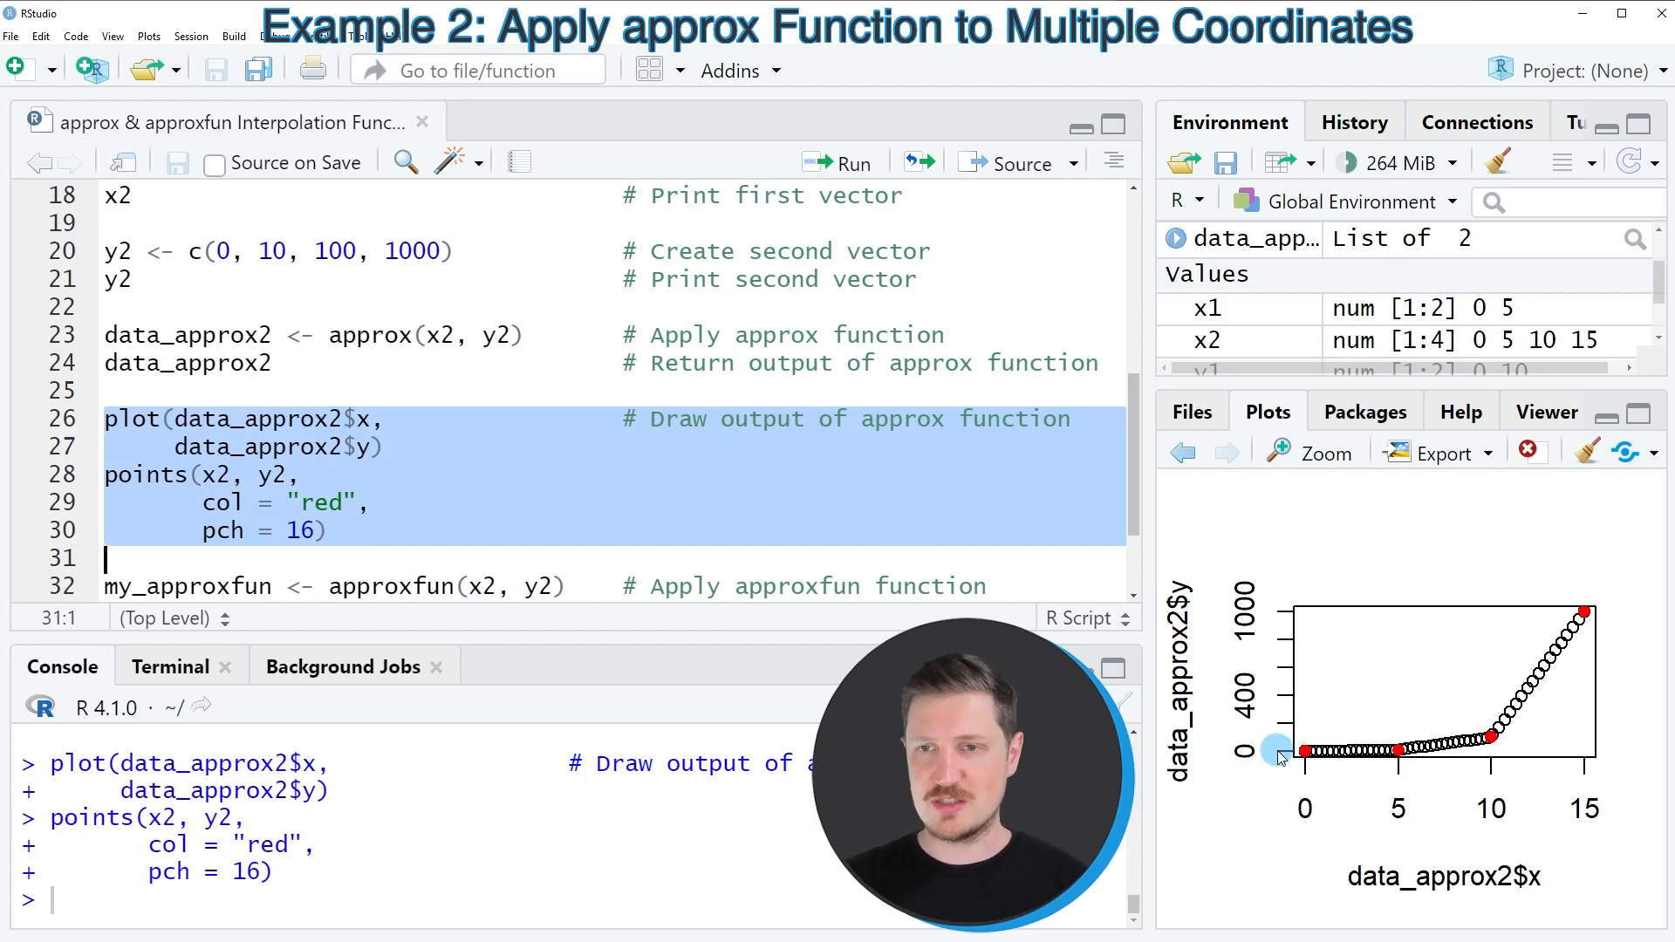
pyautogui.moveTo(1495, 747)
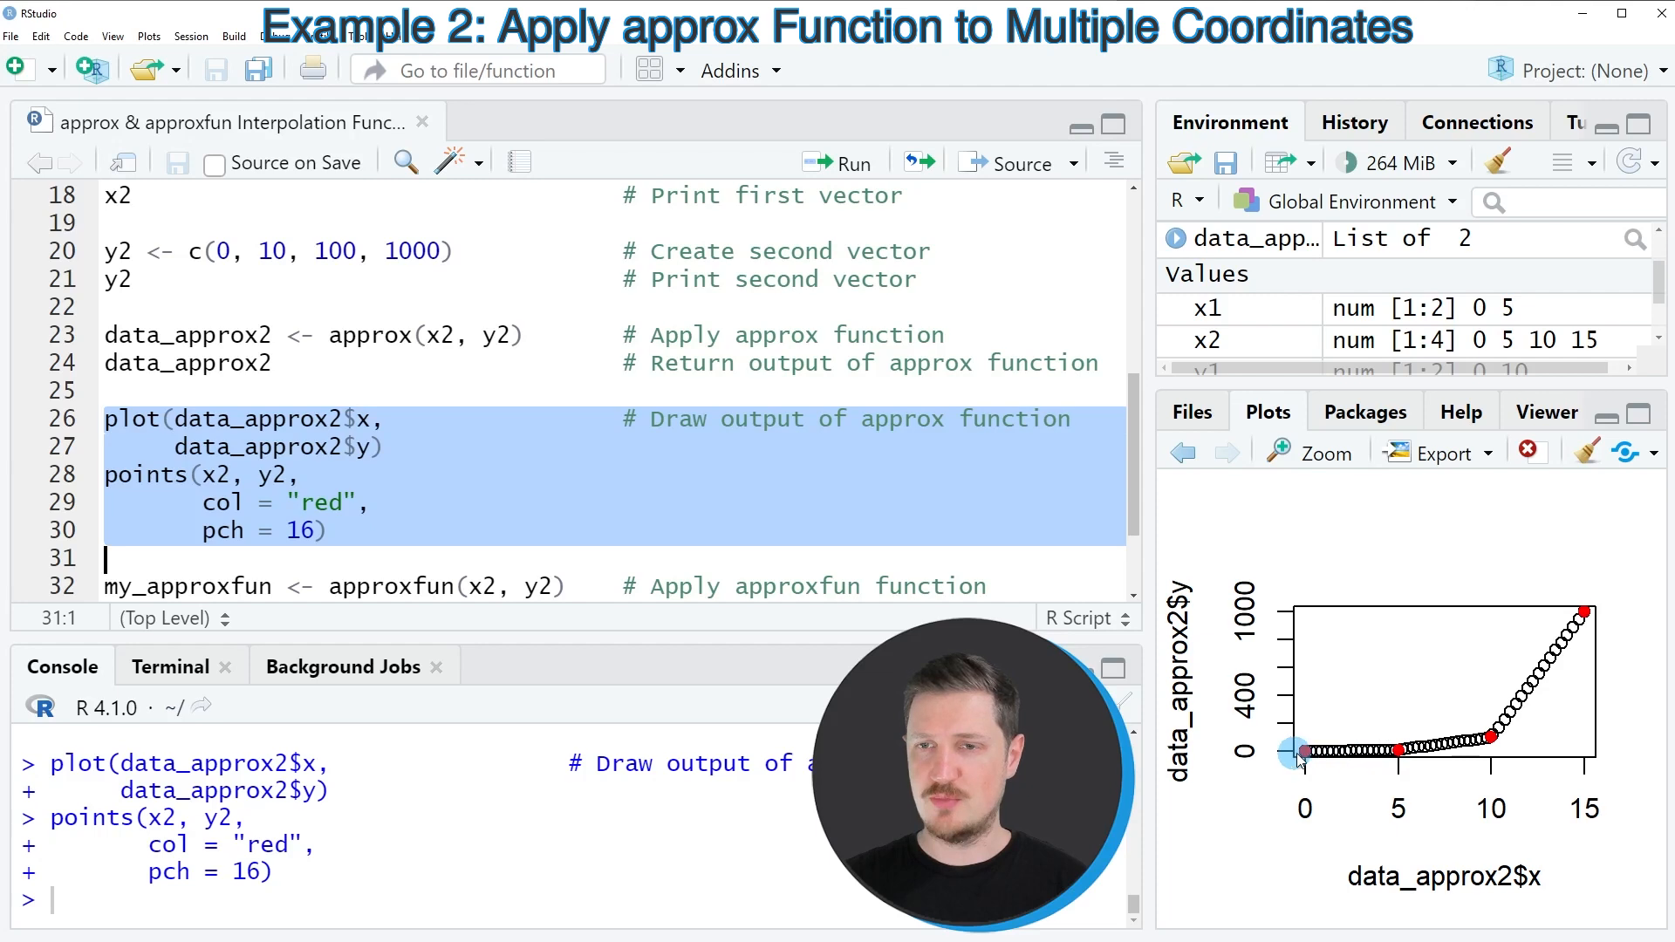
pyautogui.moveTo(1410, 758)
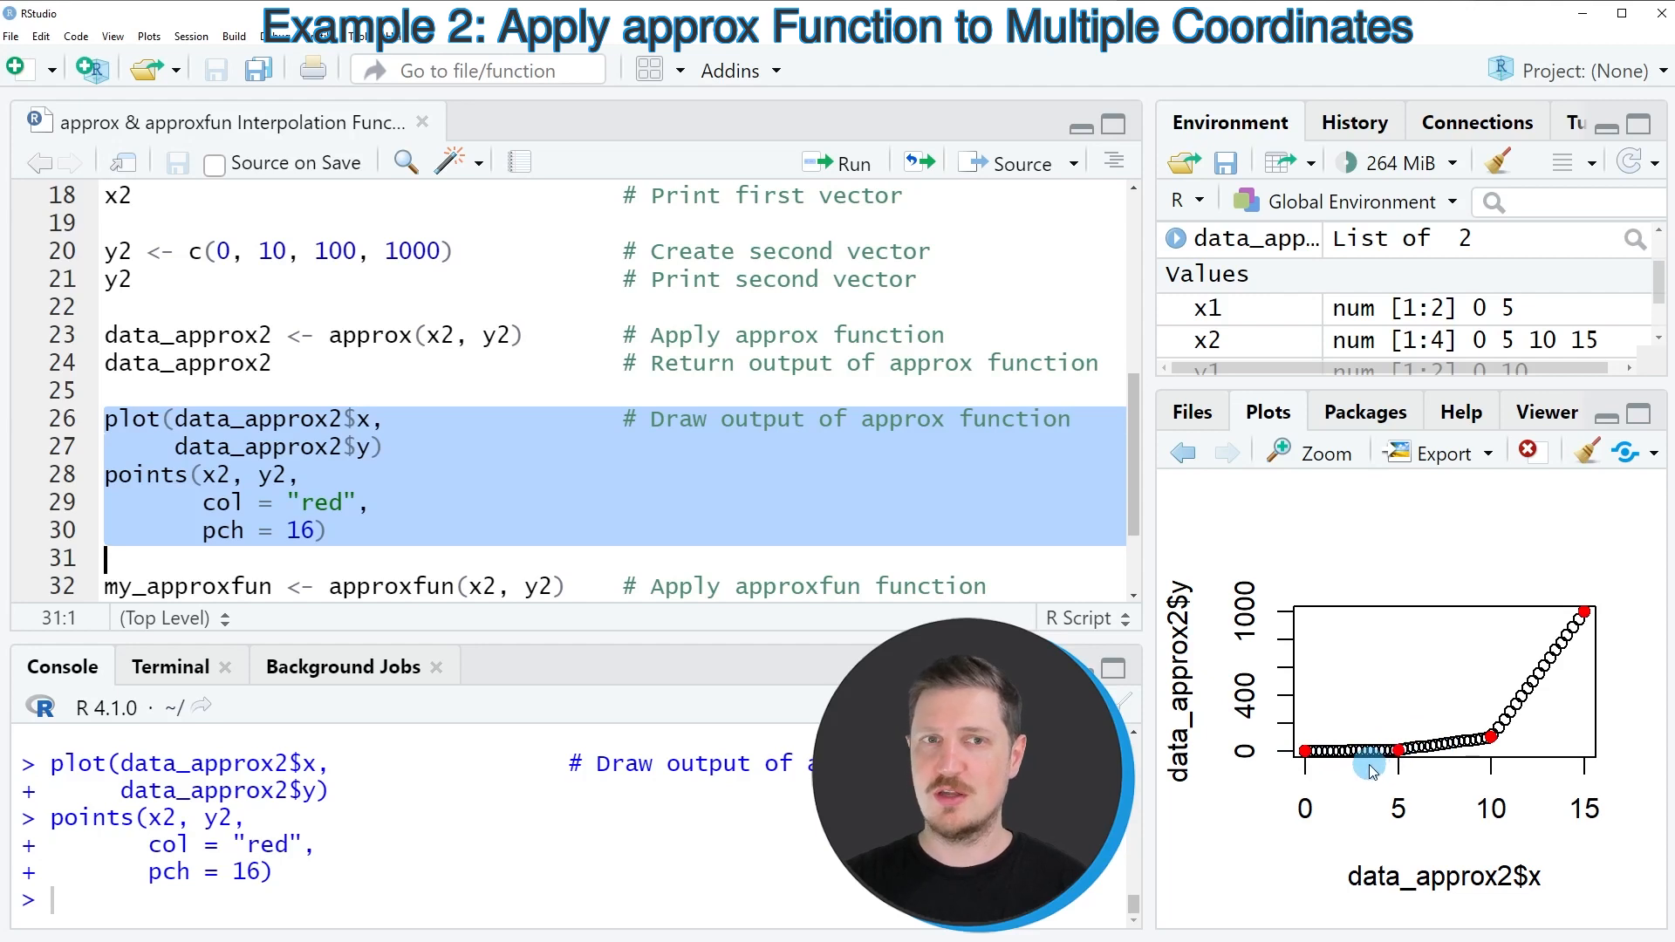
pyautogui.moveTo(1507, 746)
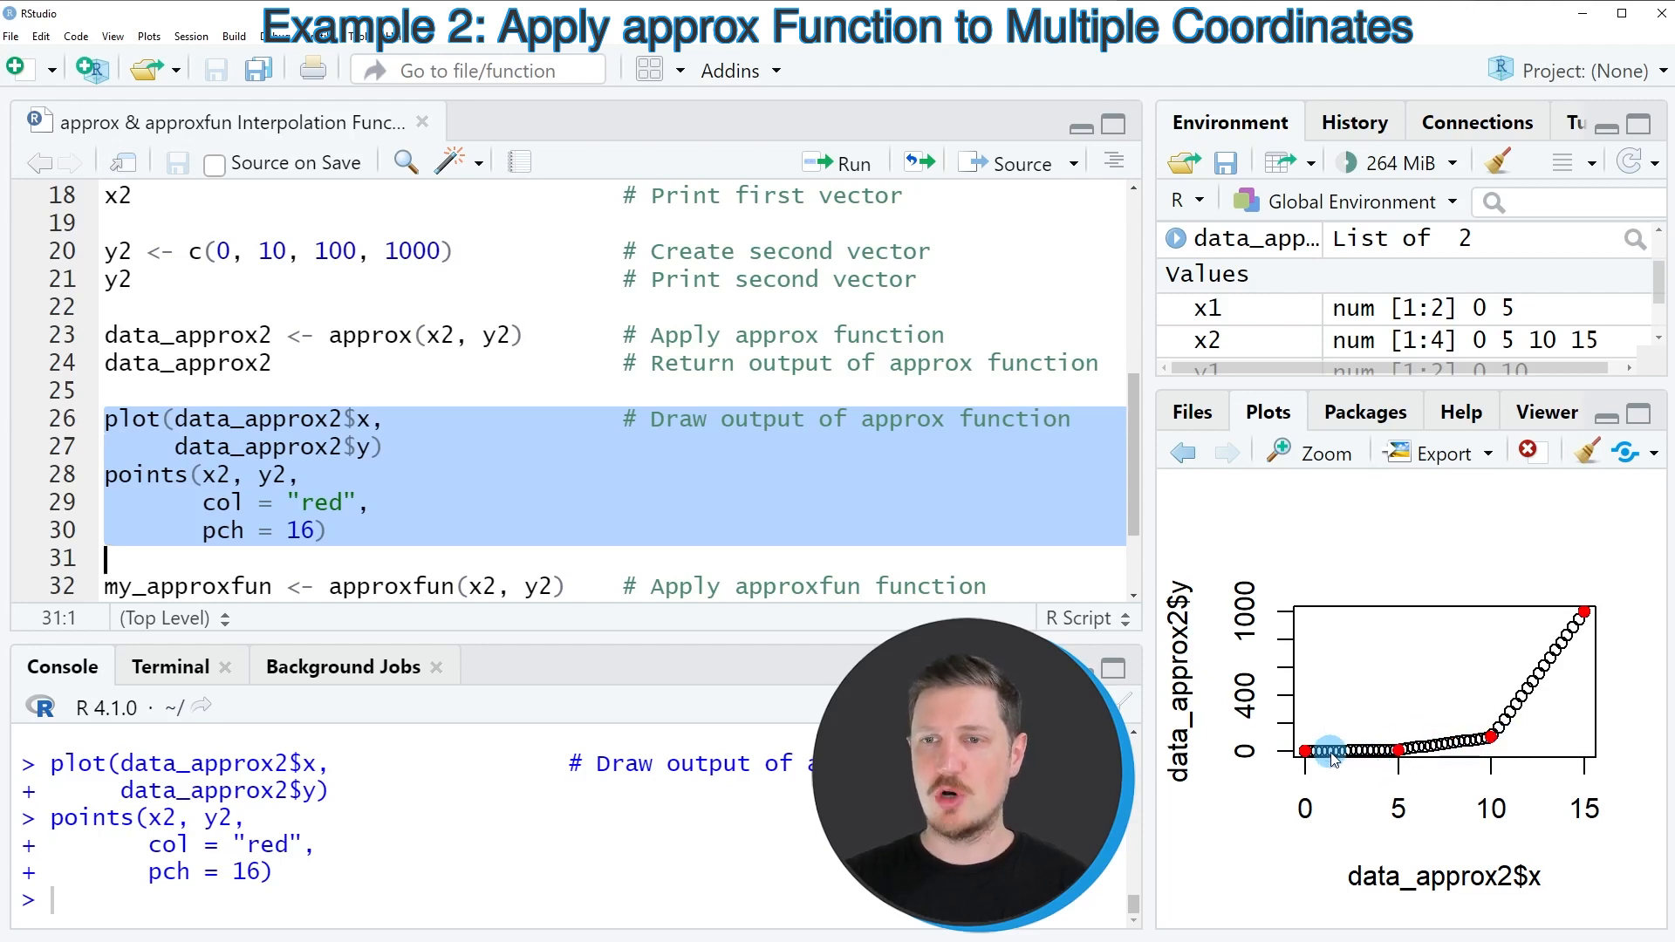
pyautogui.moveTo(1399, 751)
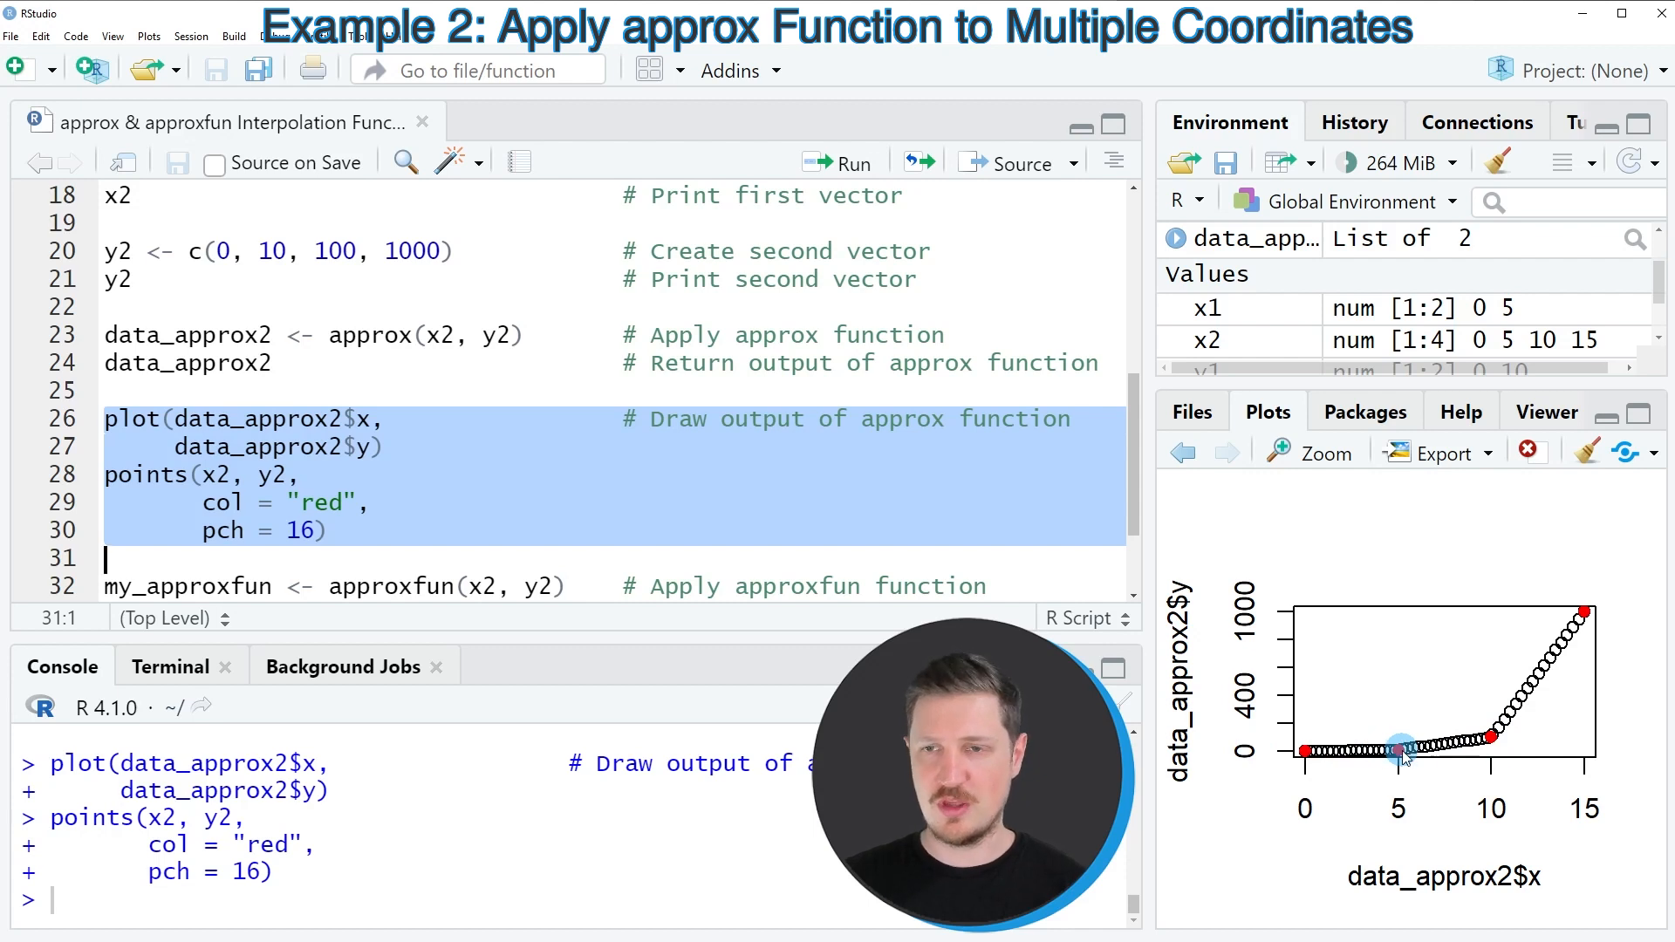
pyautogui.moveTo(1325, 760)
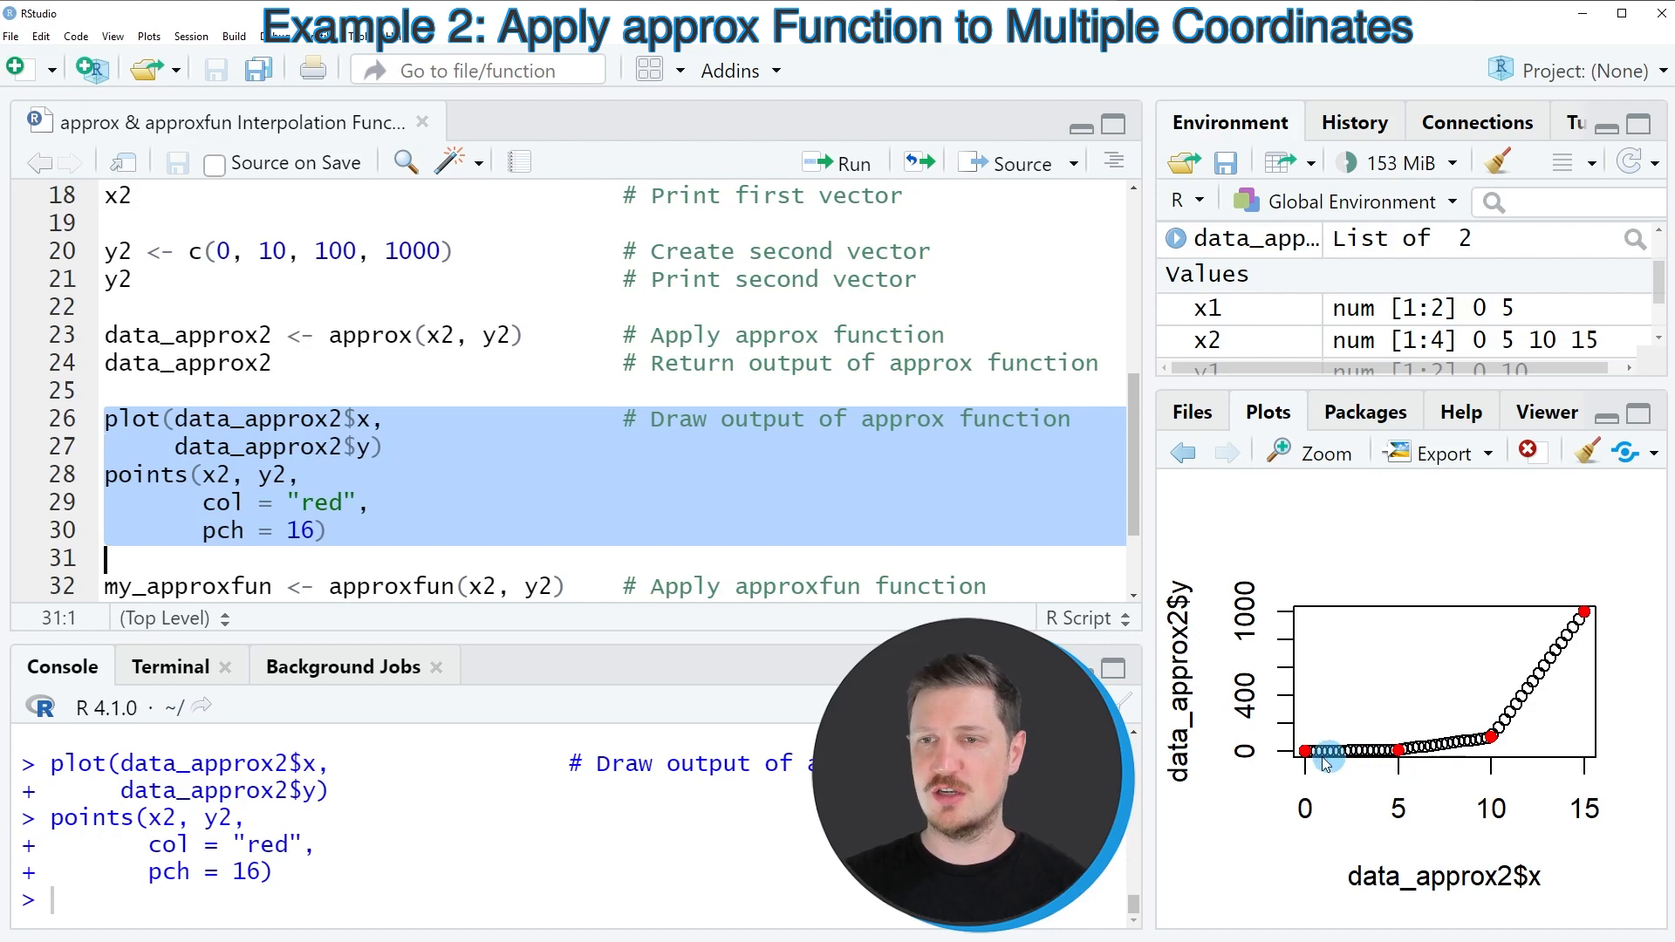
pyautogui.moveTo(1599, 577)
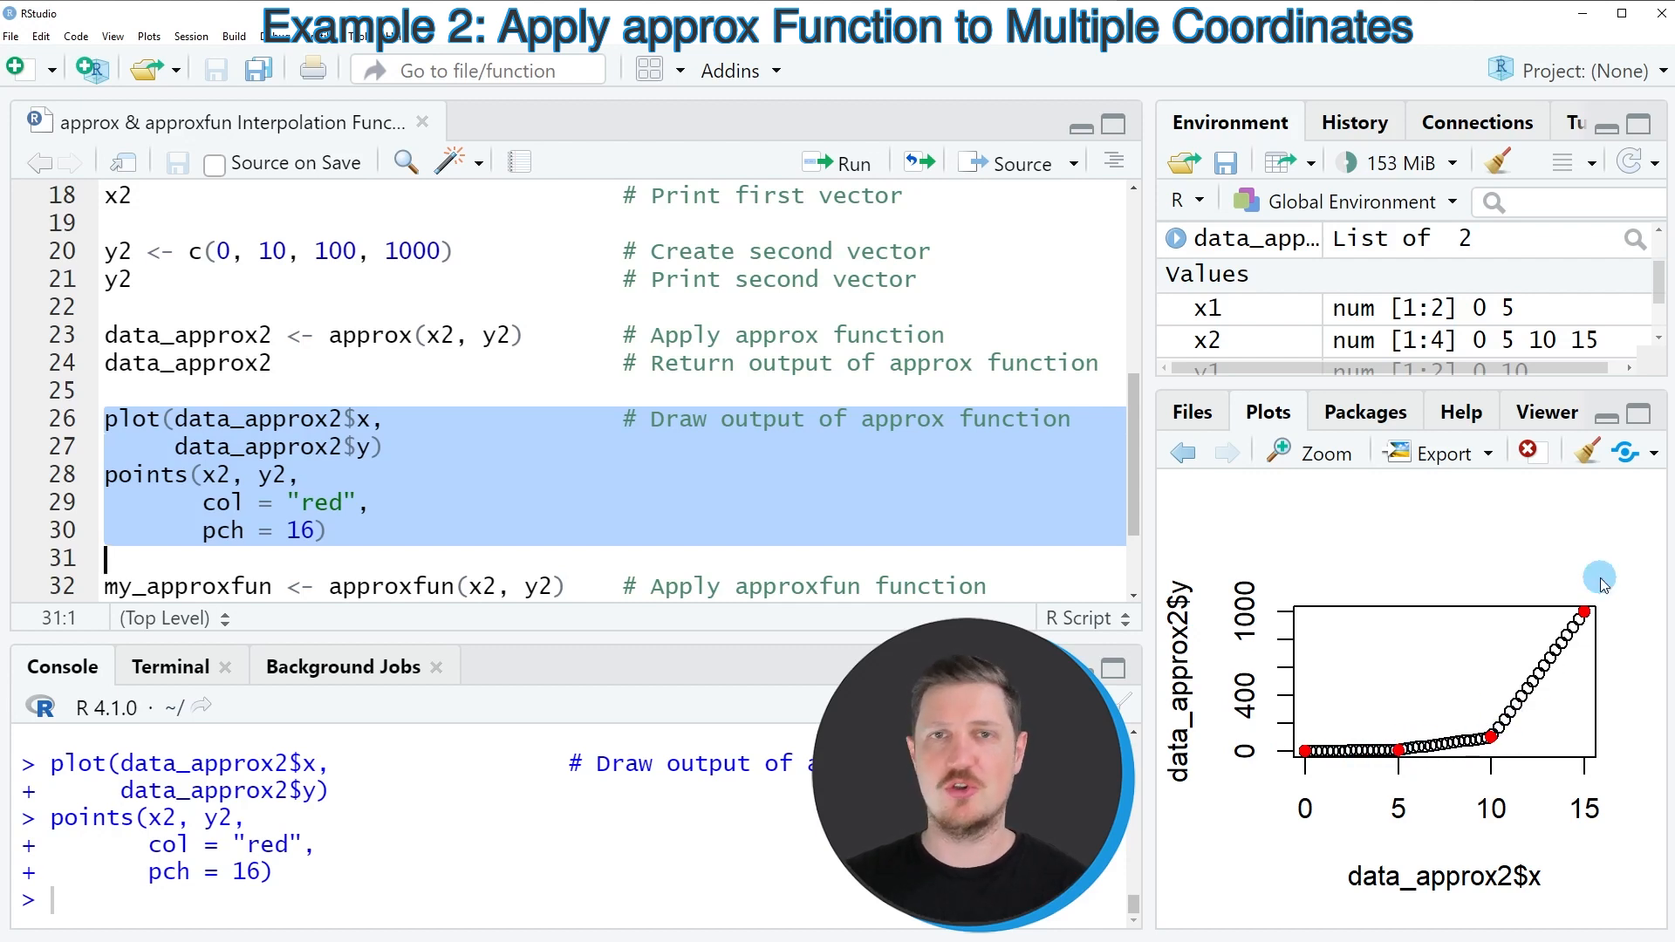
pyautogui.moveTo(1608, 632)
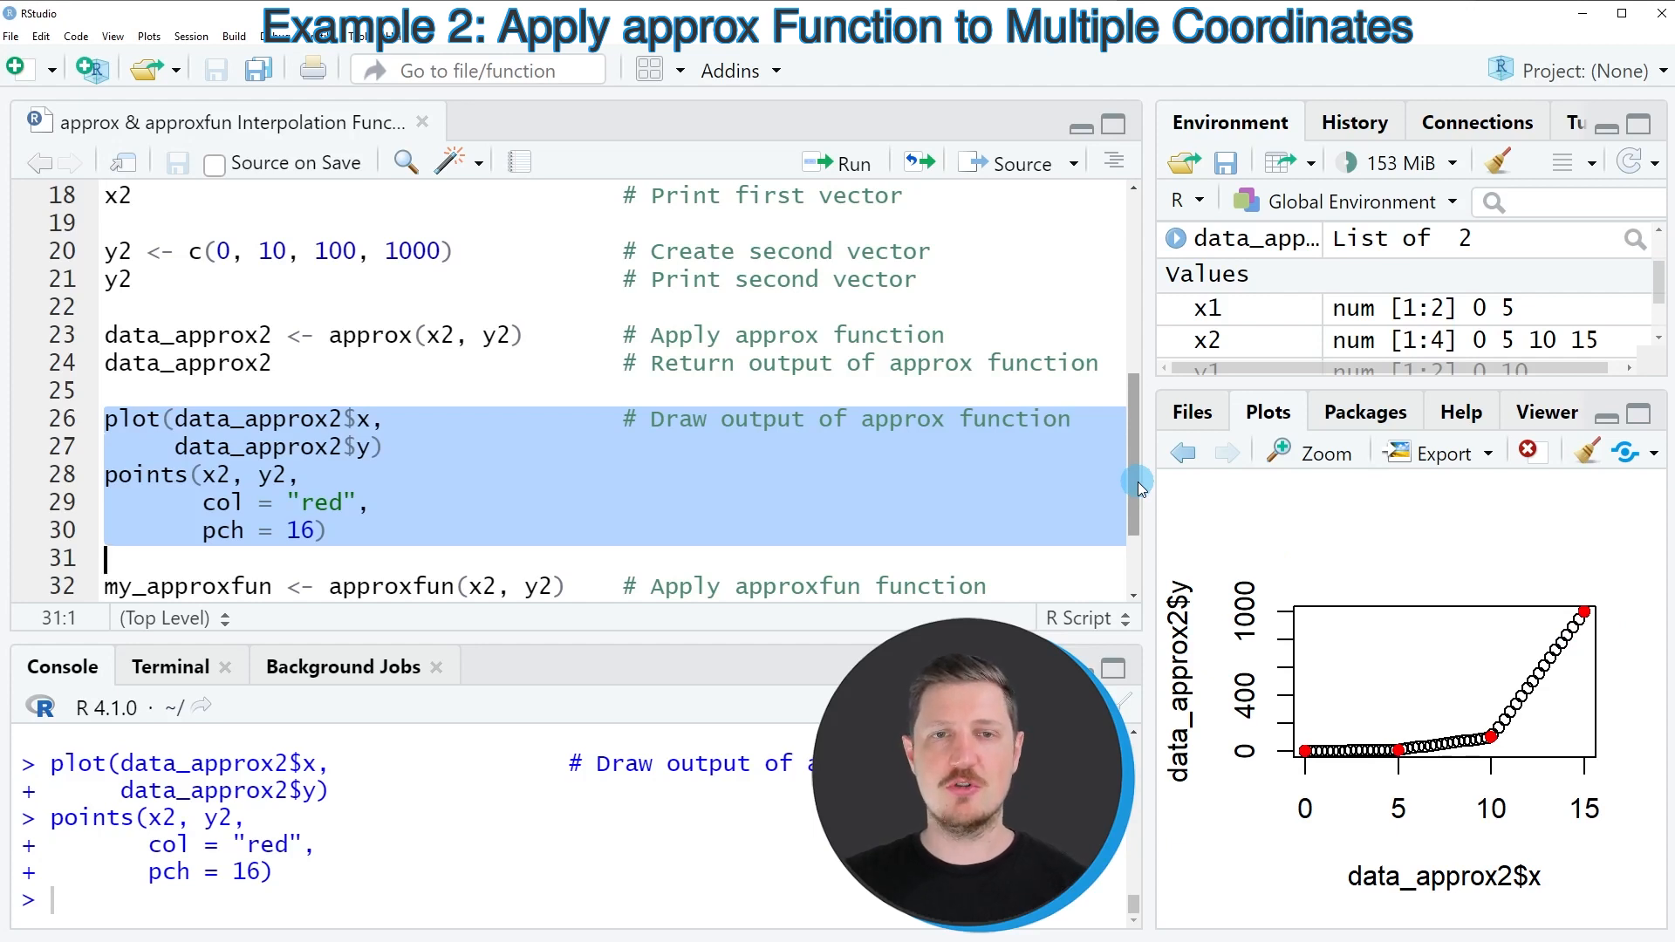
# Run my_approxfun <- approxfun(x2, y2) so it appears under Functions in the Environment.
pyautogui.scroll(-3)
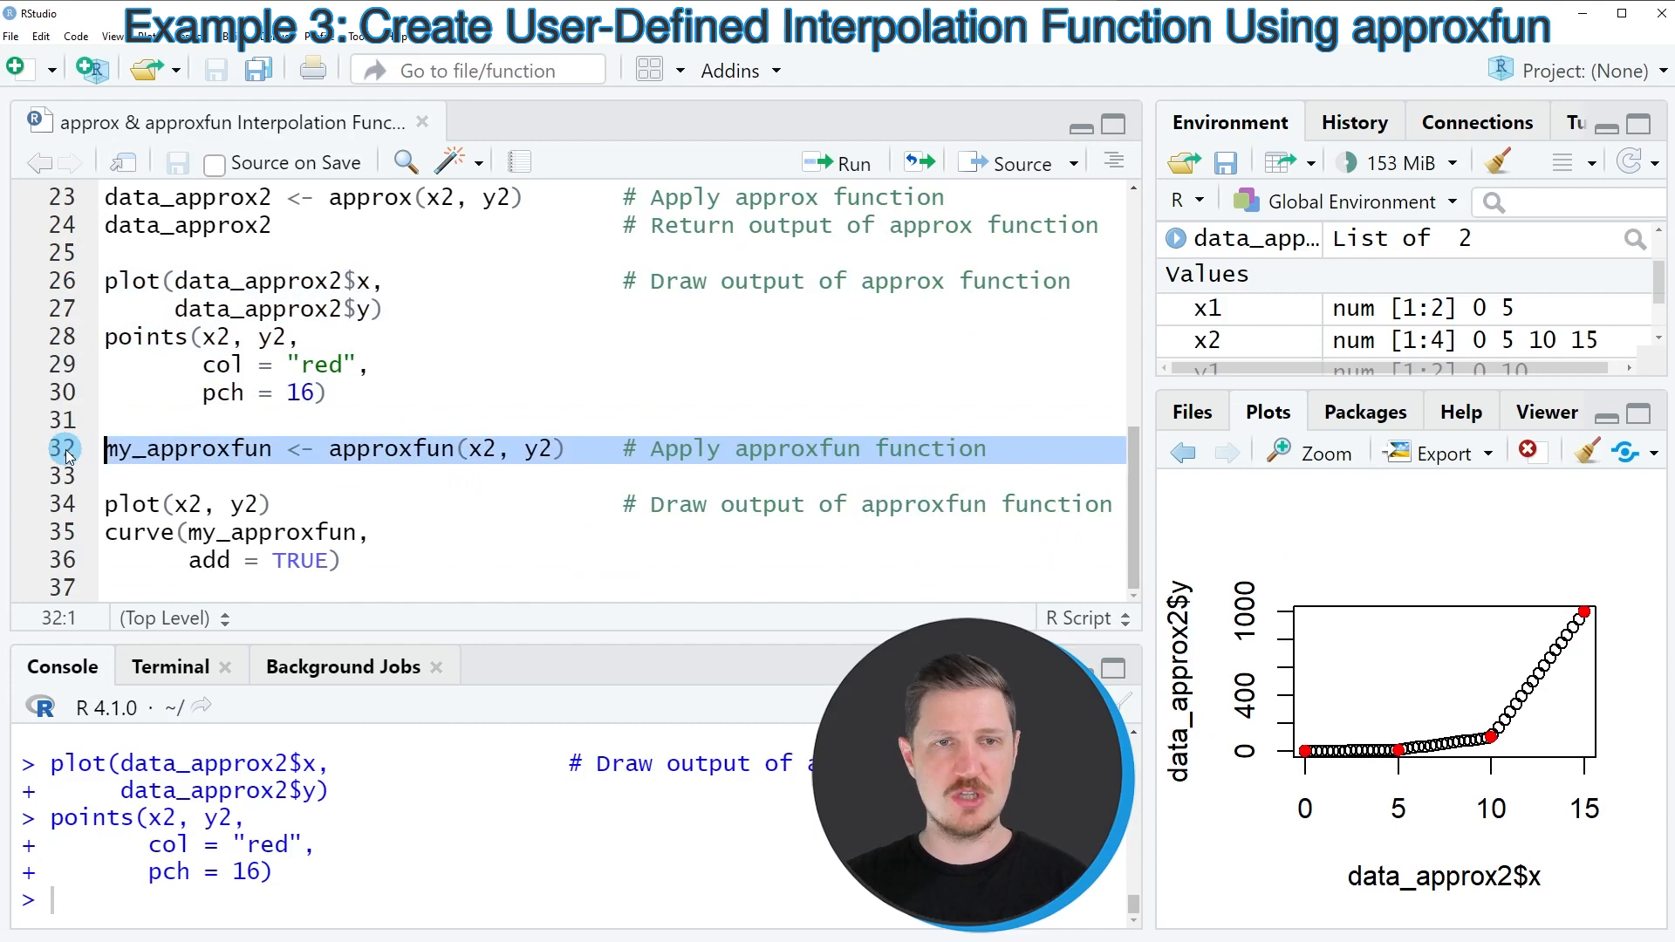
pyautogui.moveTo(166, 476)
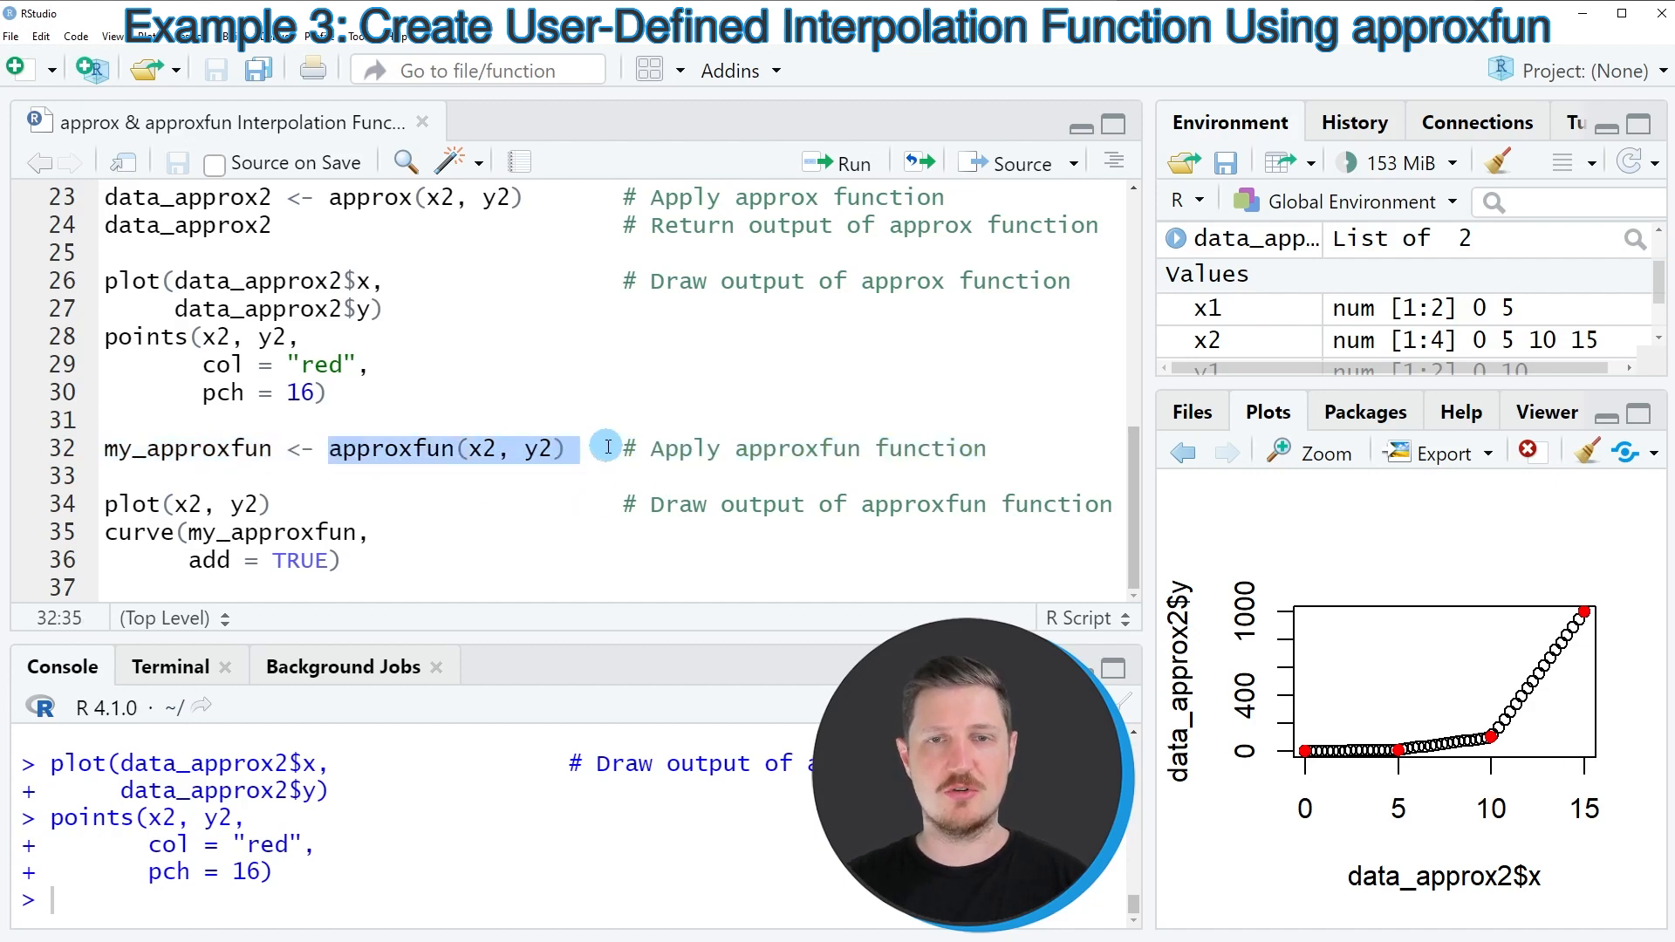
pyautogui.click(478, 448)
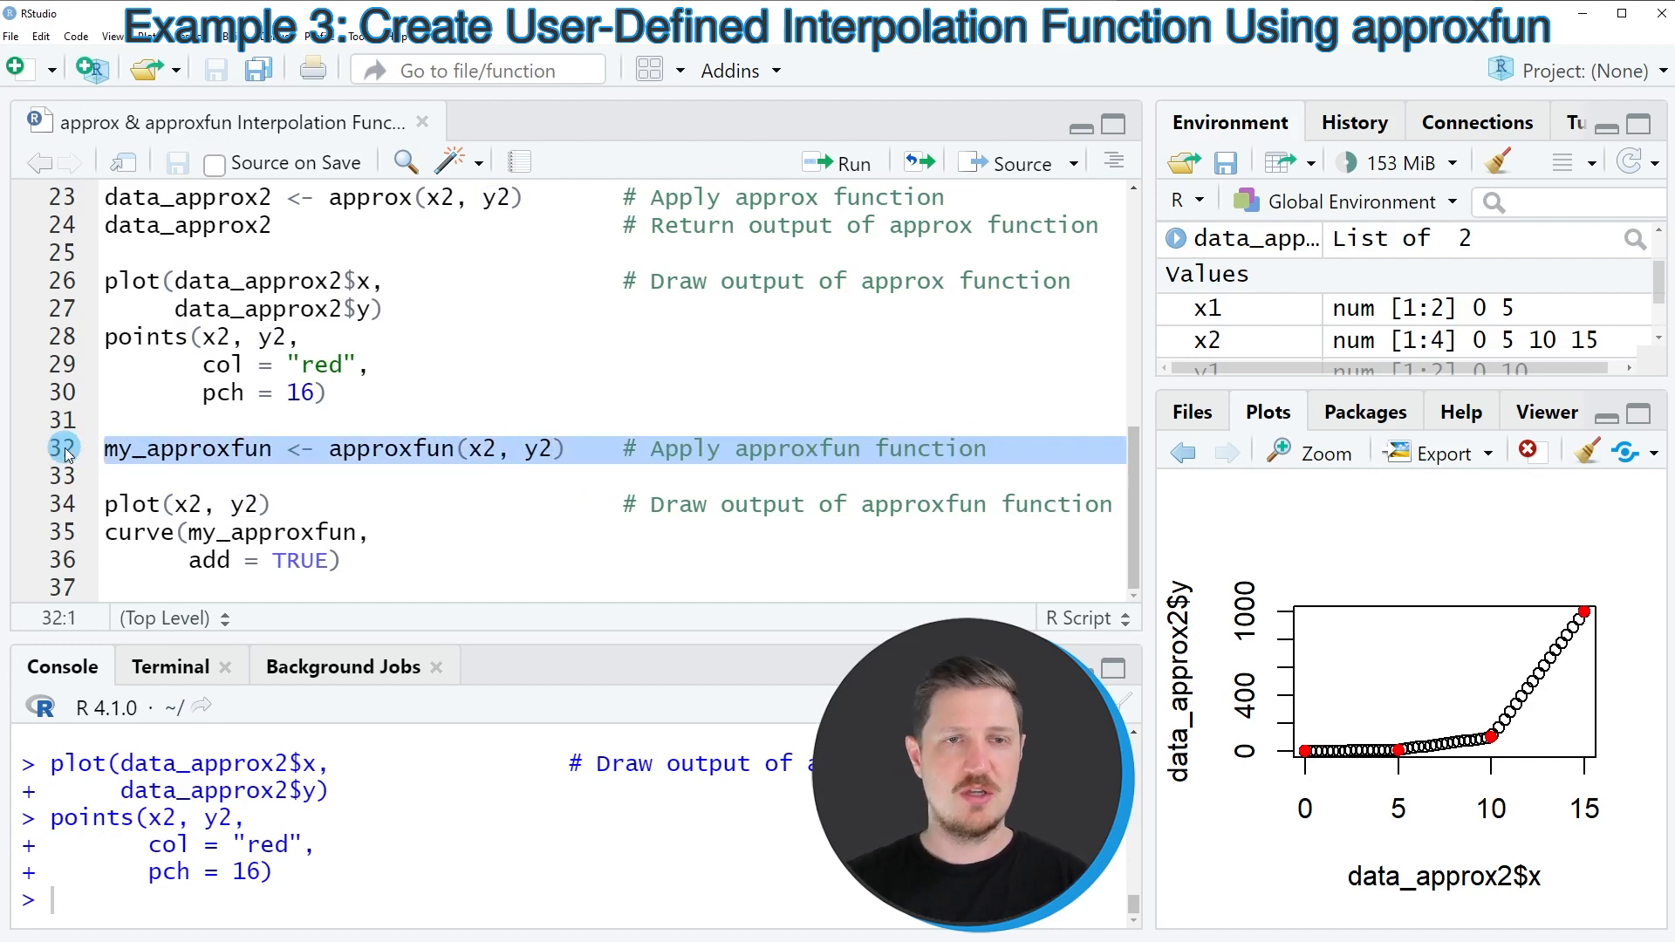
pyautogui.click(852, 162)
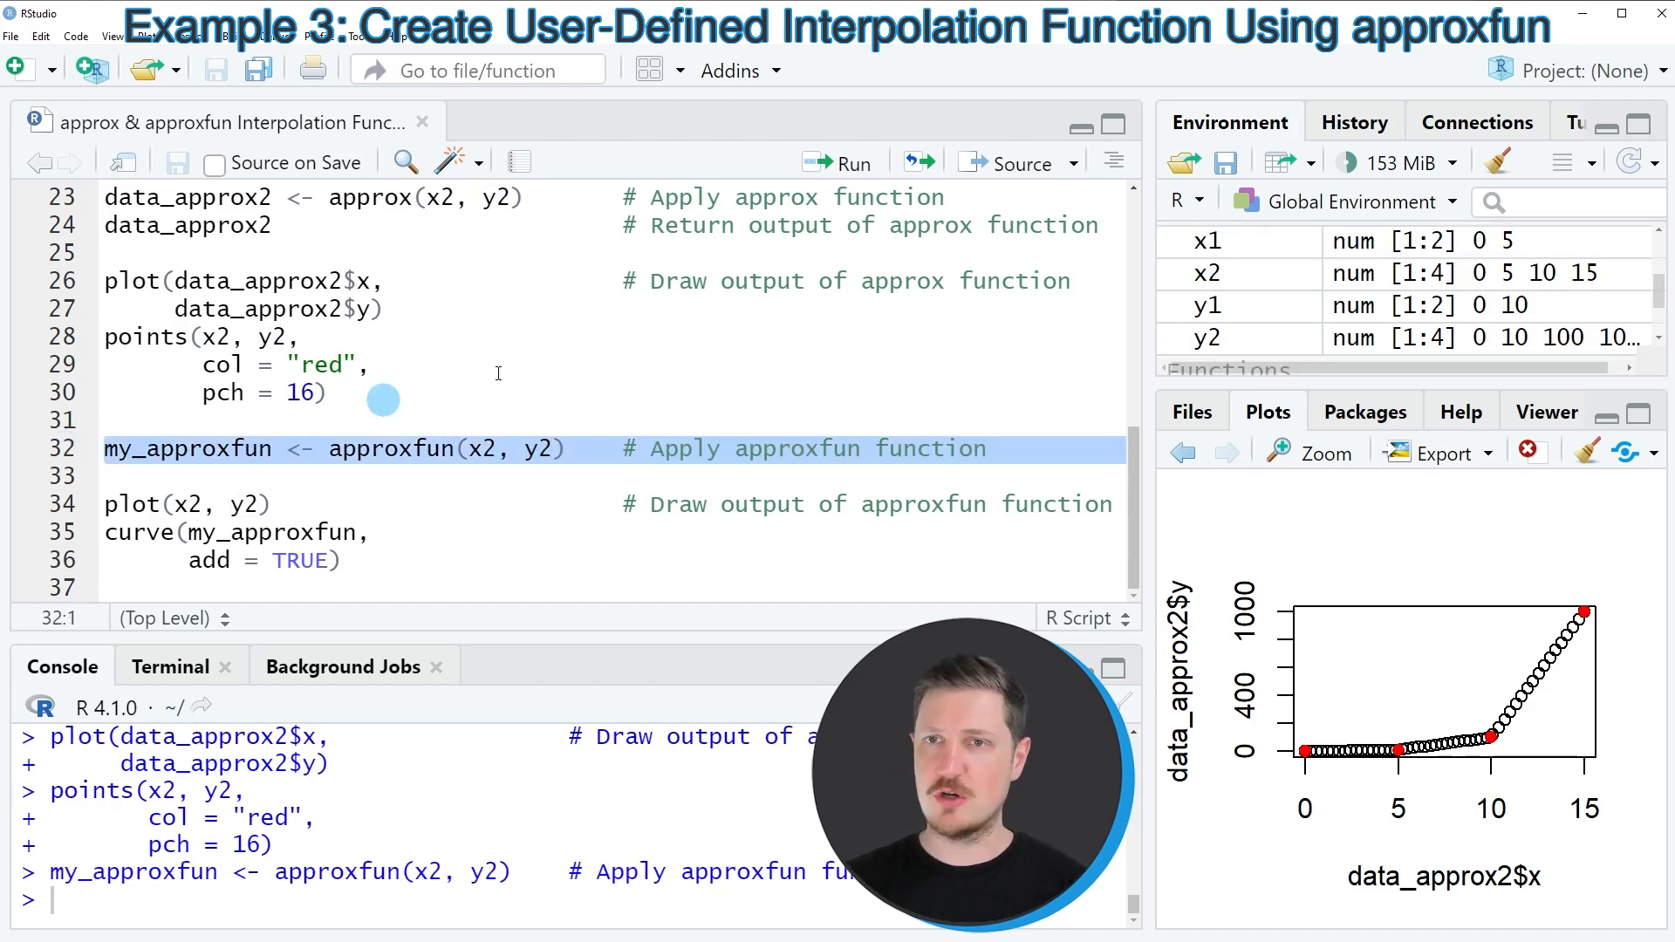
pyautogui.scroll(-3)
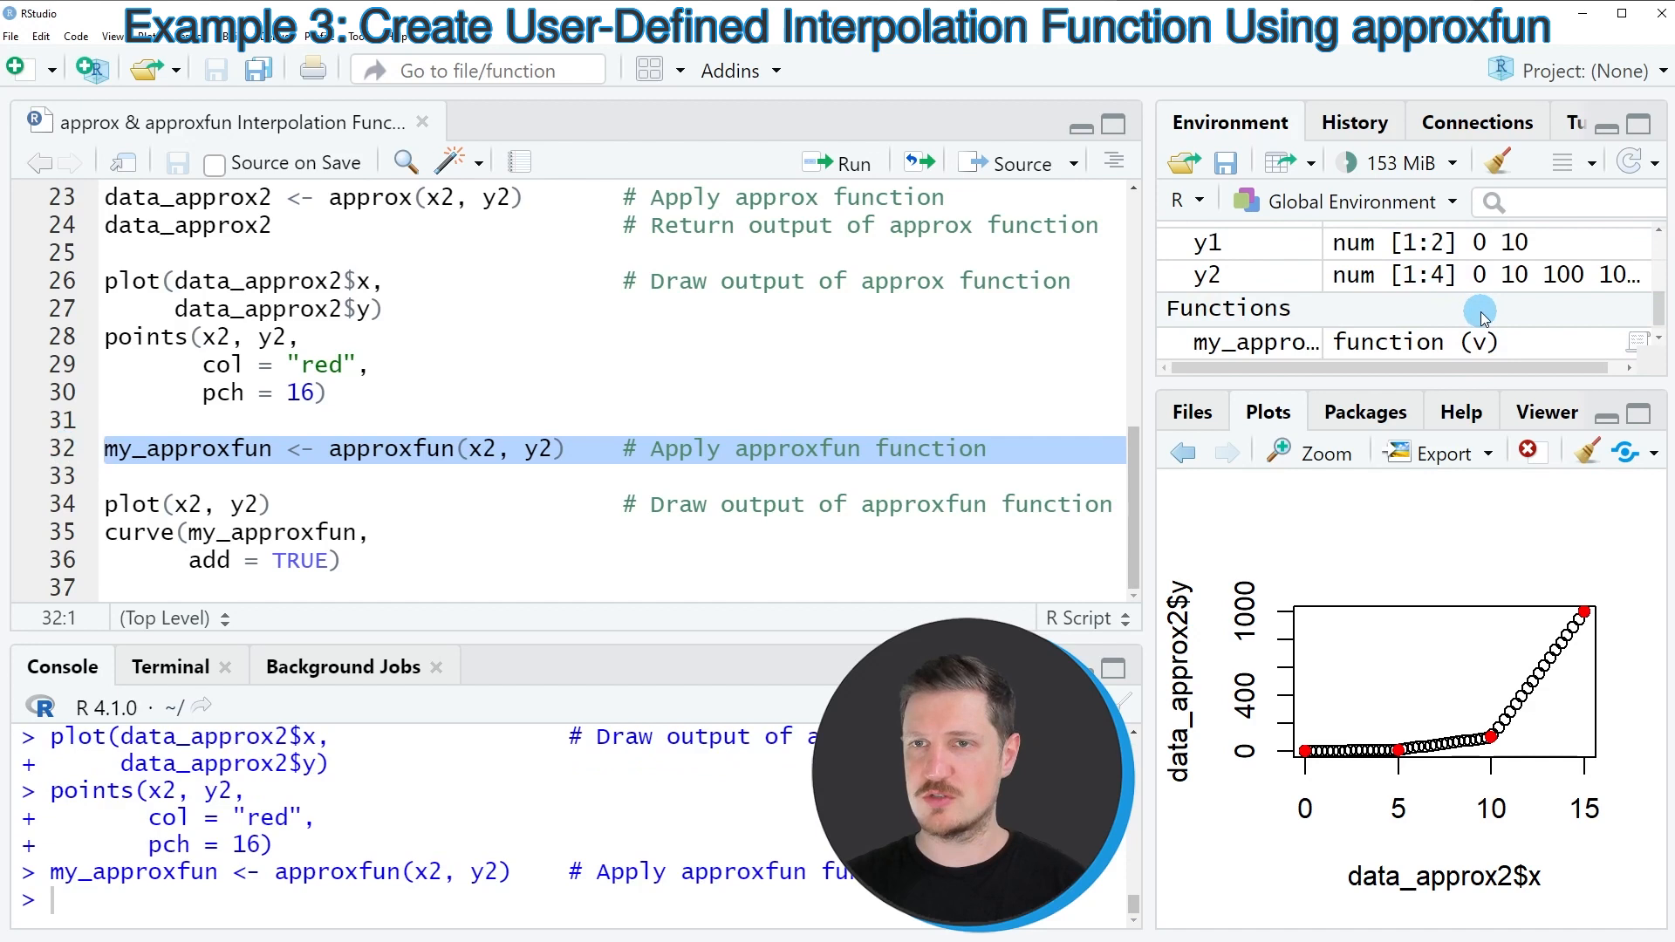
pyautogui.moveTo(1547, 349)
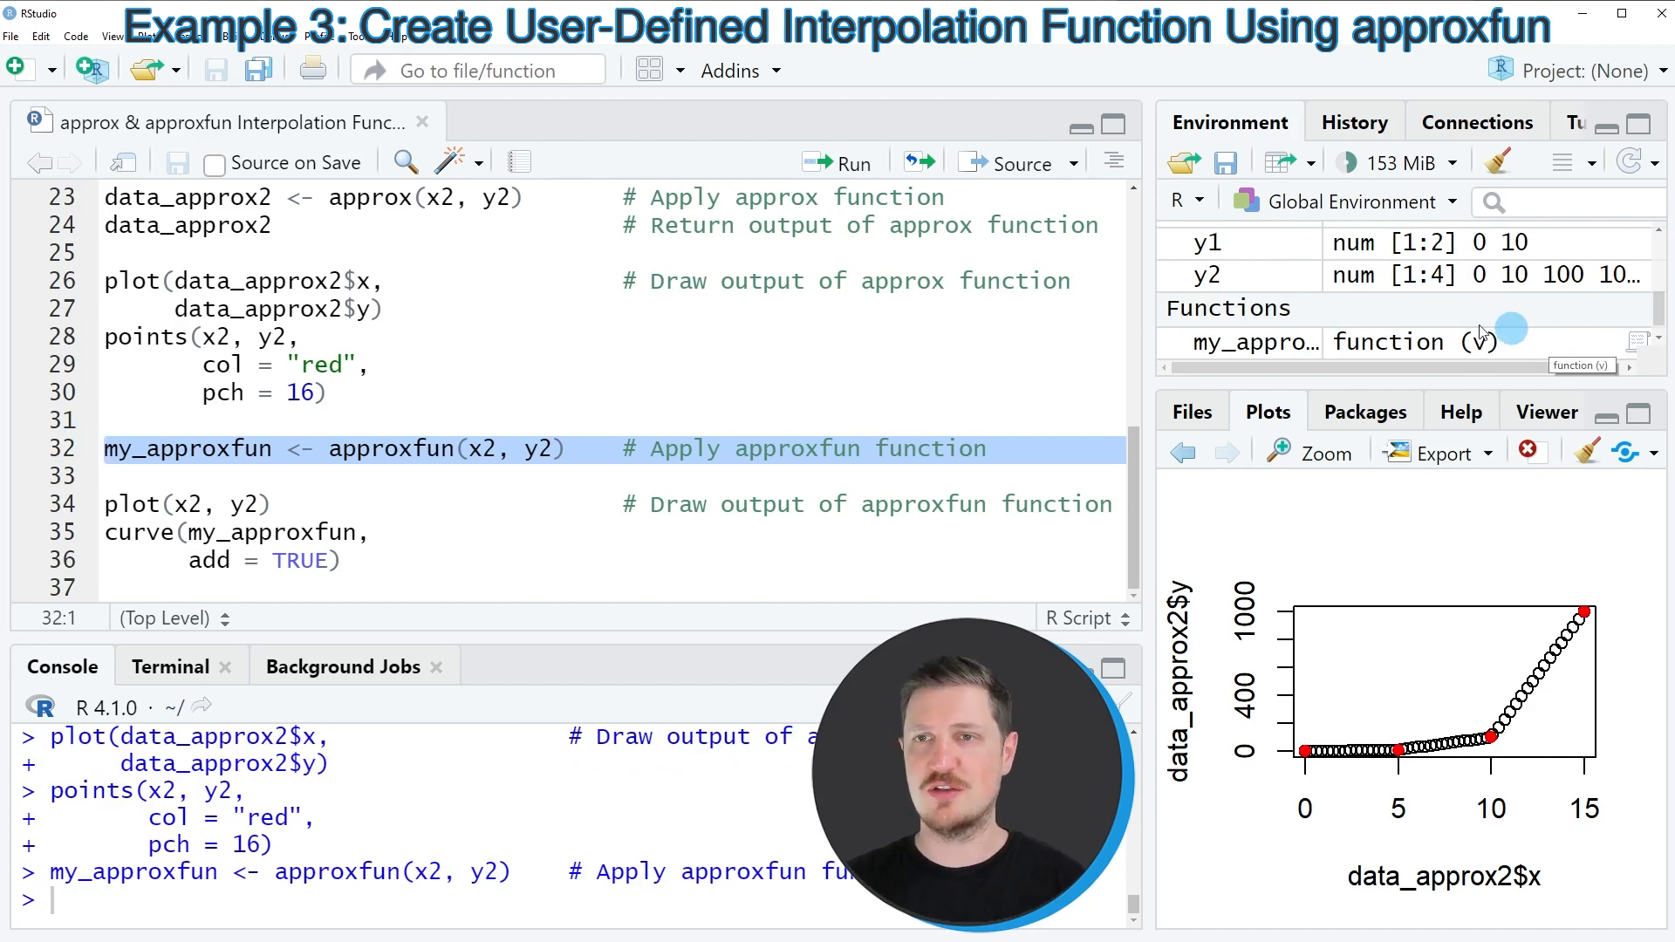
pyautogui.click(342, 561)
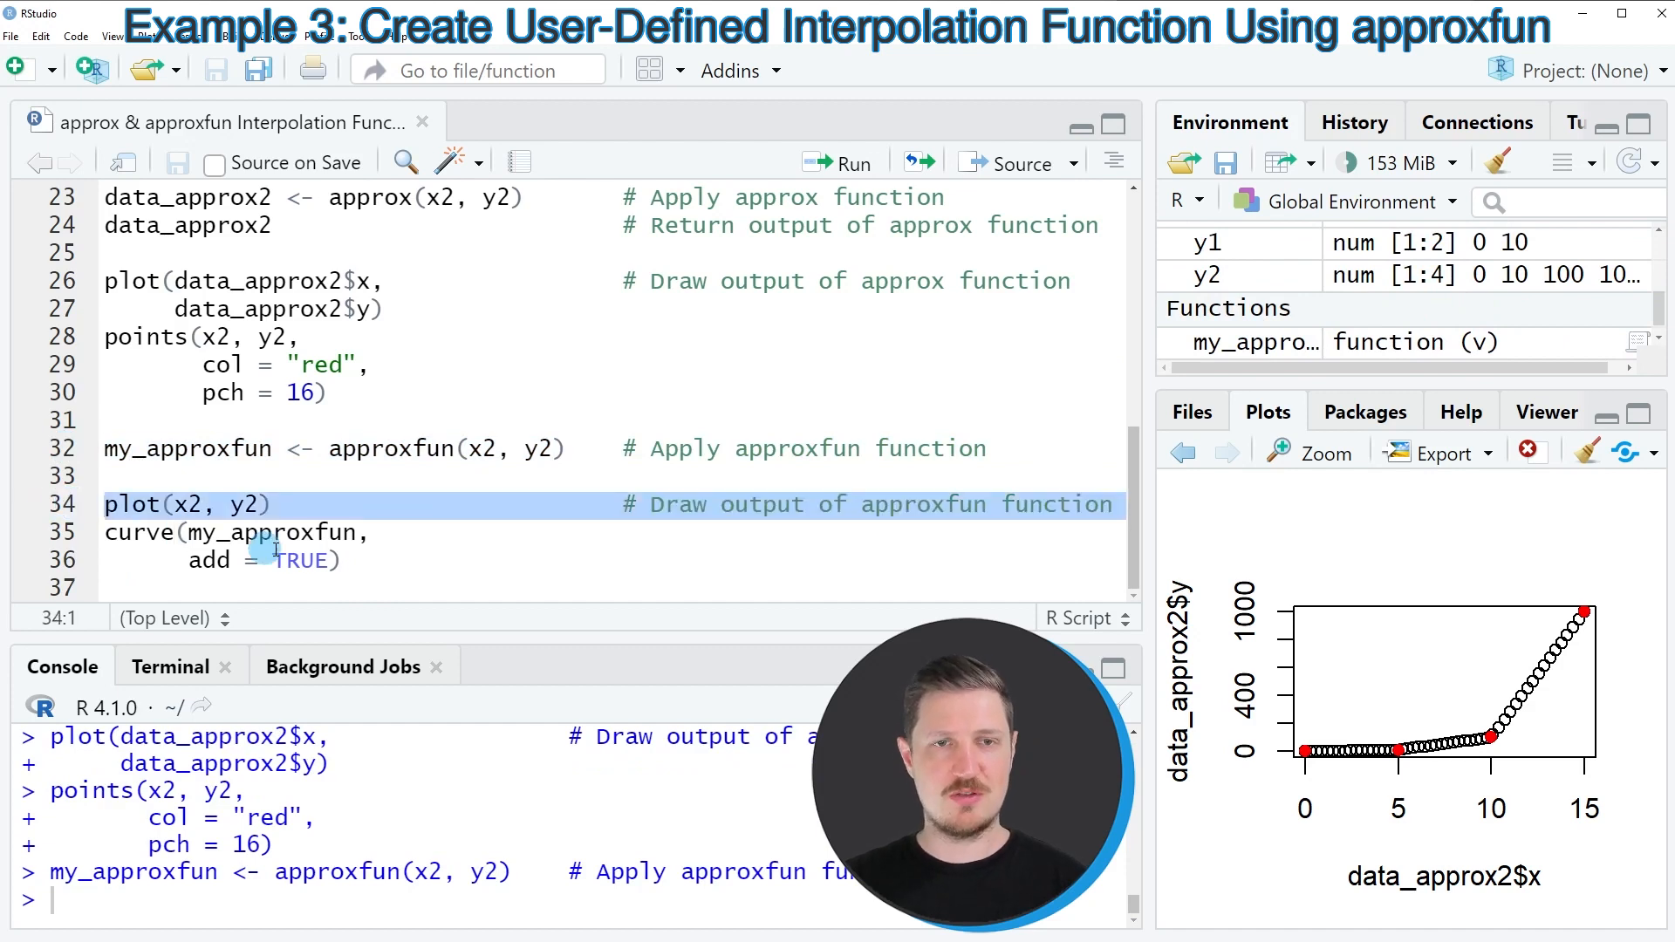
# Run plot(x2, y2) to show the four original points without a connecting line.
pyautogui.click(839, 162)
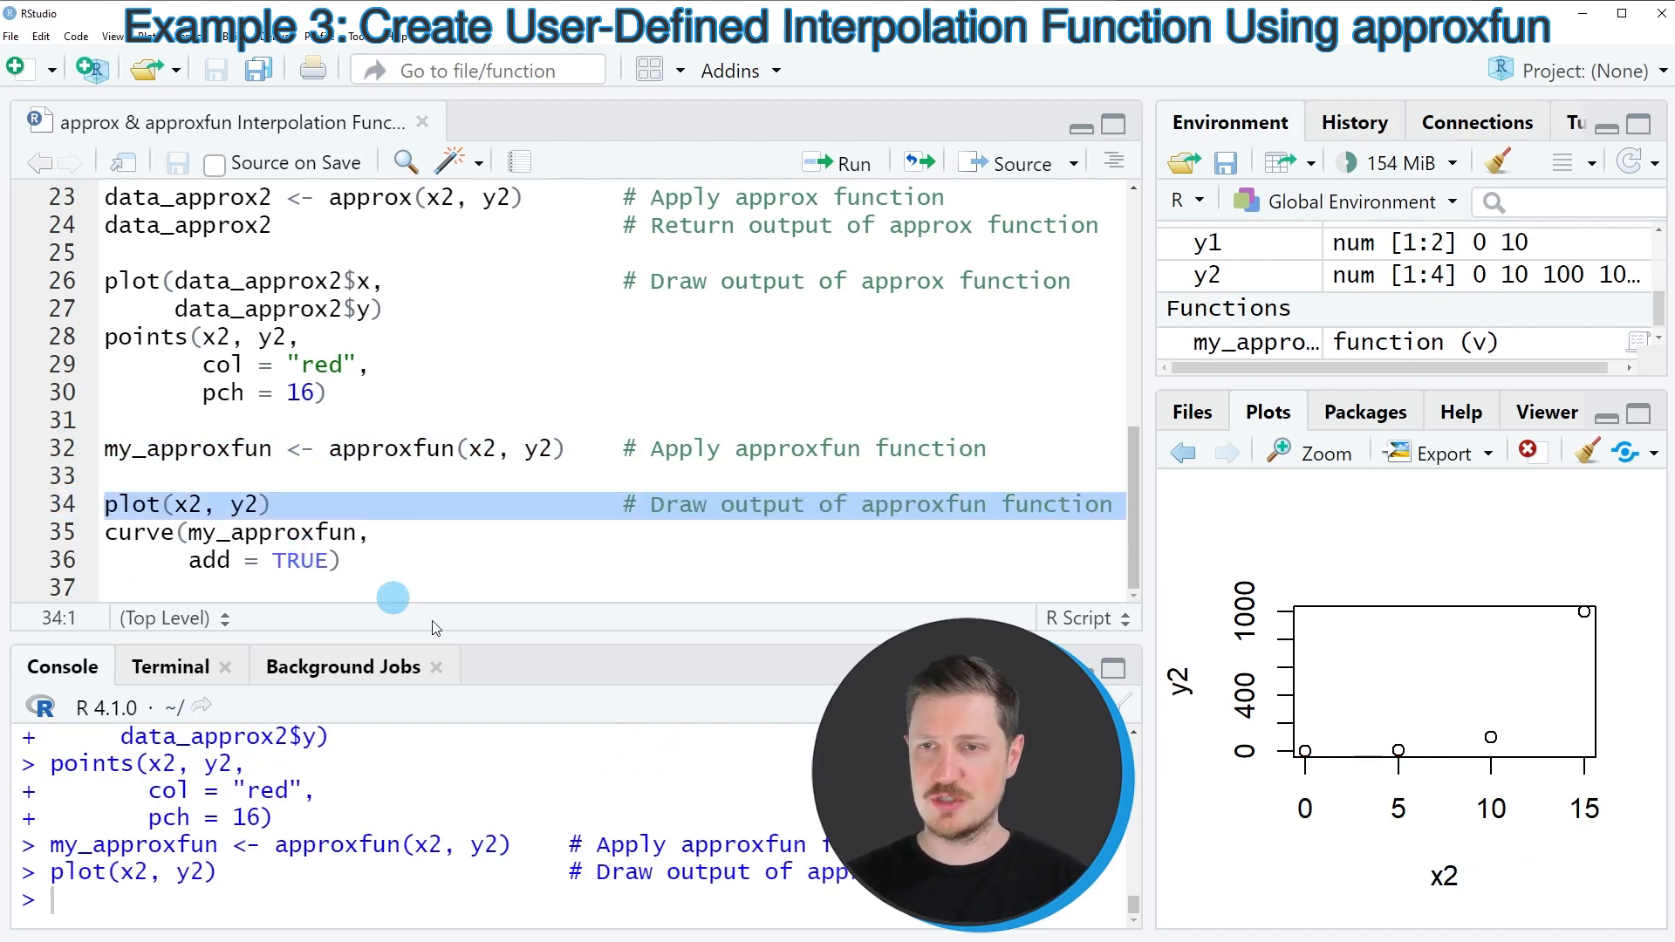
pyautogui.click(203, 547)
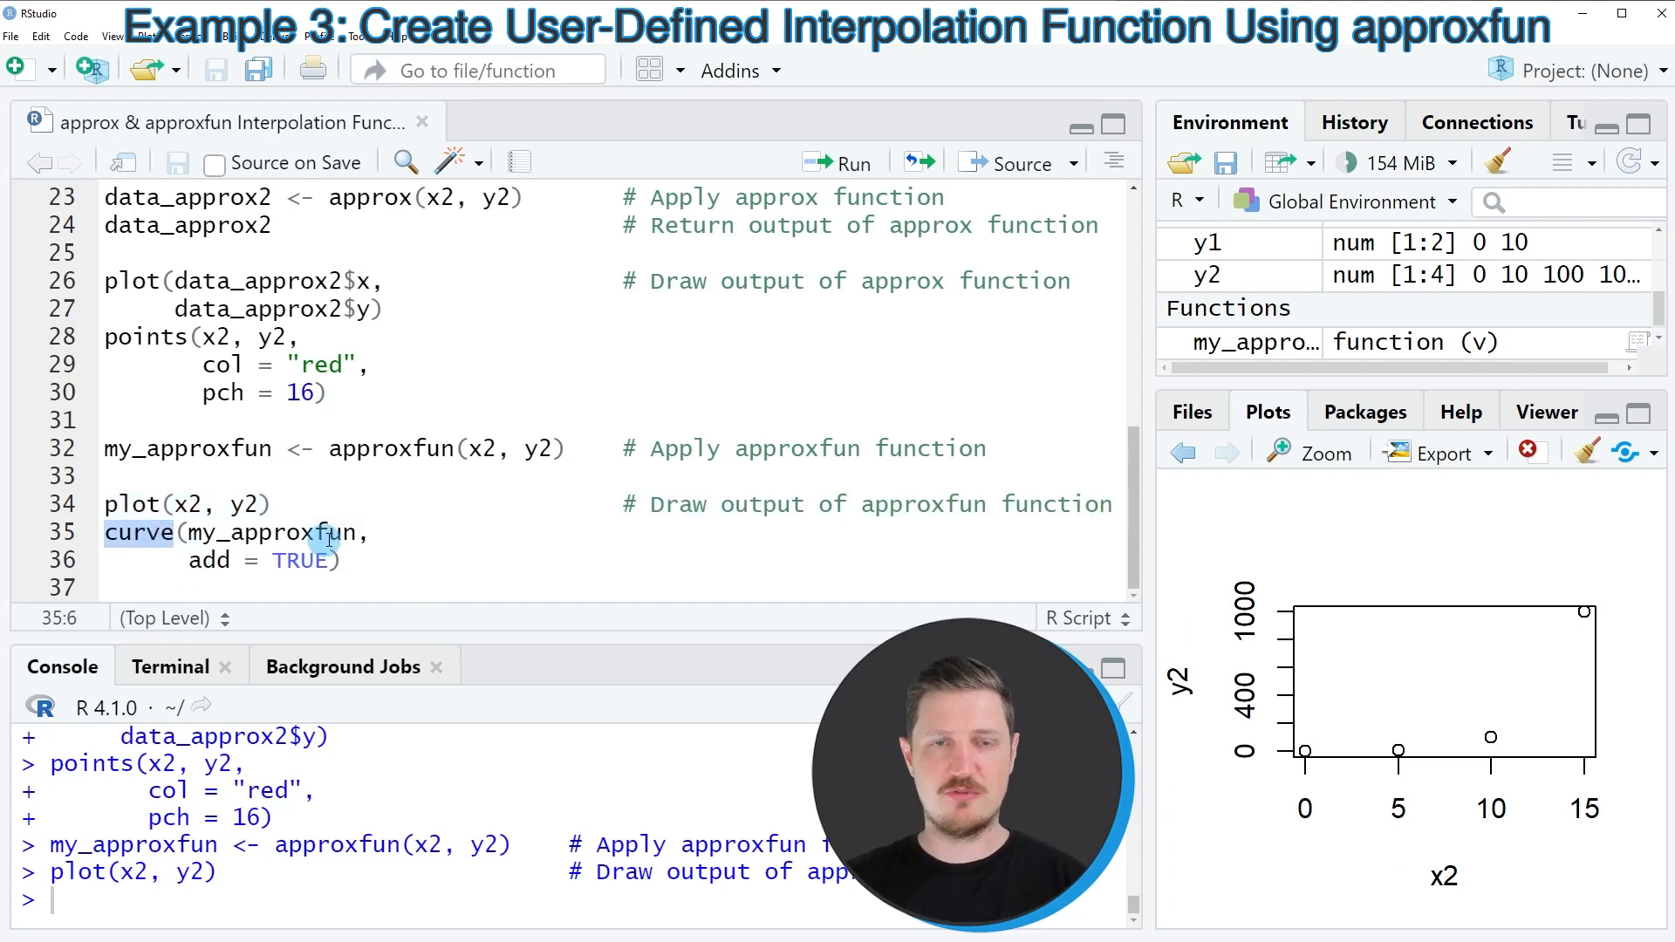
pyautogui.doubleClick(272, 534)
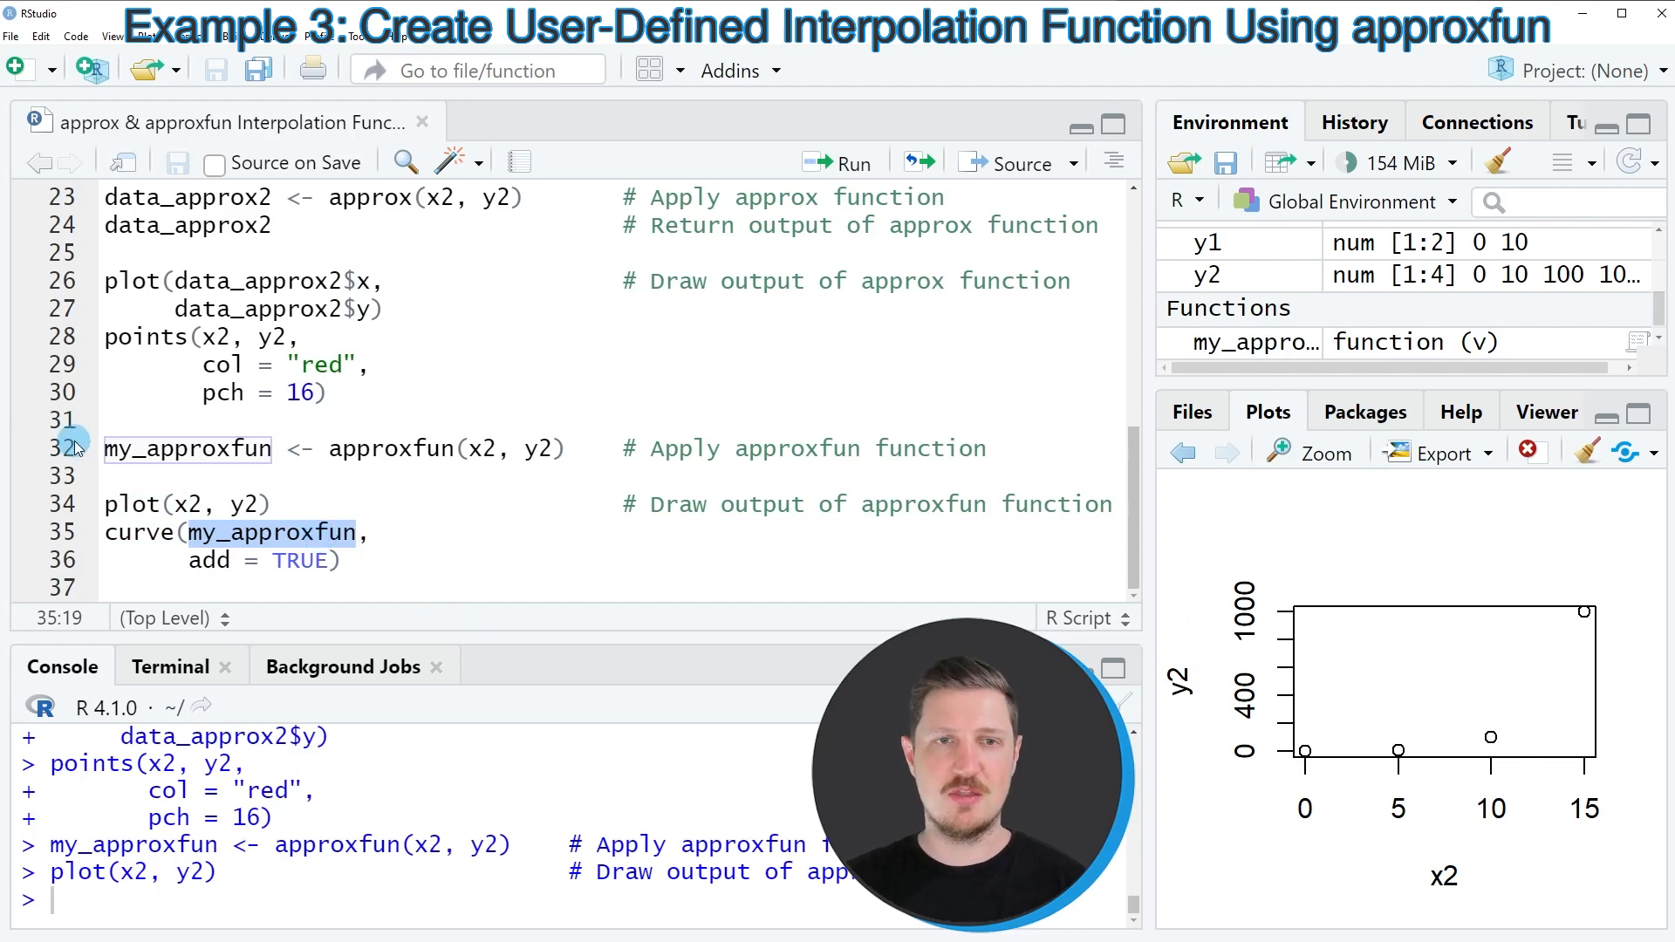
pyautogui.click(104, 532)
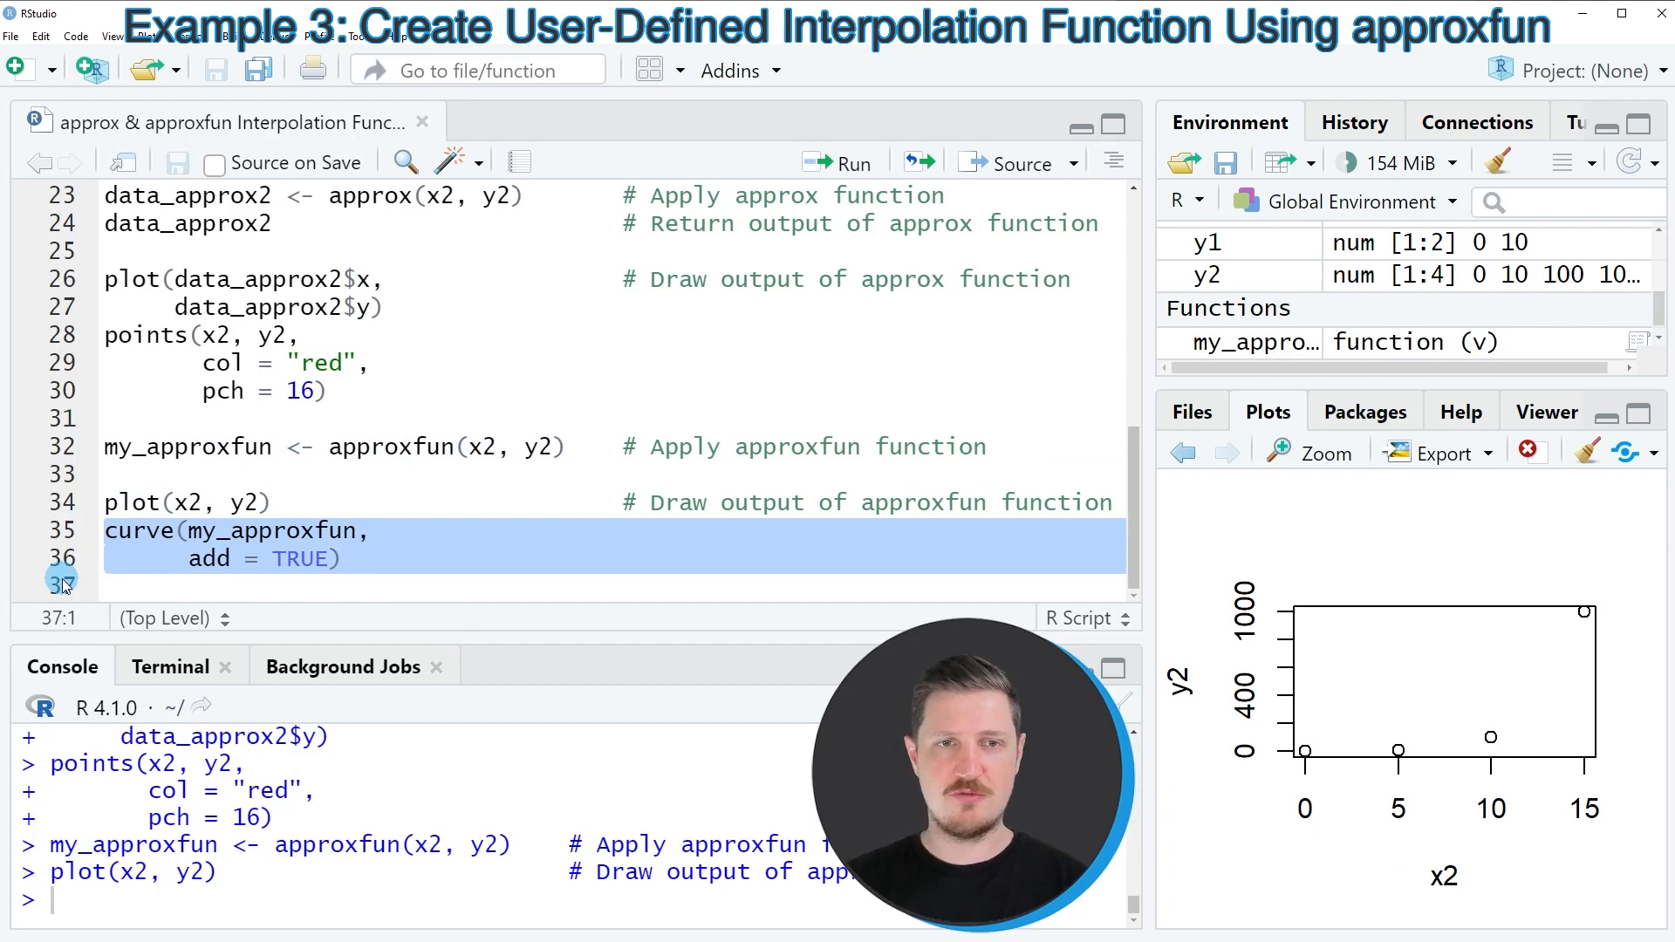
# Run curve(my_approxfun, add = TRUE) to join the four points with straight segments.
pyautogui.click(838, 162)
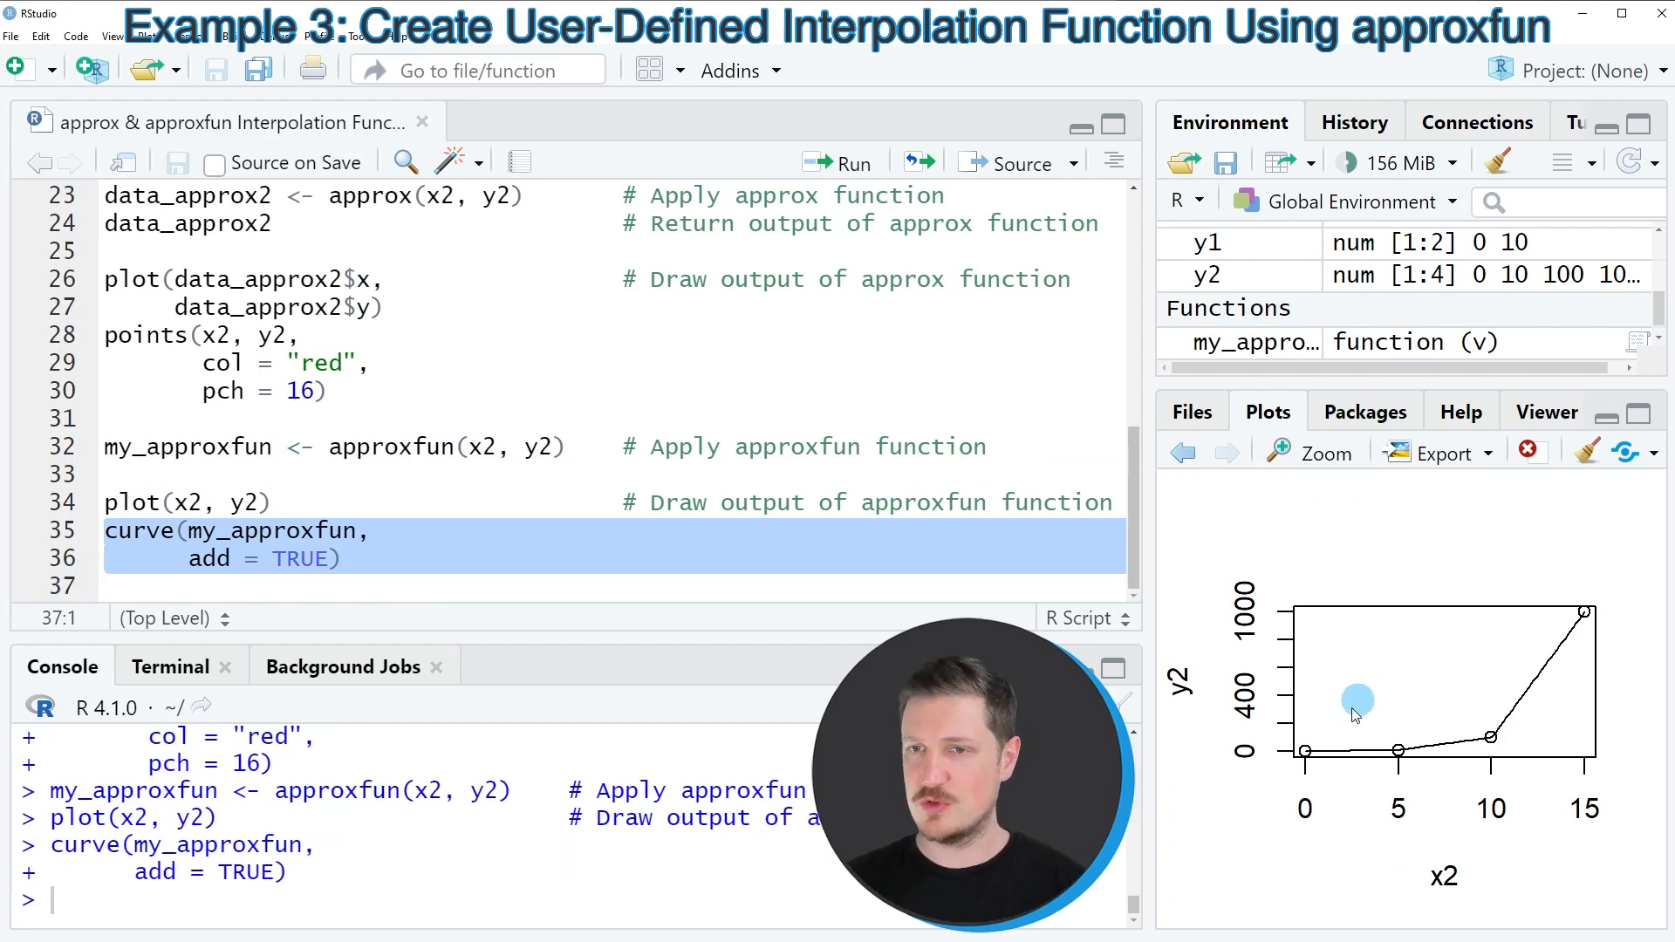
pyautogui.moveTo(1571, 636)
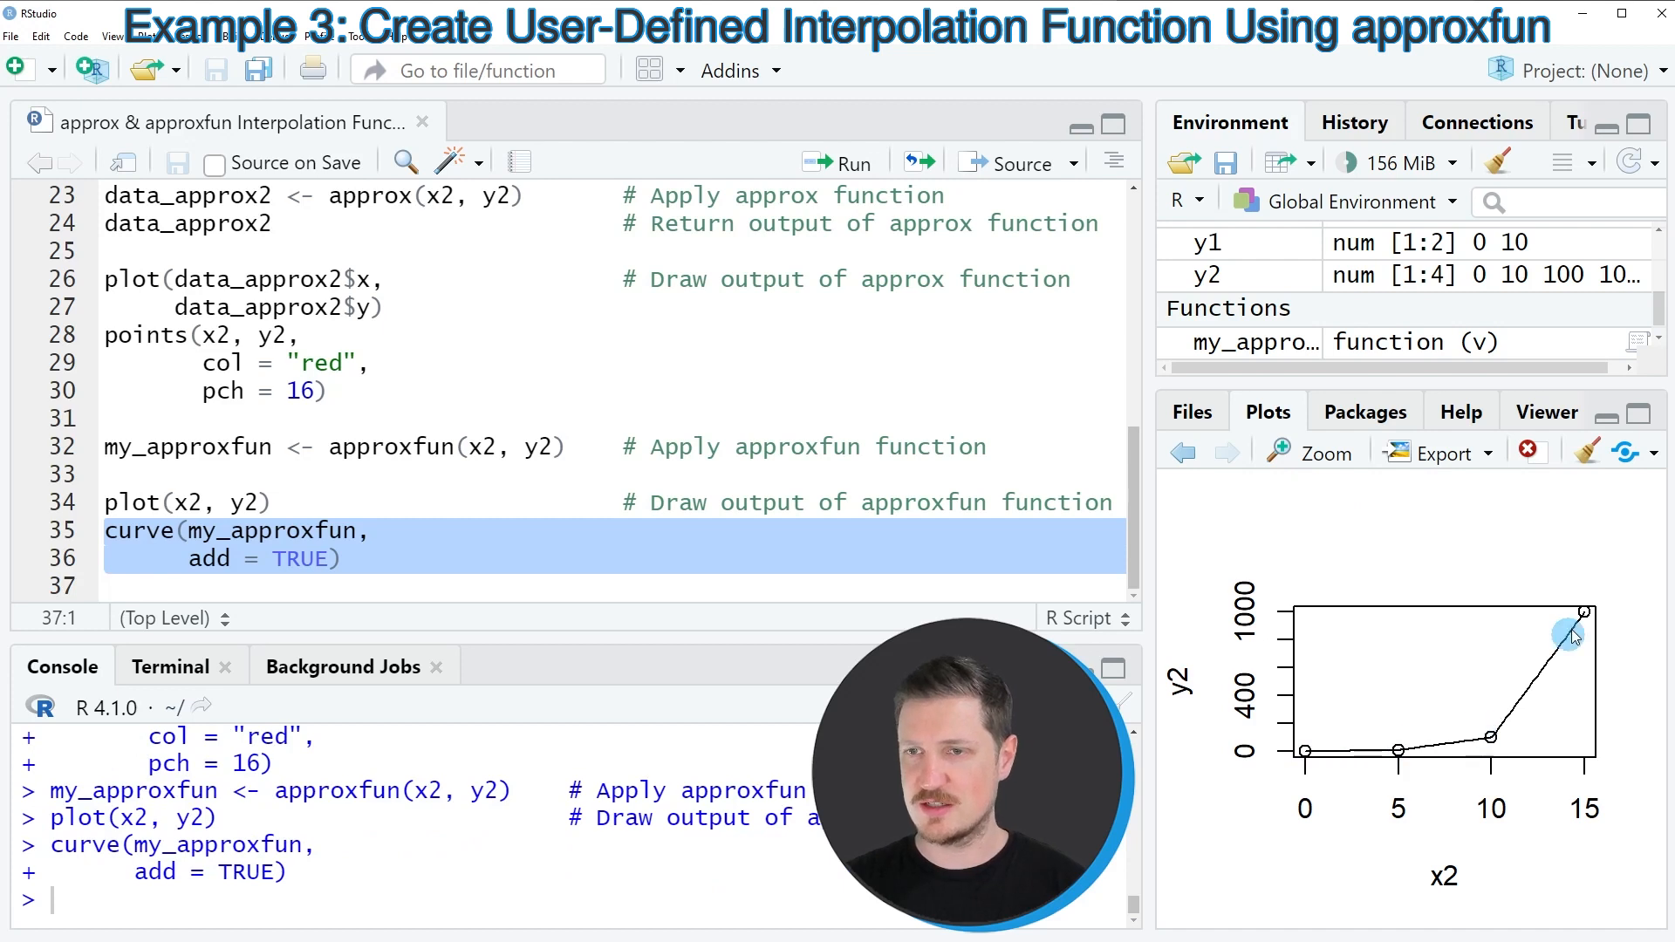
pyautogui.moveTo(1309, 756)
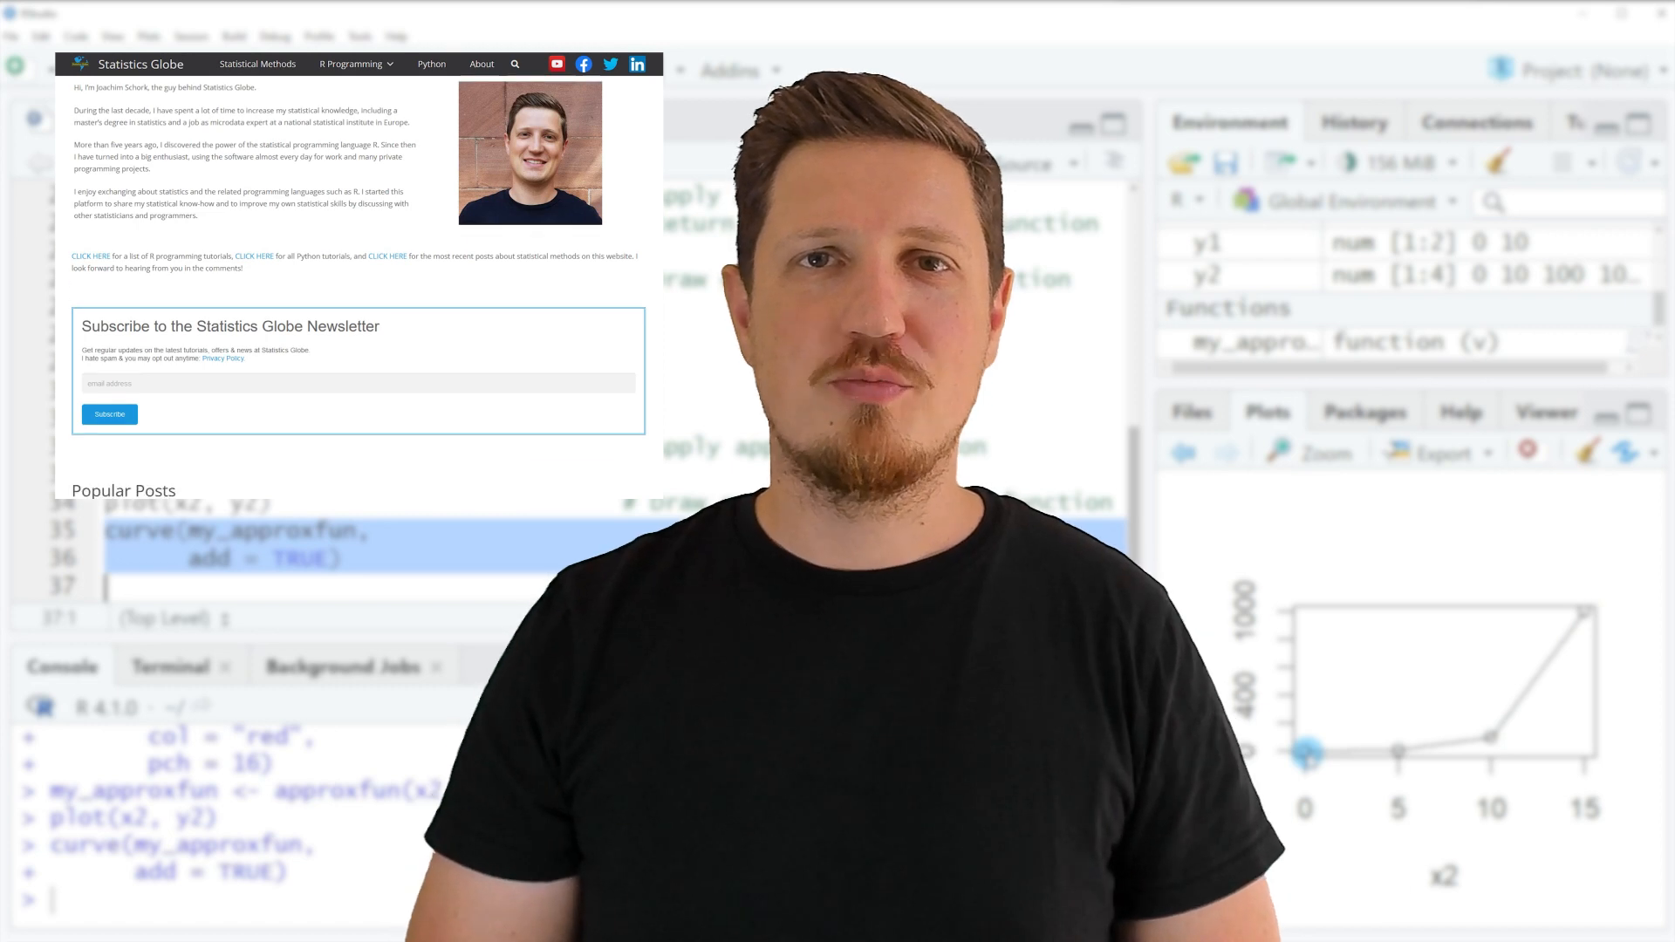
# Open the Graphics in R article from Statistics Globe's R Programming menu.
pyautogui.scroll(-3)
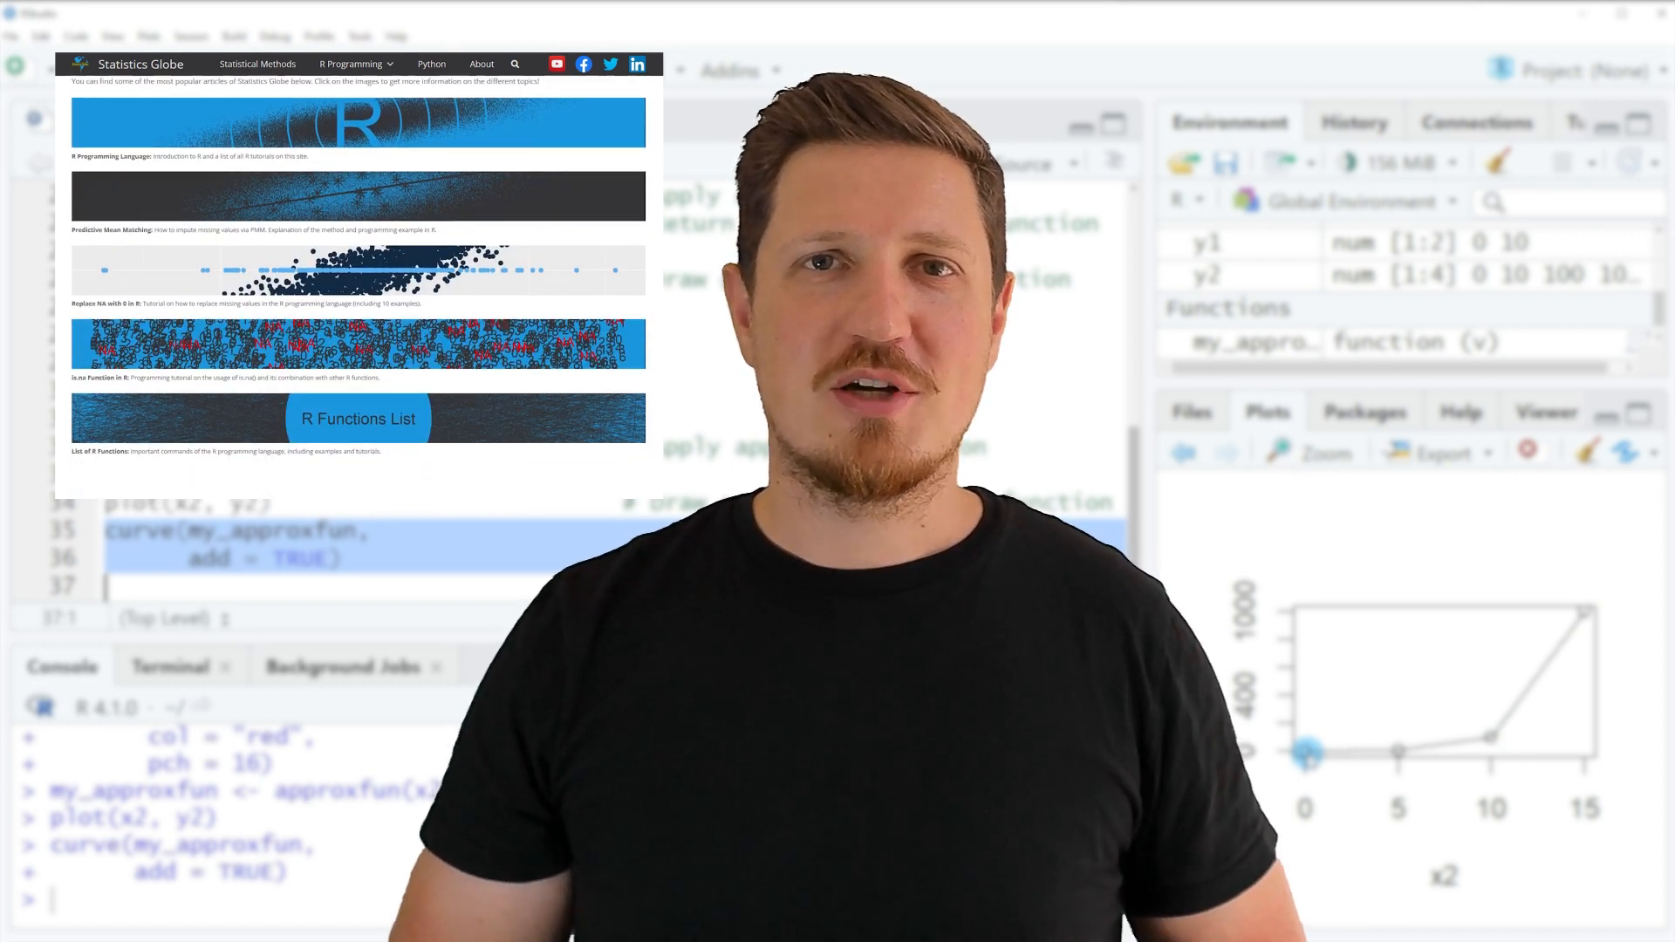
pyautogui.scroll(-3)
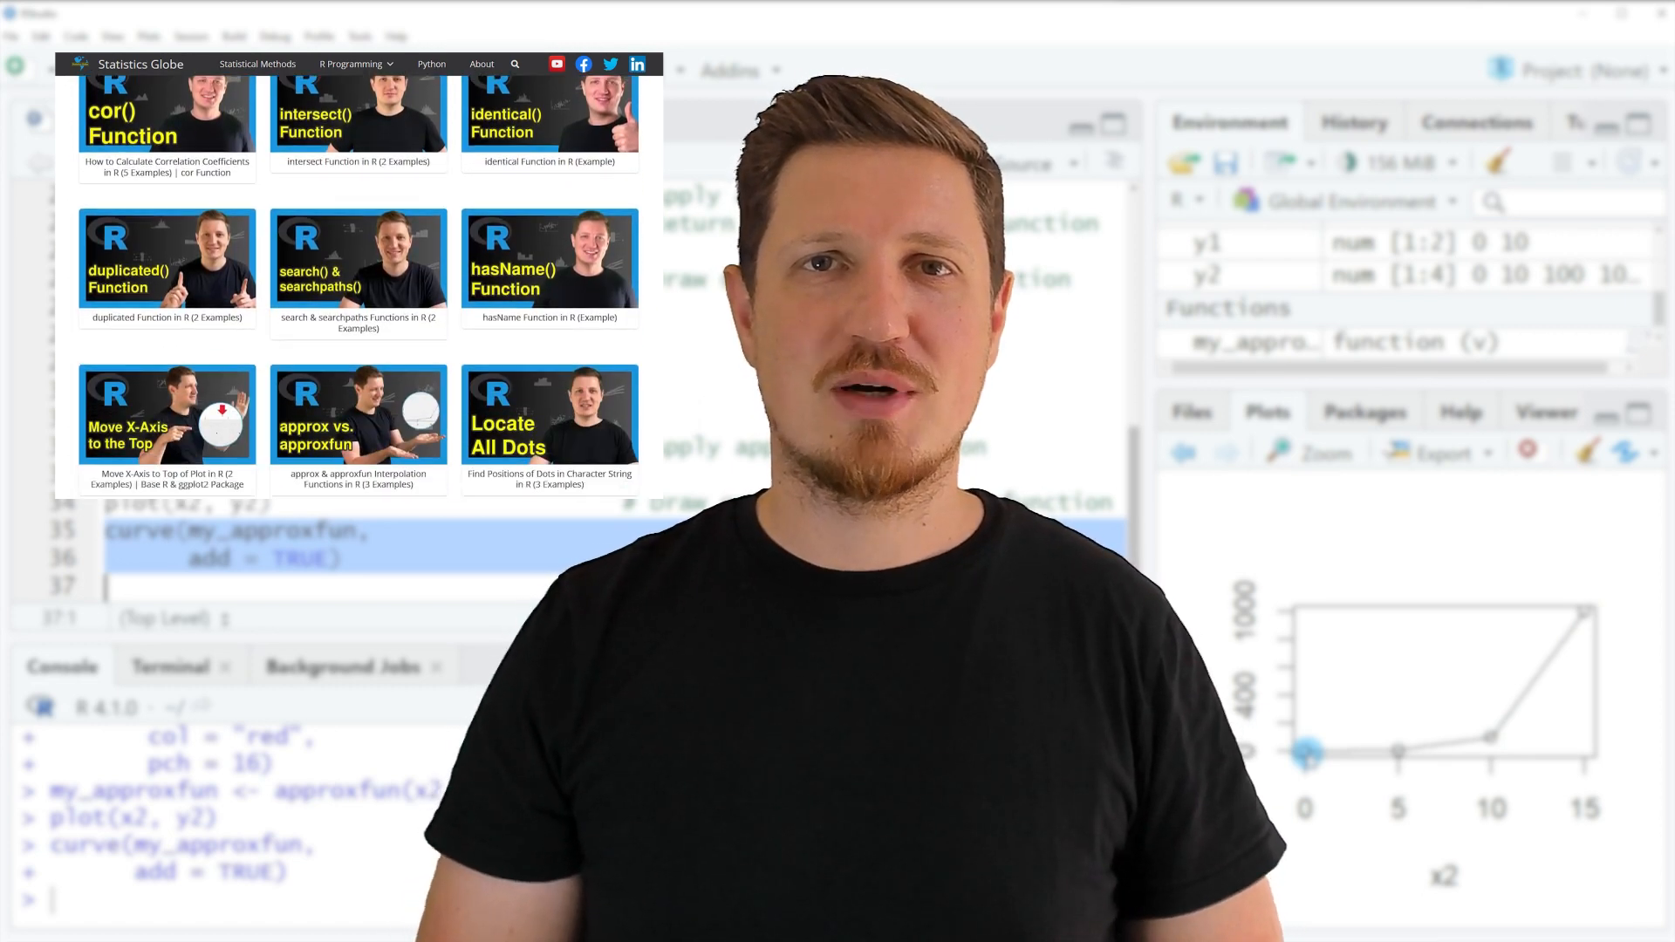
pyautogui.click(350, 63)
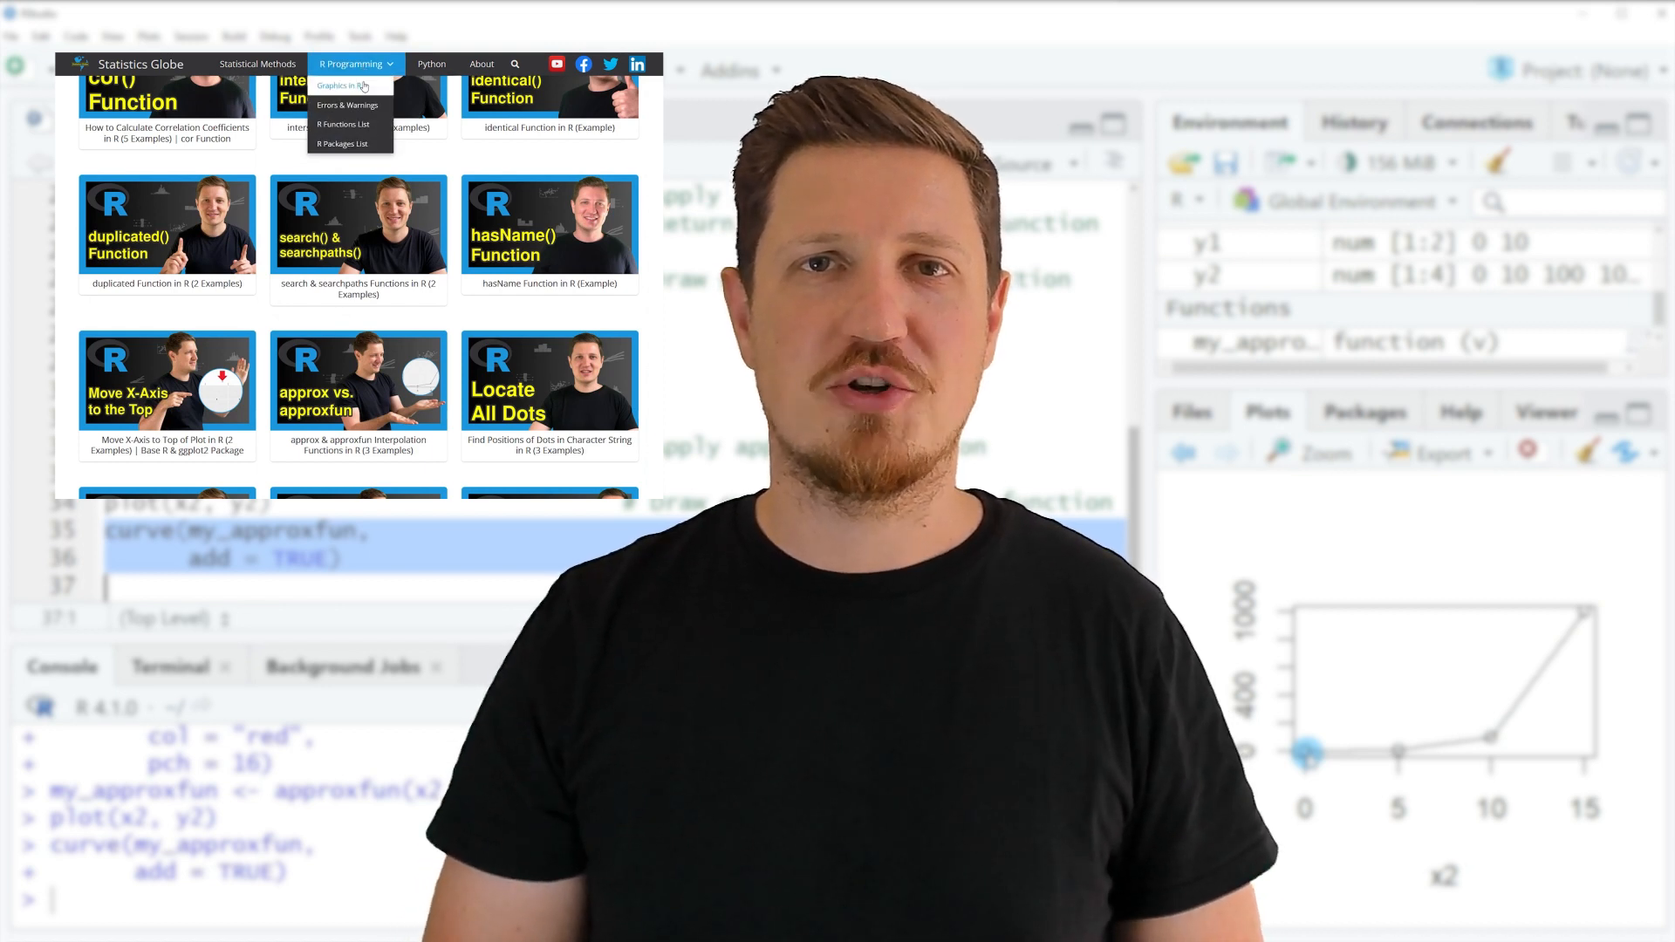
pyautogui.click(340, 85)
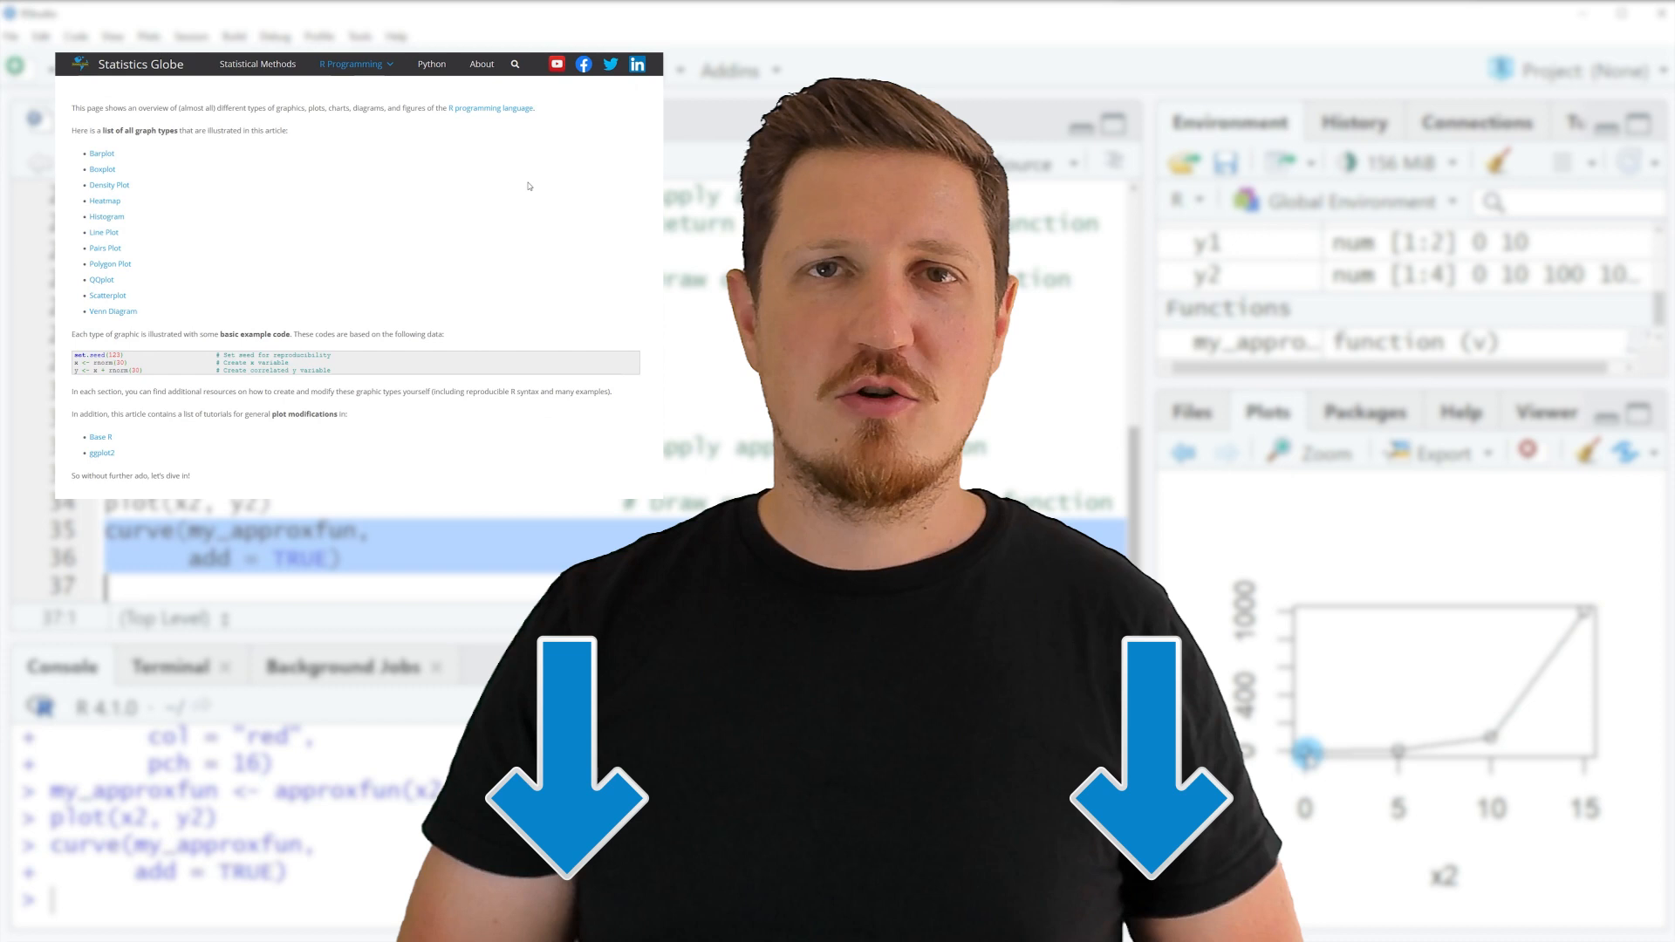
pyautogui.scroll(-3)
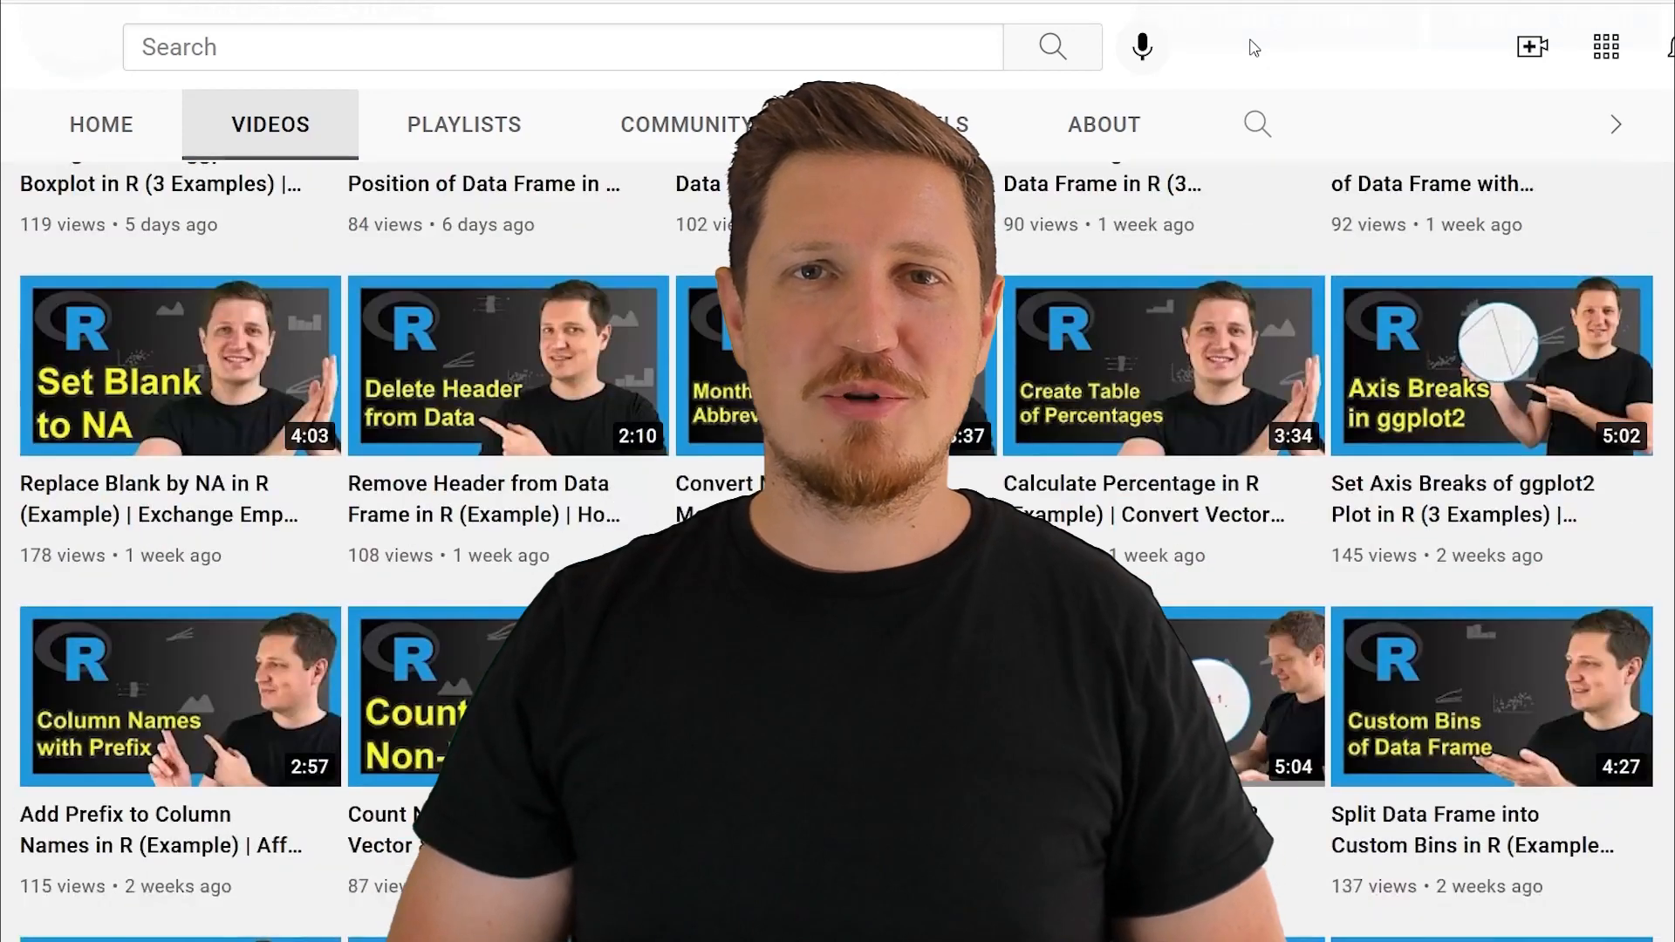
pyautogui.scroll(-3)
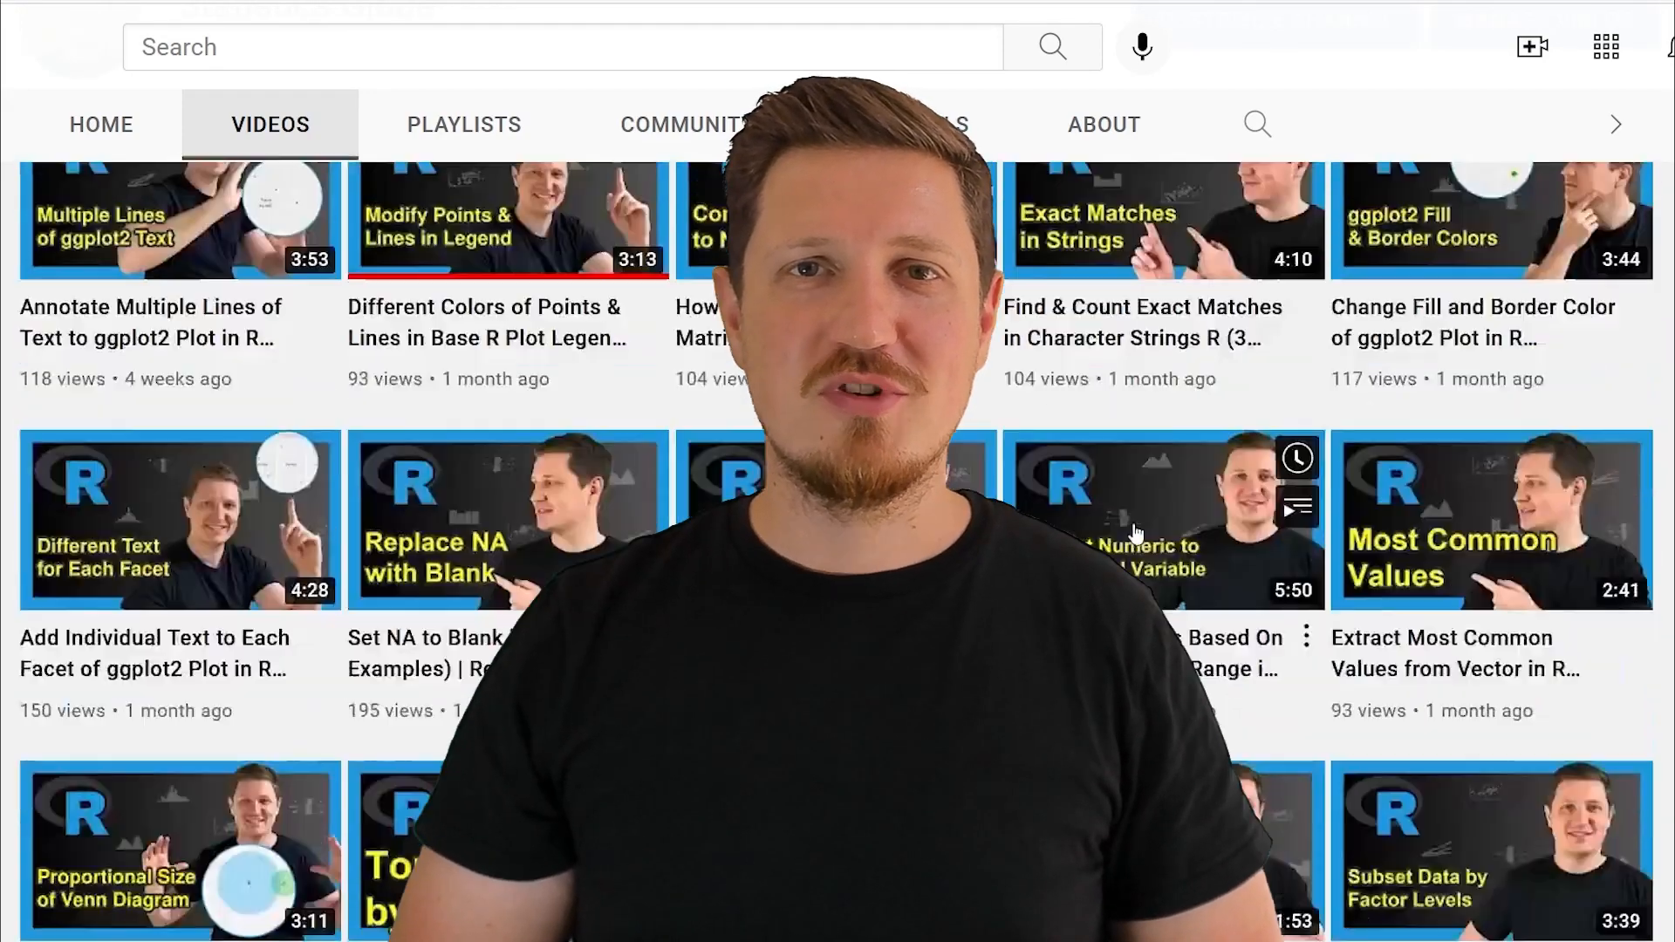
pyautogui.scroll(-3)
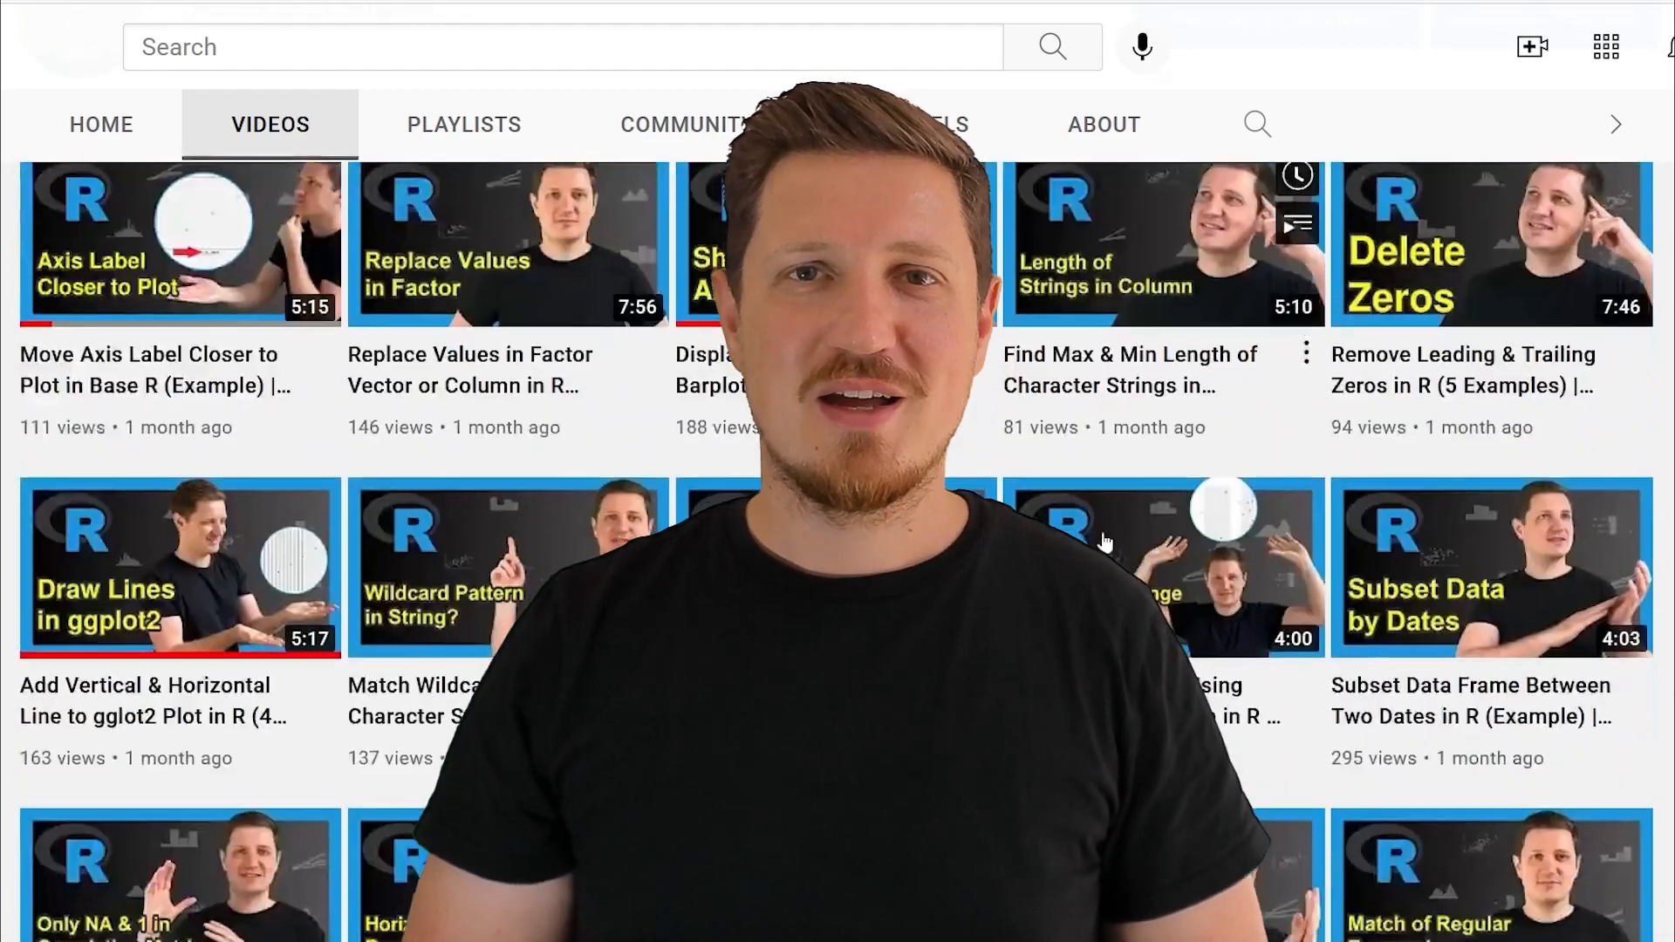
pyautogui.scroll(-3)
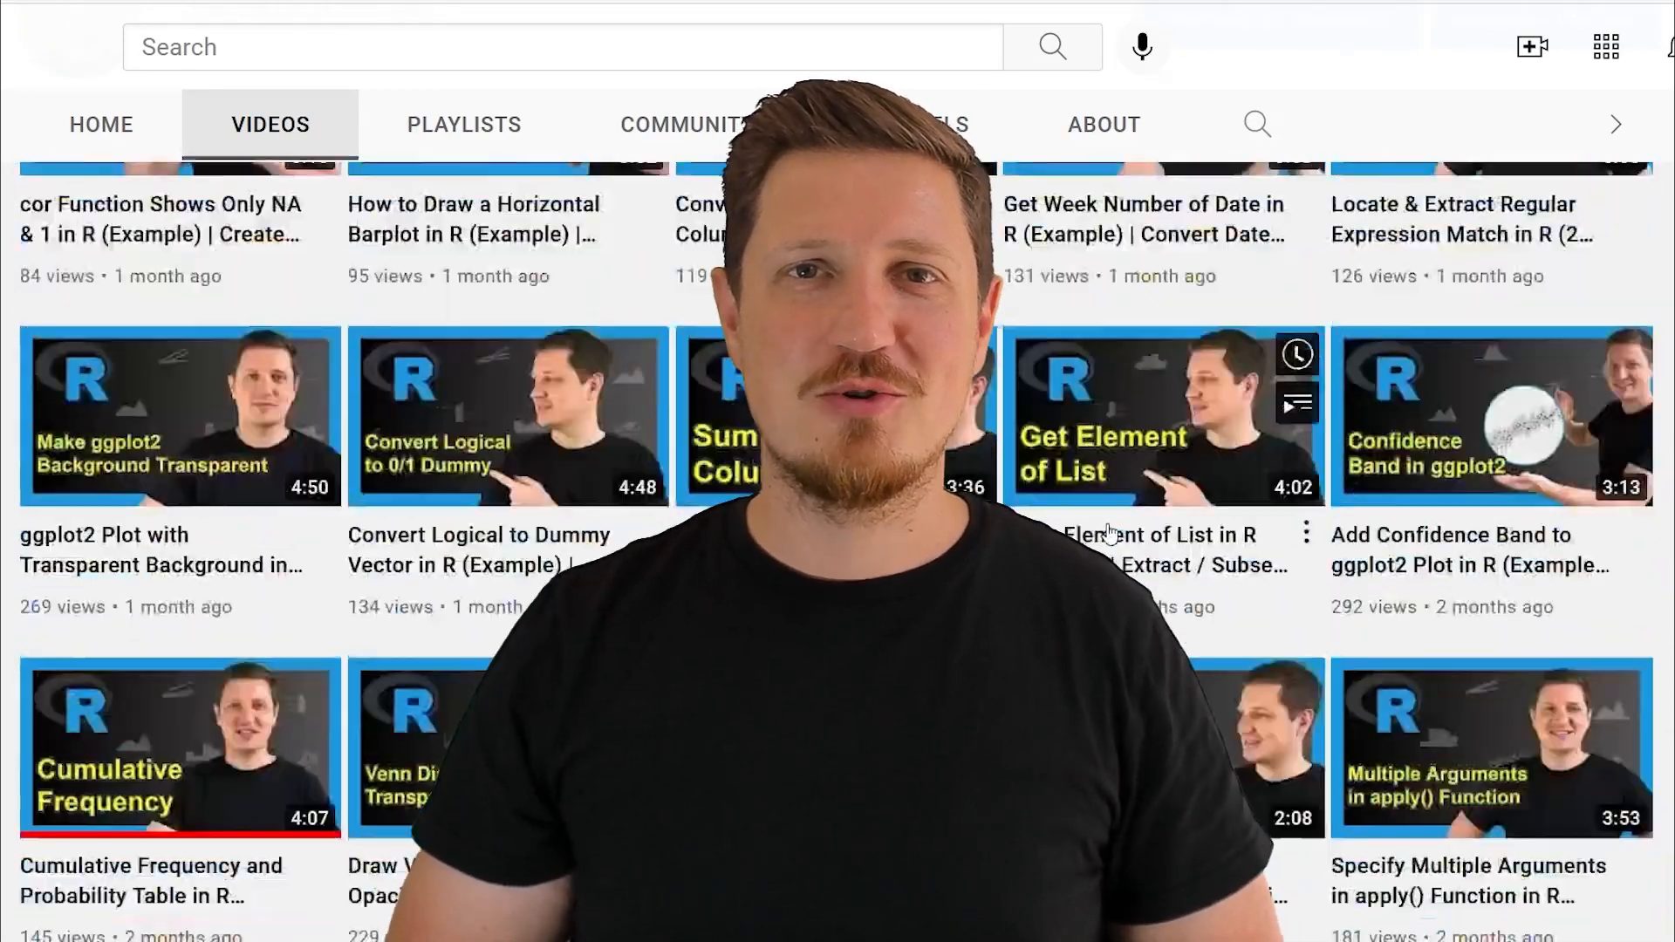